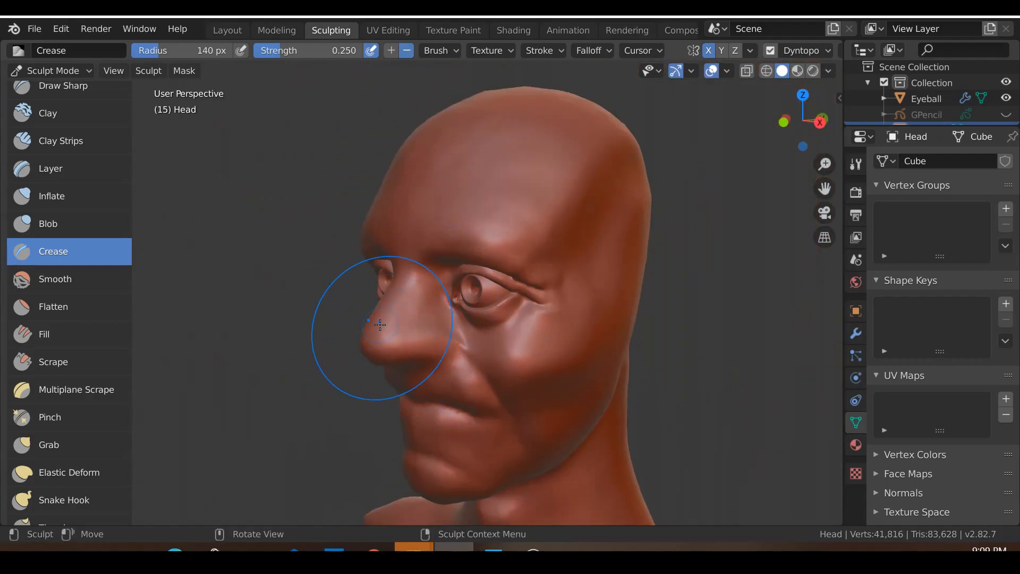
# Pull the nose tip farther out with Snake Hook and reshape it into a rounder point.
pyautogui.scroll(-3)
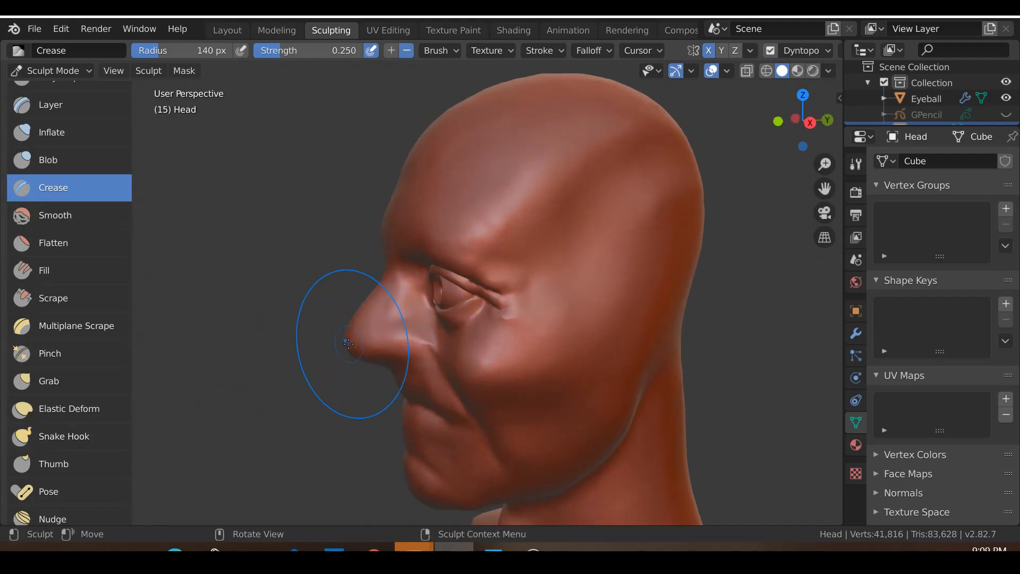
pyautogui.click(64, 436)
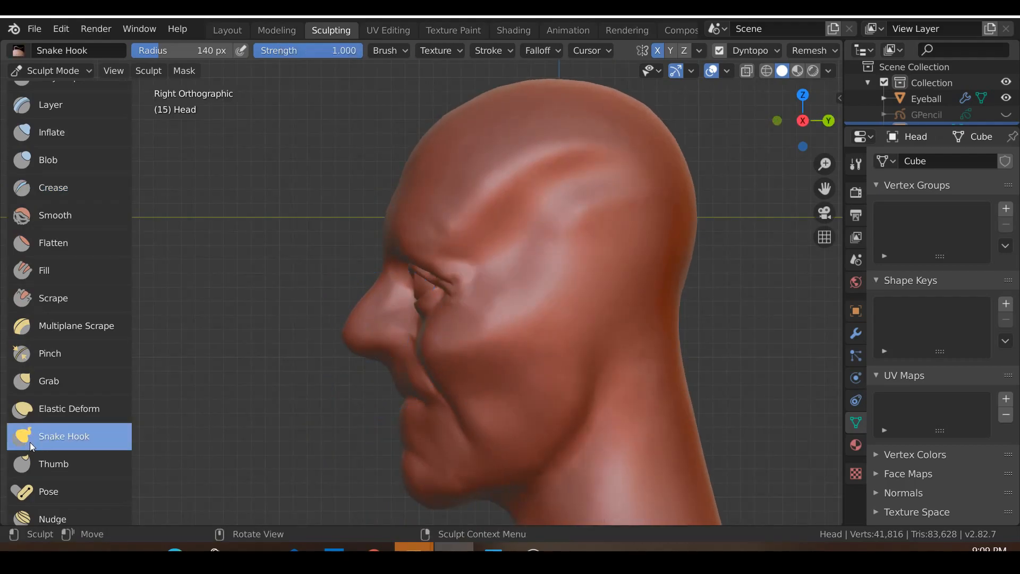
pyautogui.moveTo(423, 293); pyautogui.dragTo(250, 363)
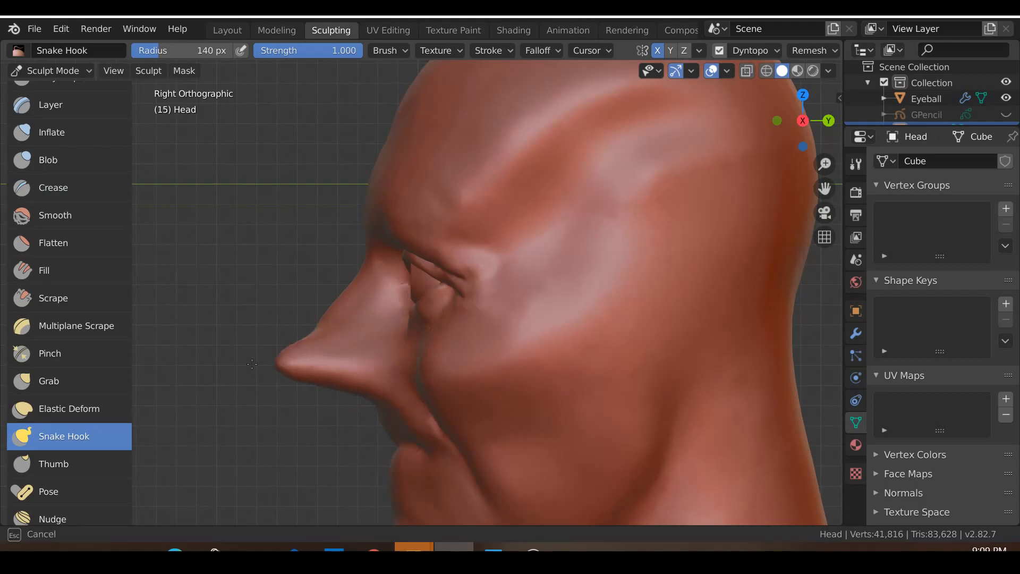
pyautogui.moveTo(253, 364); pyautogui.dragTo(324, 322)
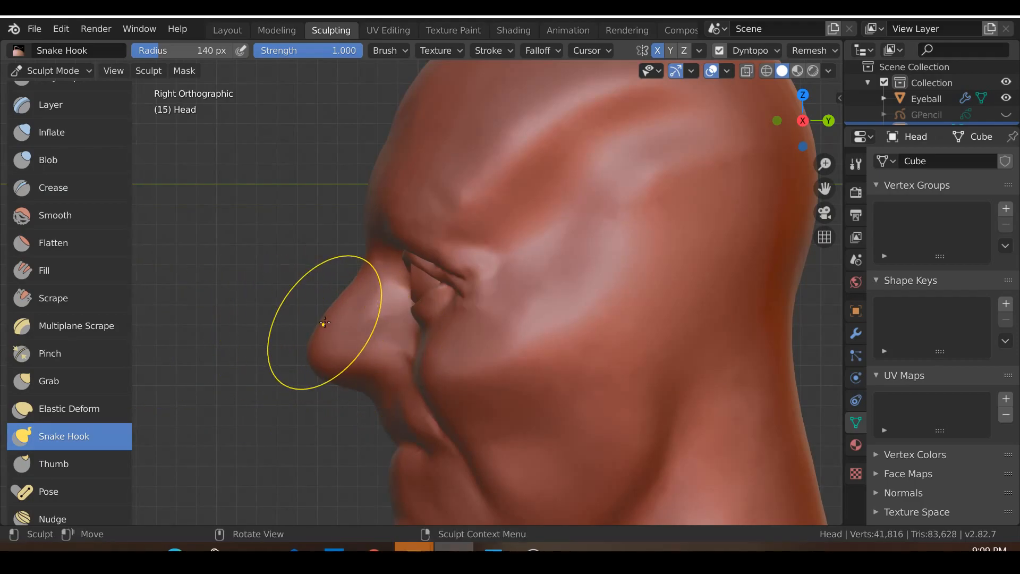
# Nudge the nose tip into shape with the Grab brush and check it from beneath.
pyautogui.click(49, 381)
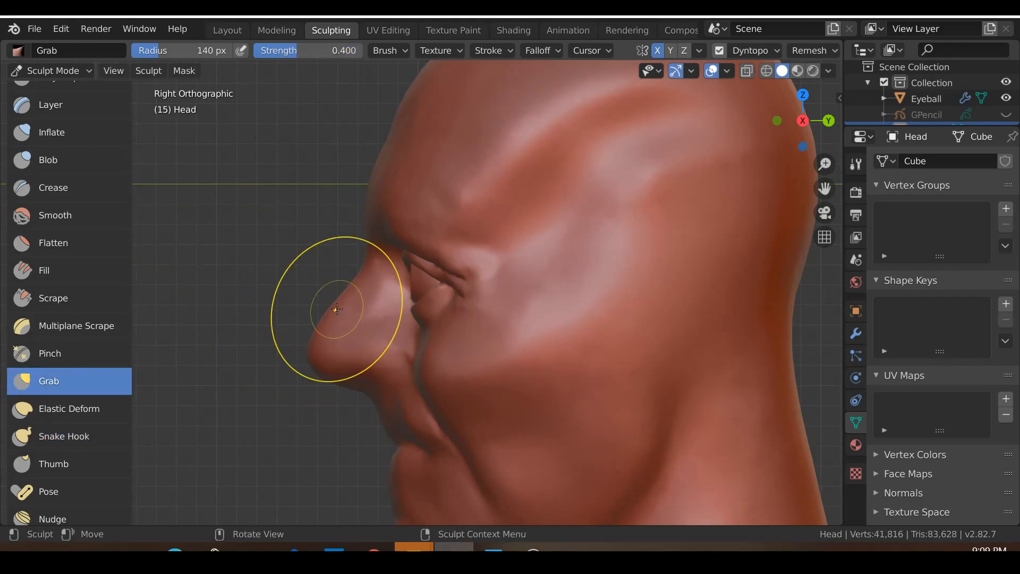
pyautogui.moveTo(337, 308); pyautogui.dragTo(364, 307)
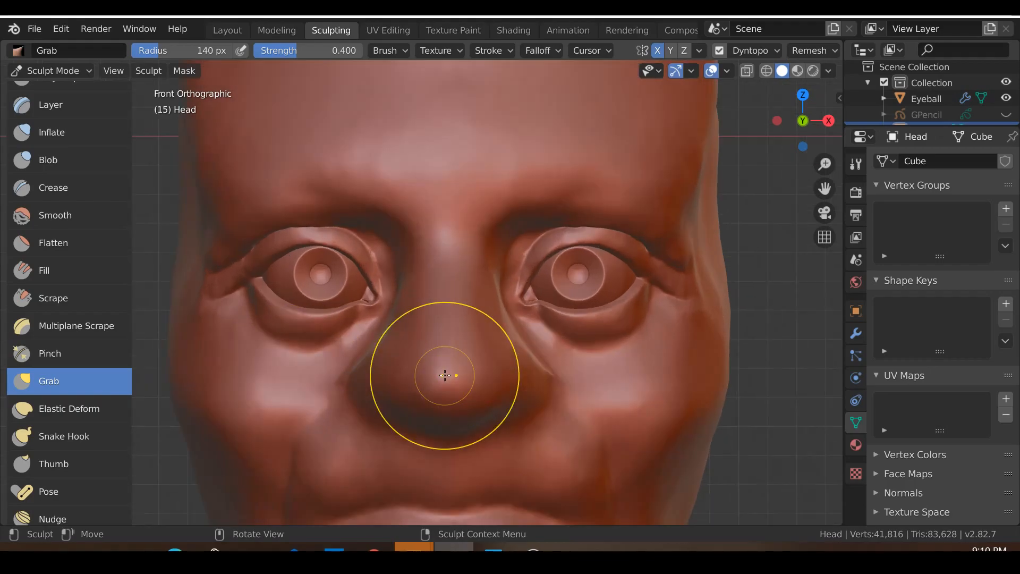
pyautogui.moveTo(444, 375); pyautogui.dragTo(398, 346)
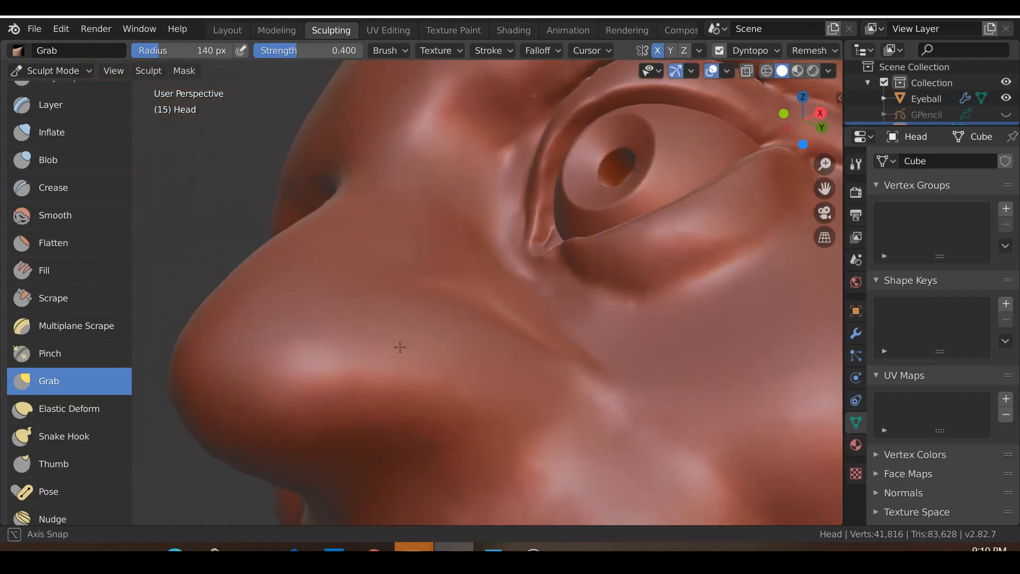
pyautogui.click(749, 50)
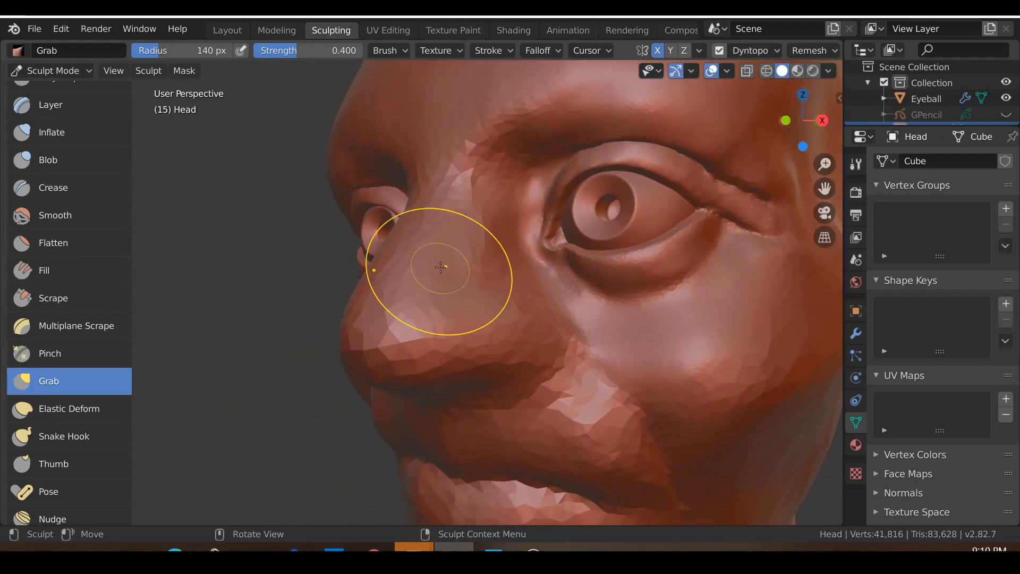
# In front view, paint a mask over the skin around the eye sockets.
pyautogui.press('KP_1')
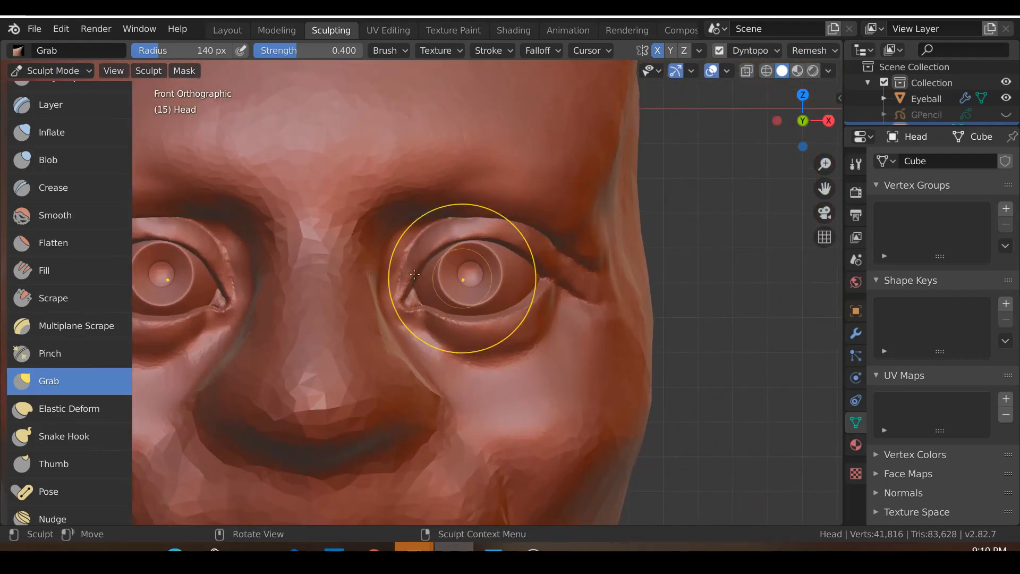
pyautogui.moveTo(414, 274); pyautogui.dragTo(498, 283)
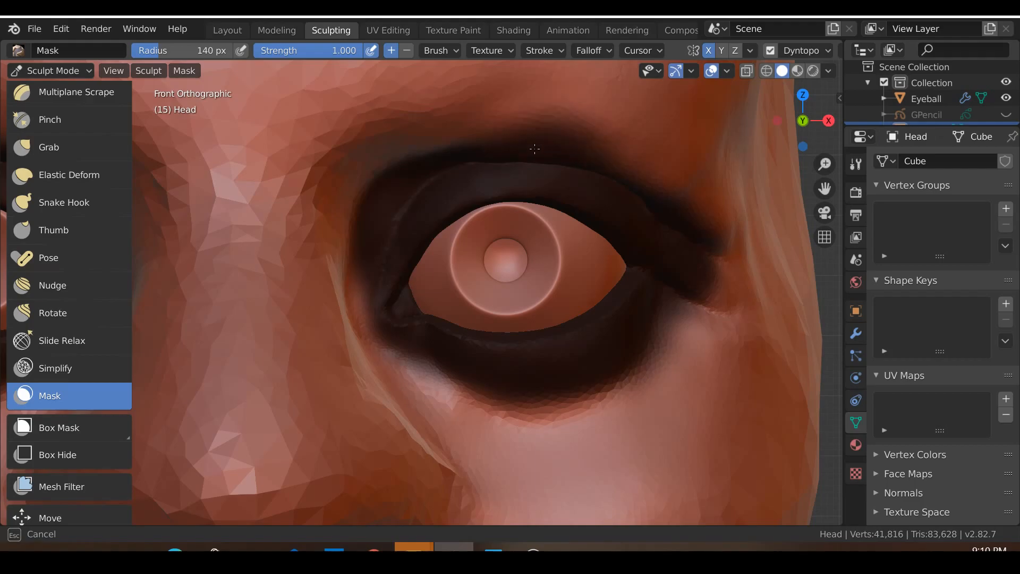
pyautogui.moveTo(534, 148); pyautogui.dragTo(614, 381)
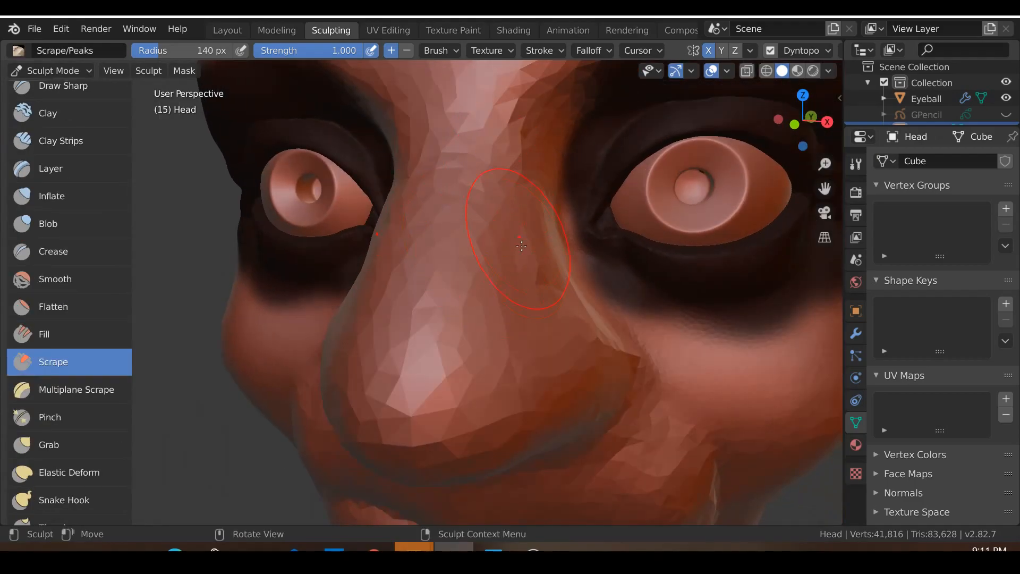
# Scrape the side of the nose bridge and lower nose side into flatter planes.
pyautogui.moveTo(521, 246); pyautogui.dragTo(508, 233)
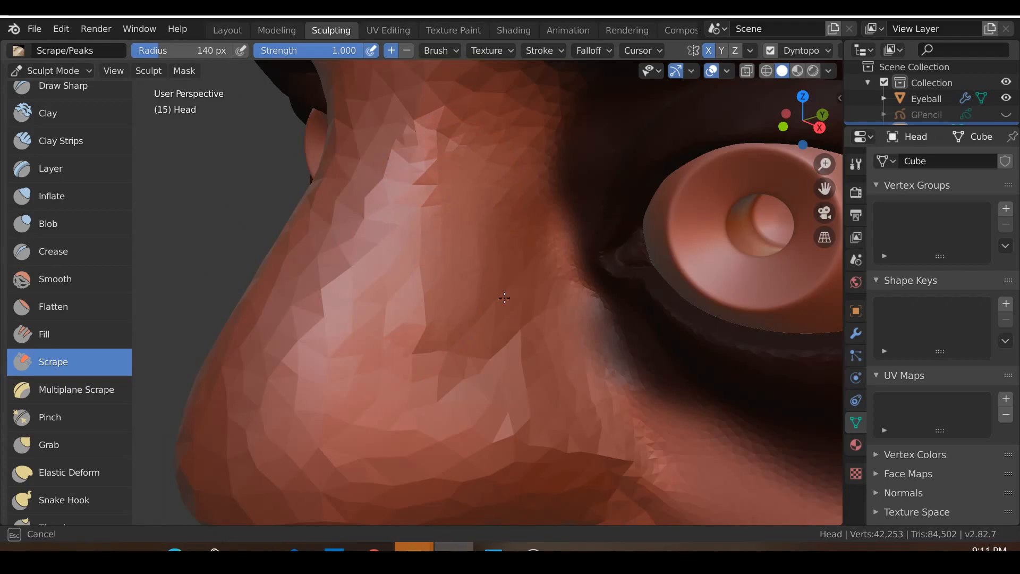
pyautogui.moveTo(504, 297); pyautogui.dragTo(402, 361)
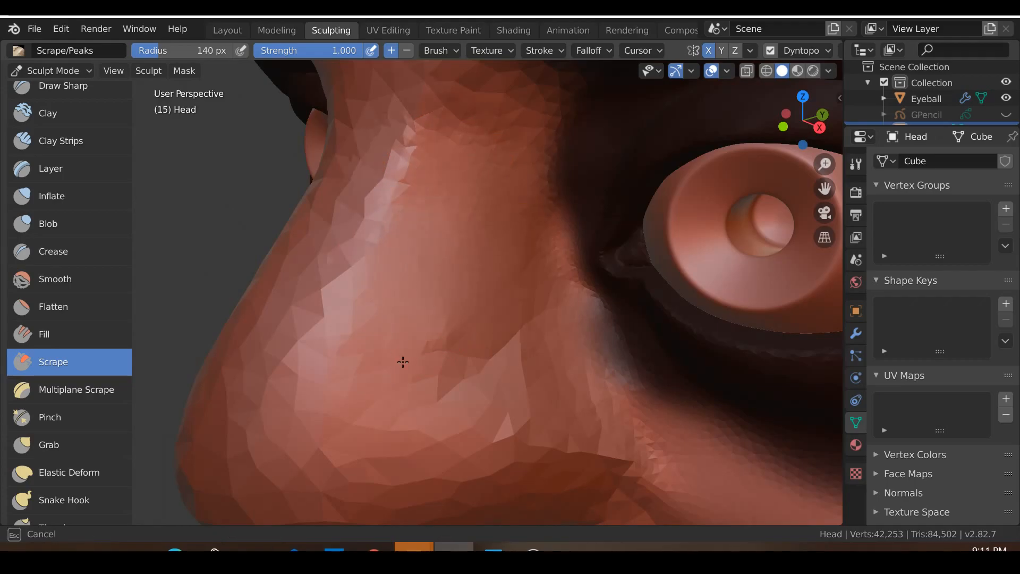
pyautogui.moveTo(401, 363); pyautogui.dragTo(343, 345)
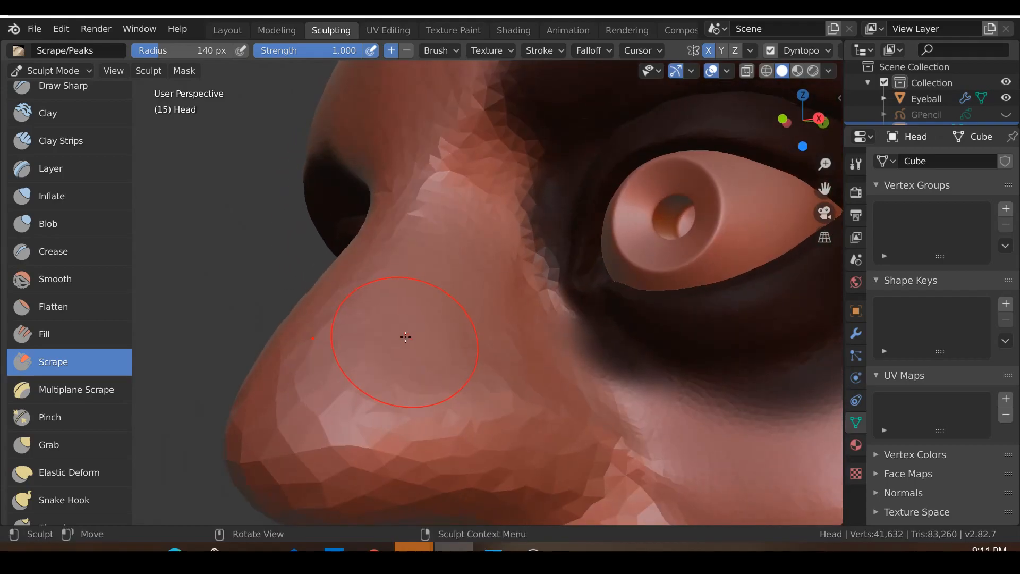
pyautogui.moveTo(405, 337); pyautogui.dragTo(451, 215)
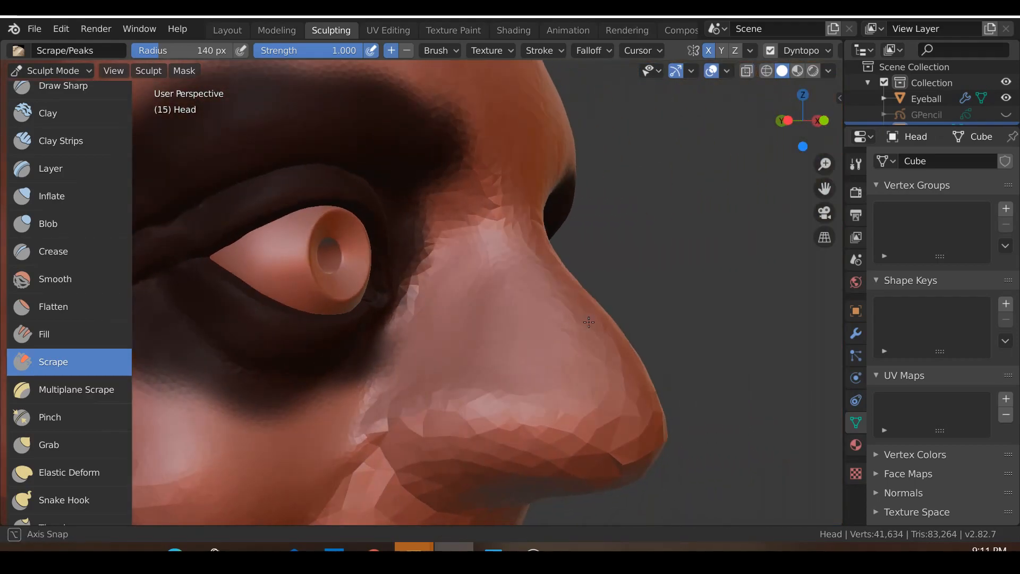
# Flatten the underside of the nose tip from the other side with the Scrape brush.
pyautogui.moveTo(589, 321); pyautogui.dragTo(501, 318)
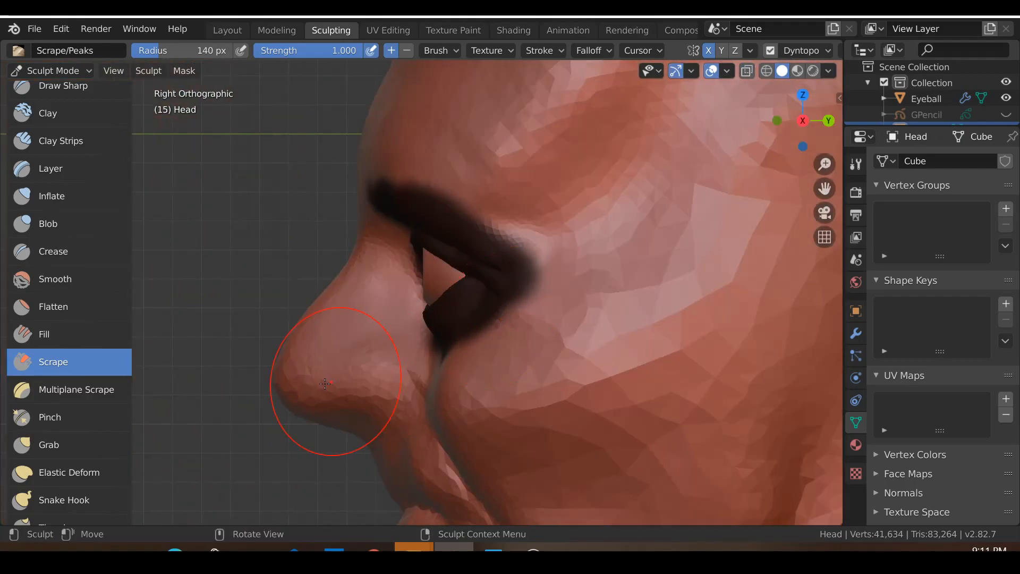
pyautogui.moveTo(325, 383); pyautogui.dragTo(453, 380)
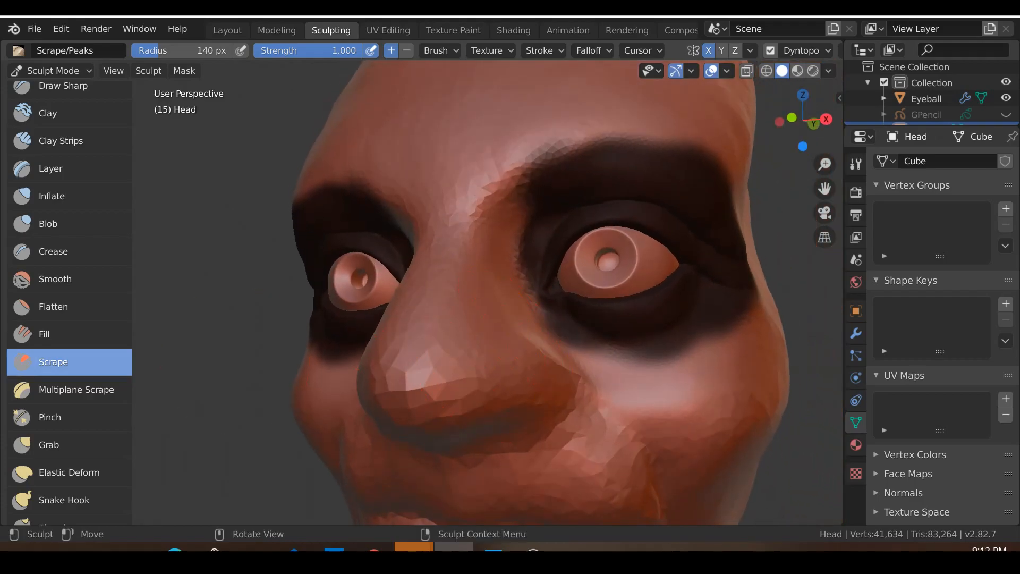
pyautogui.click(53, 251)
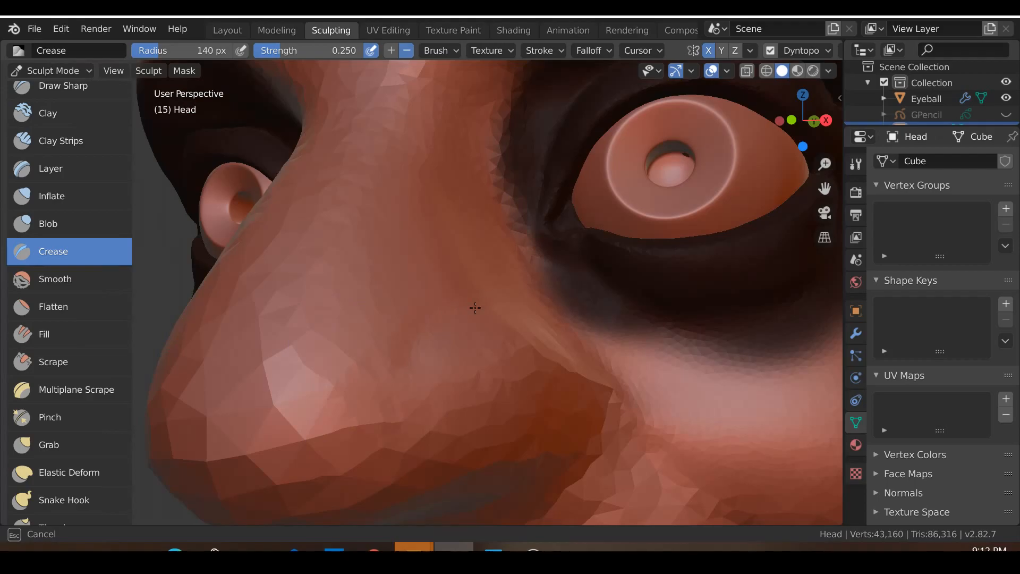
# Crease along the nose side, then grab the nostril wing out where it meets the cheek.
pyautogui.moveTo(475, 308); pyautogui.dragTo(361, 404)
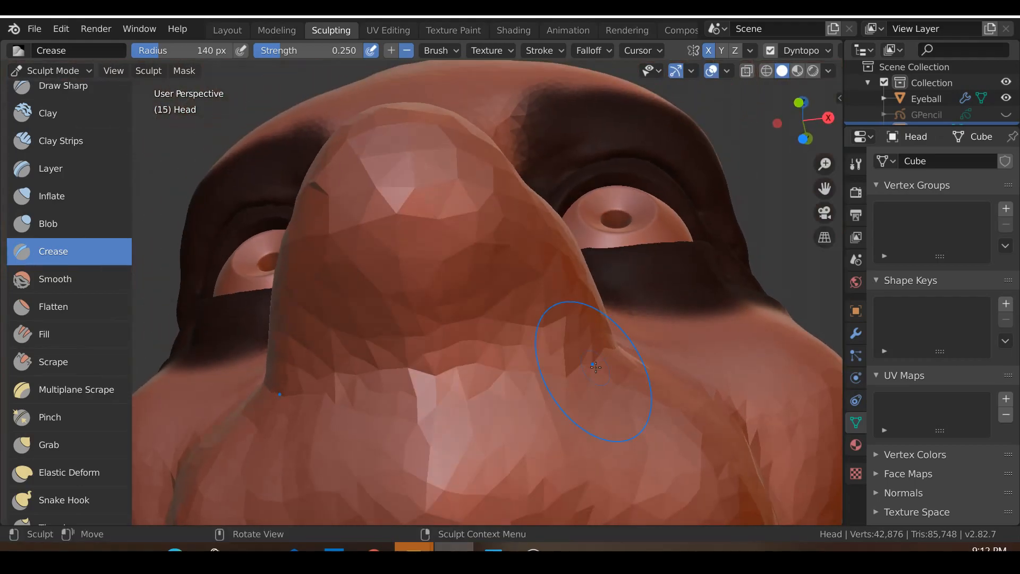
pyautogui.click(49, 445)
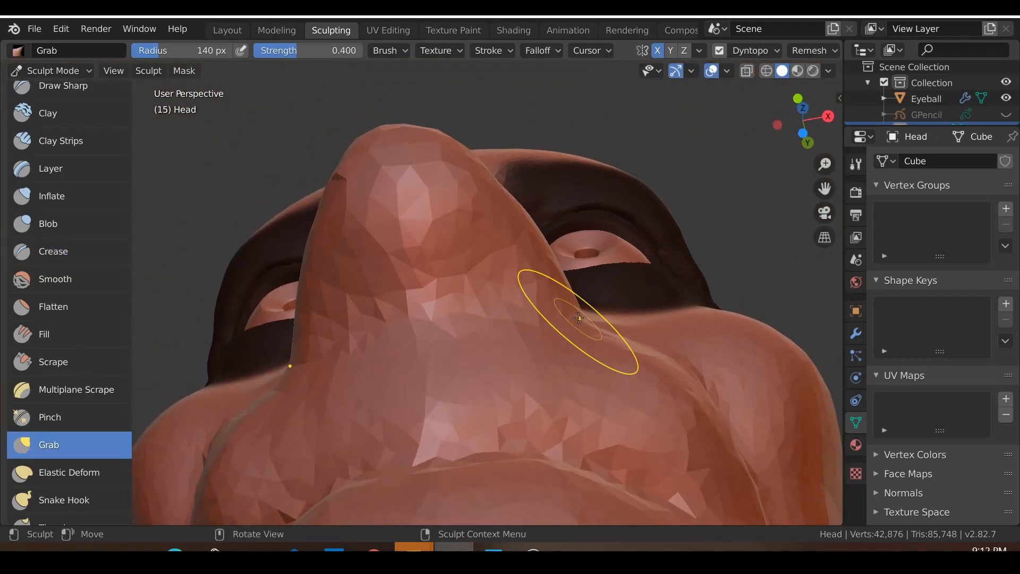
pyautogui.moveTo(578, 318); pyautogui.dragTo(552, 325)
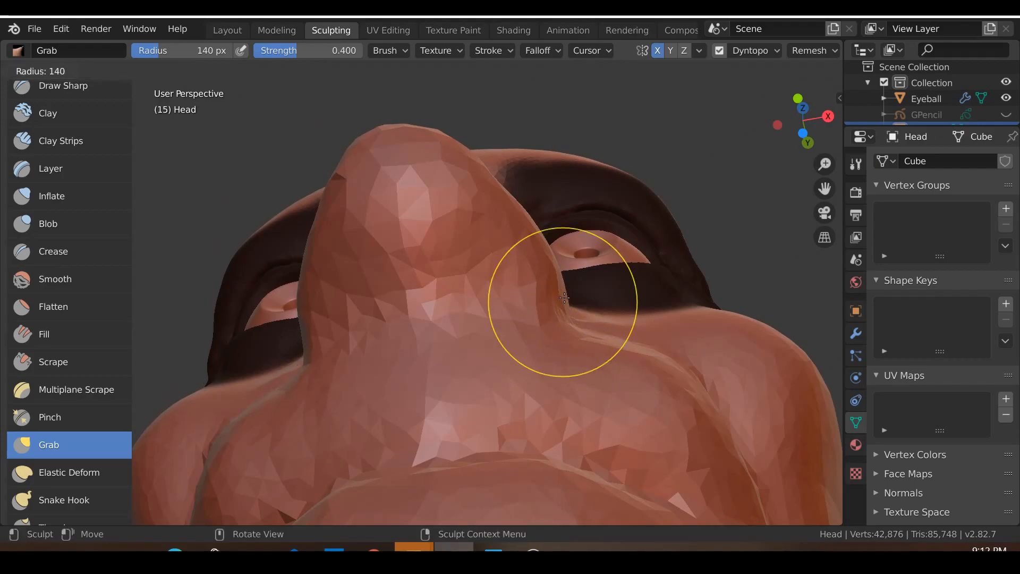
pyautogui.moveTo(565, 300); pyautogui.dragTo(564, 256)
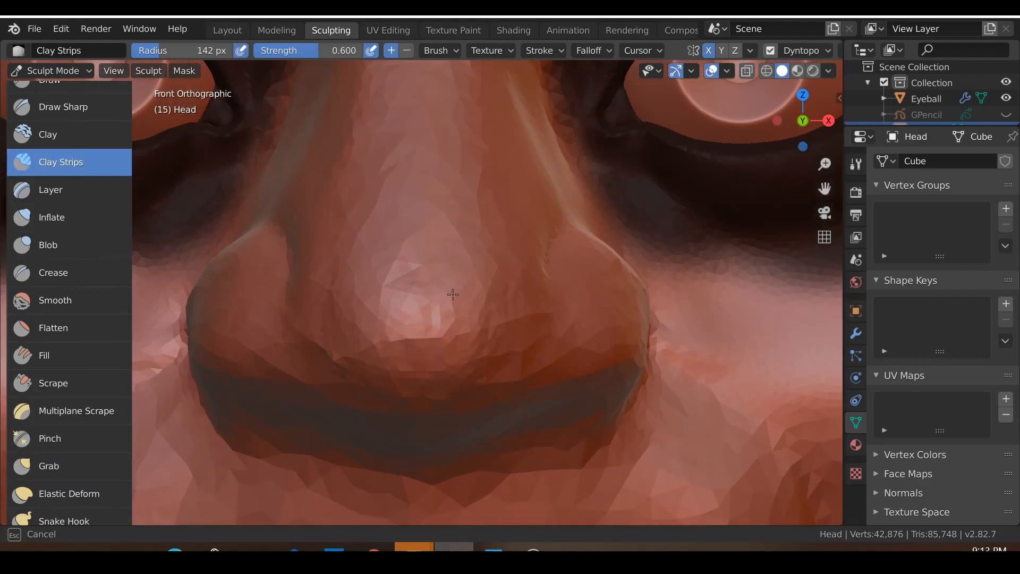
# Build up clay strips on and below the nose tip for more volume.
pyautogui.moveTo(453, 295); pyautogui.dragTo(503, 263)
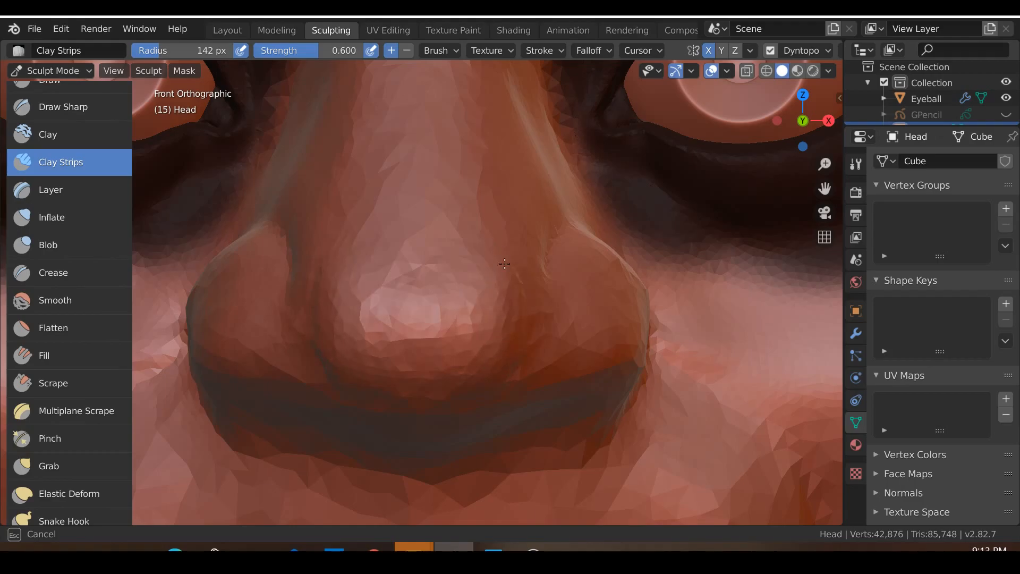
pyautogui.moveTo(500, 263); pyautogui.dragTo(488, 271)
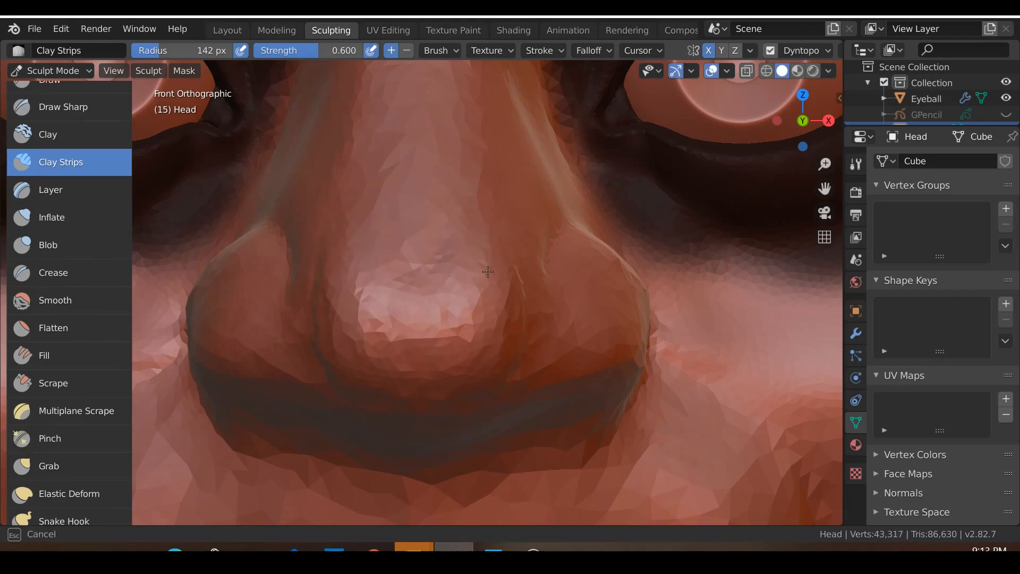
pyautogui.moveTo(488, 271); pyautogui.dragTo(453, 392)
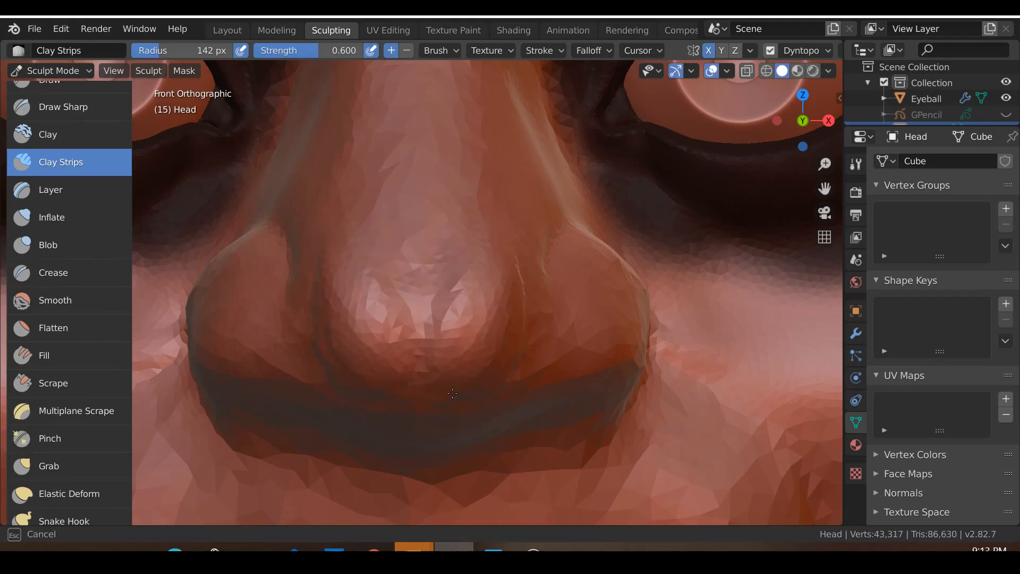
pyautogui.moveTo(453, 392); pyautogui.dragTo(453, 359)
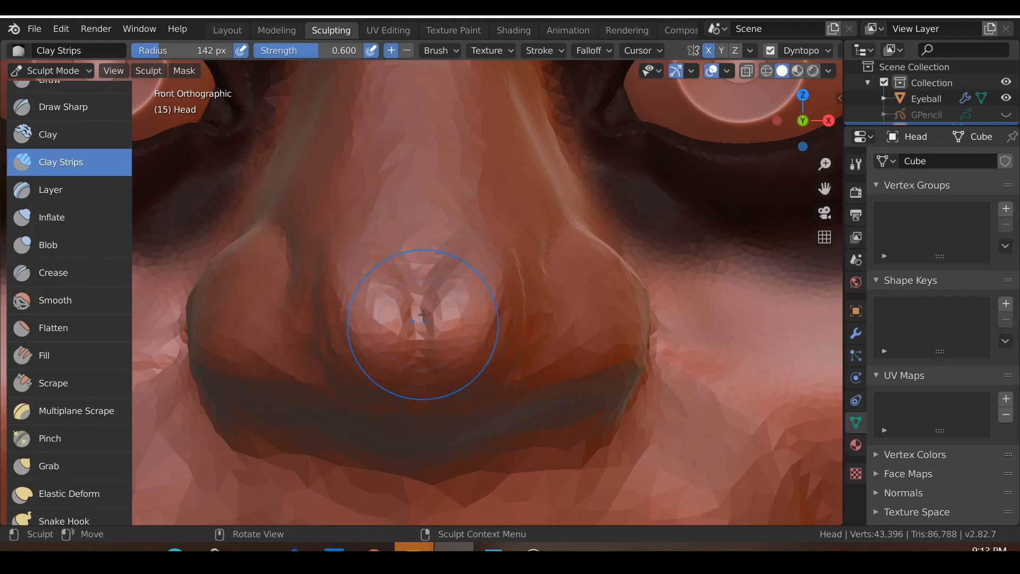
# Round out the centre and side of the nose tip with more clay, viewing from below.
pyautogui.moveTo(424, 316); pyautogui.dragTo(501, 286)
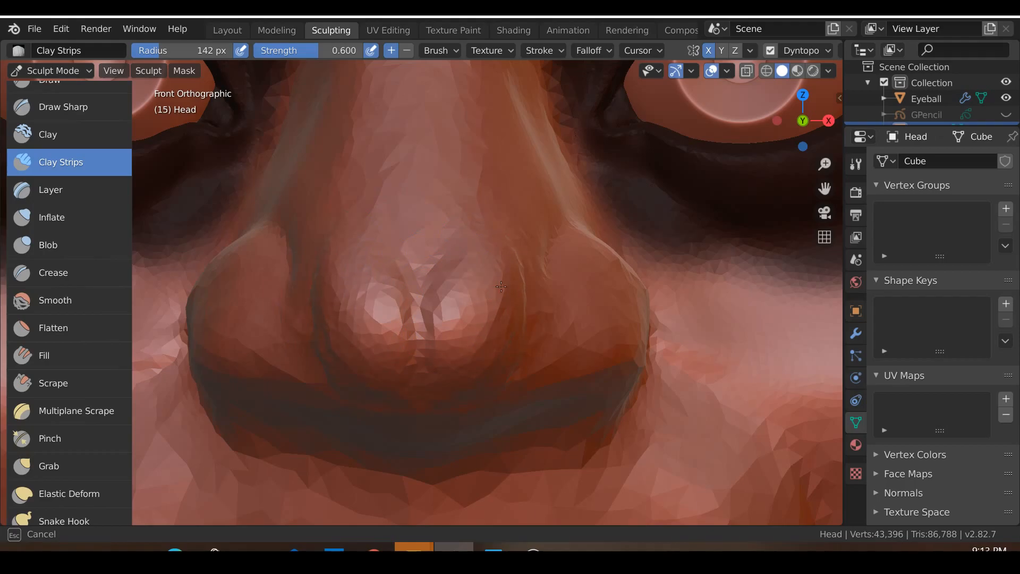
pyautogui.moveTo(500, 286); pyautogui.dragTo(449, 294)
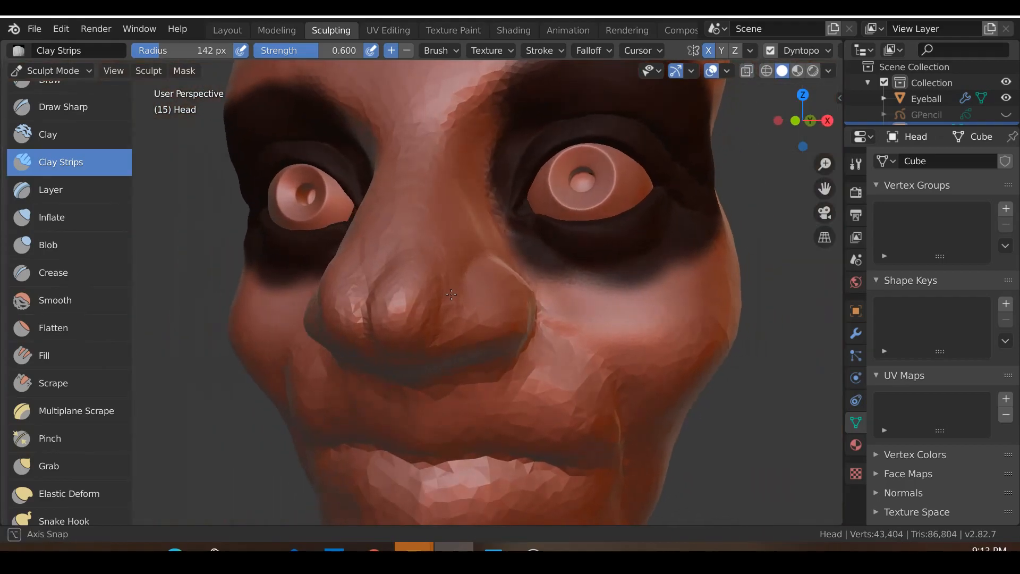
pyautogui.moveTo(449, 294); pyautogui.dragTo(448, 302)
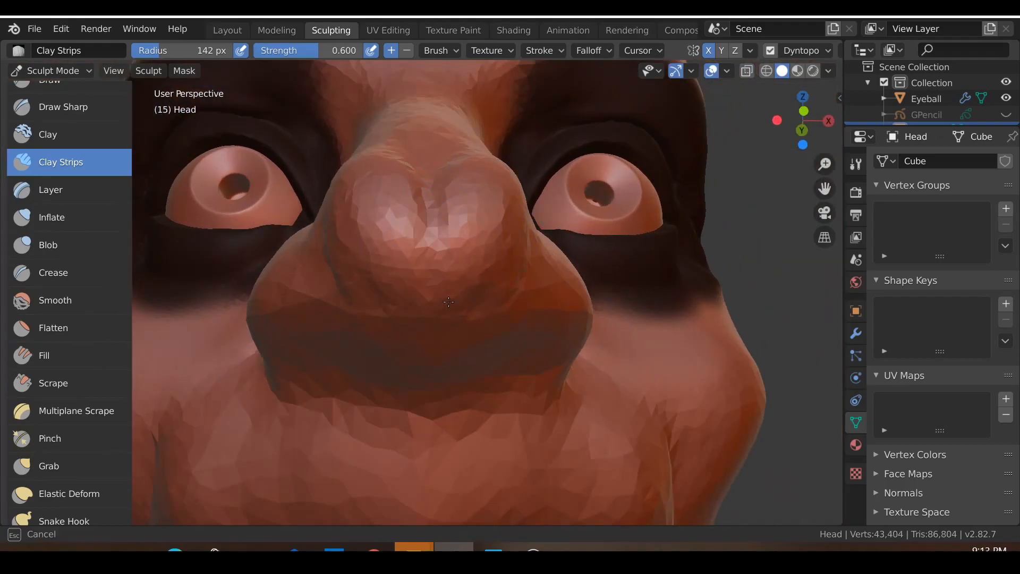
pyautogui.moveTo(448, 301); pyautogui.dragTo(338, 366)
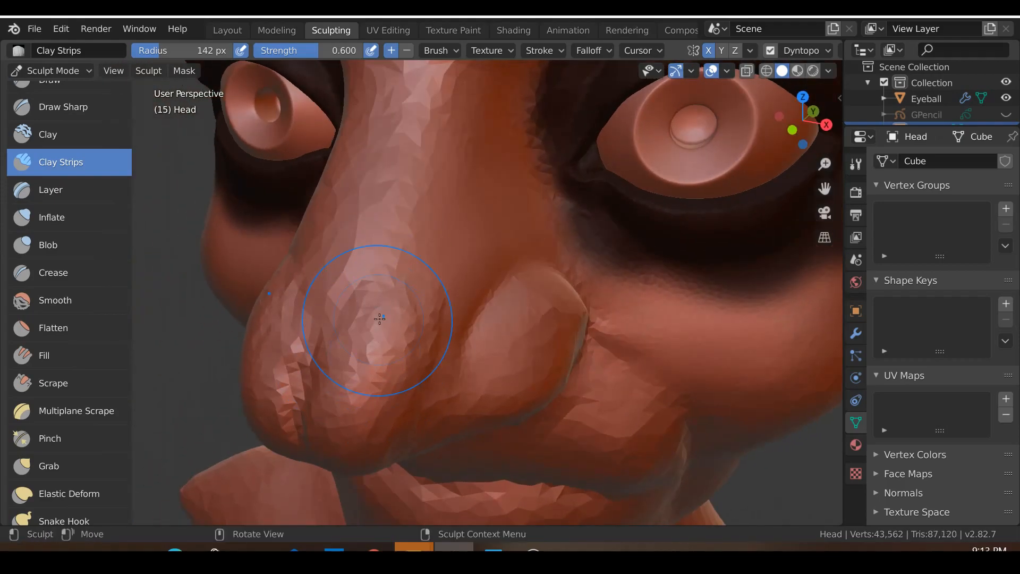
pyautogui.click(55, 300)
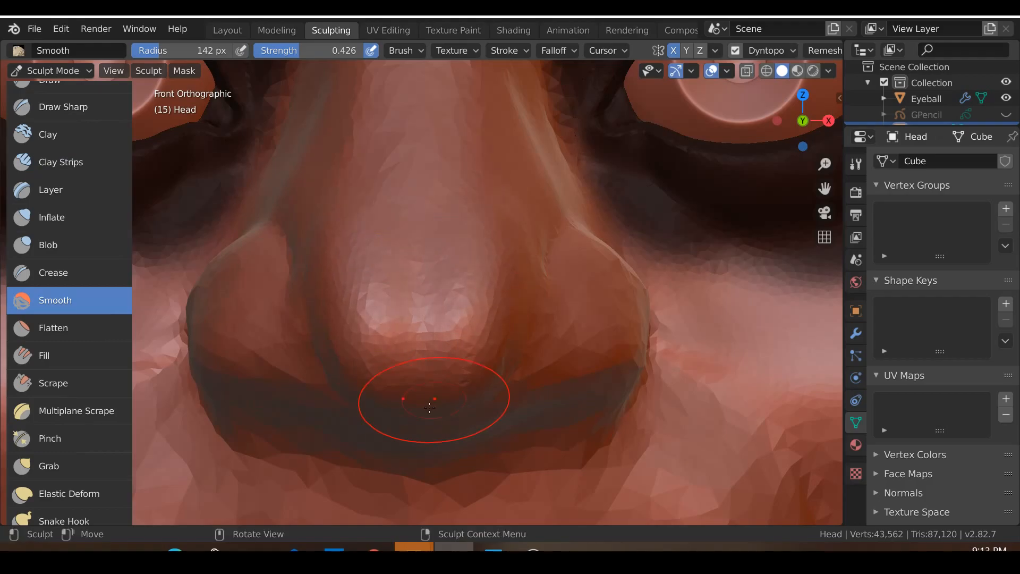
# Smooth the skin beneath the nose tip, then return to building clay.
pyautogui.moveTo(429, 411); pyautogui.dragTo(338, 274)
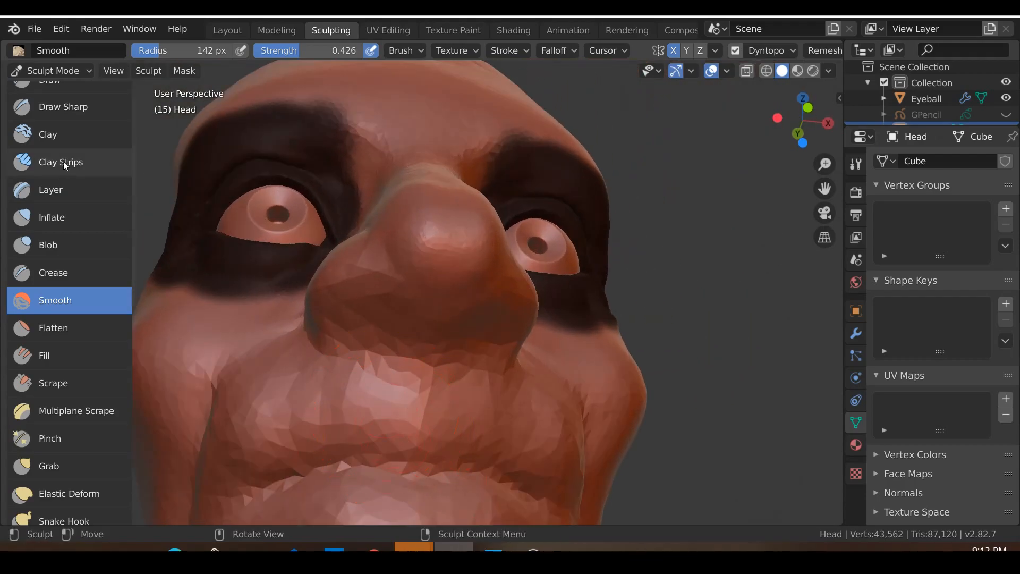
pyautogui.click(61, 161)
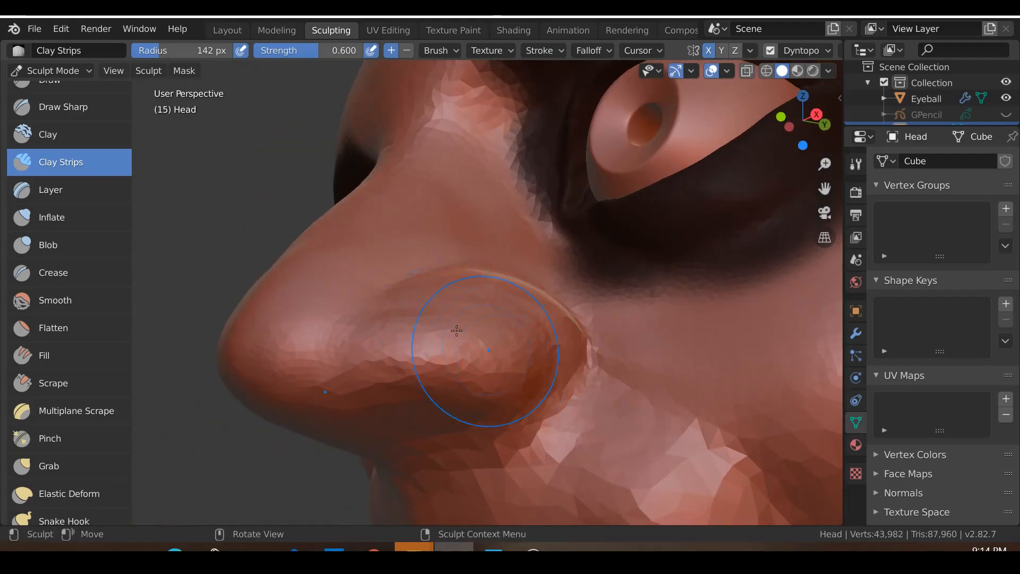
# Build clay strips over the nostril wing and its lower edge, extending toward the tip.
pyautogui.moveTo(456, 330); pyautogui.dragTo(534, 389)
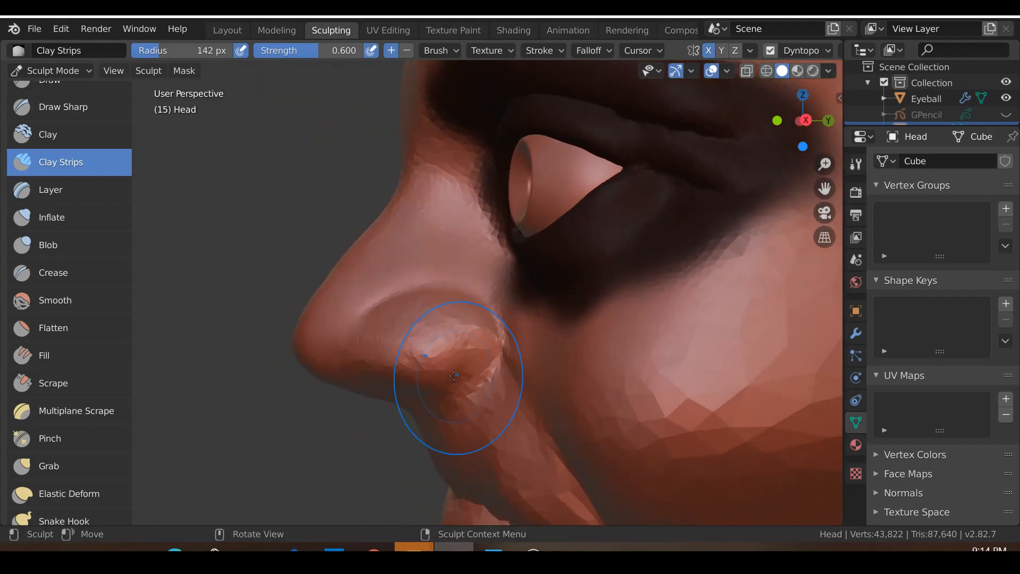
pyautogui.moveTo(454, 376); pyautogui.dragTo(475, 394)
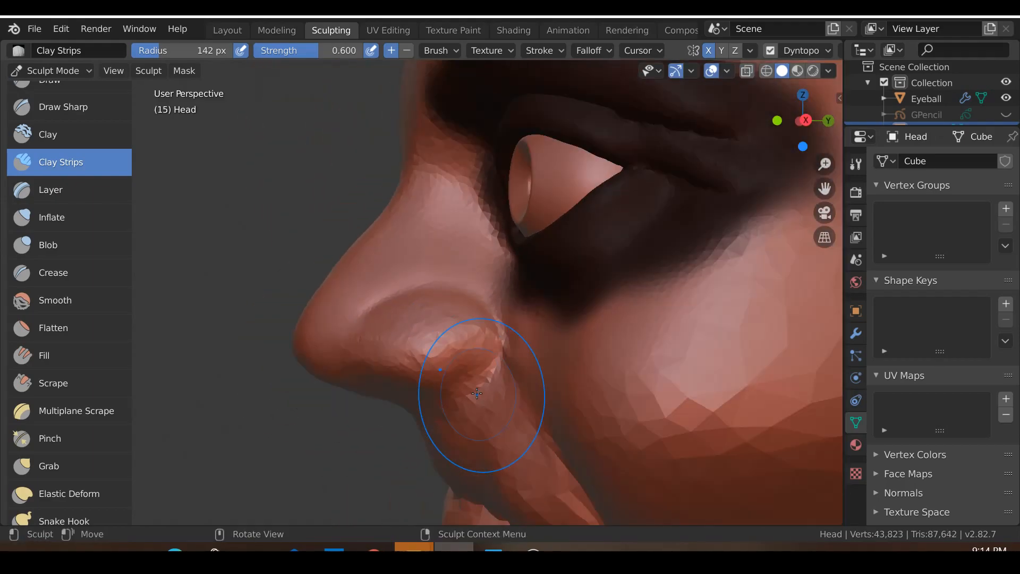
pyautogui.moveTo(482, 390); pyautogui.dragTo(540, 338)
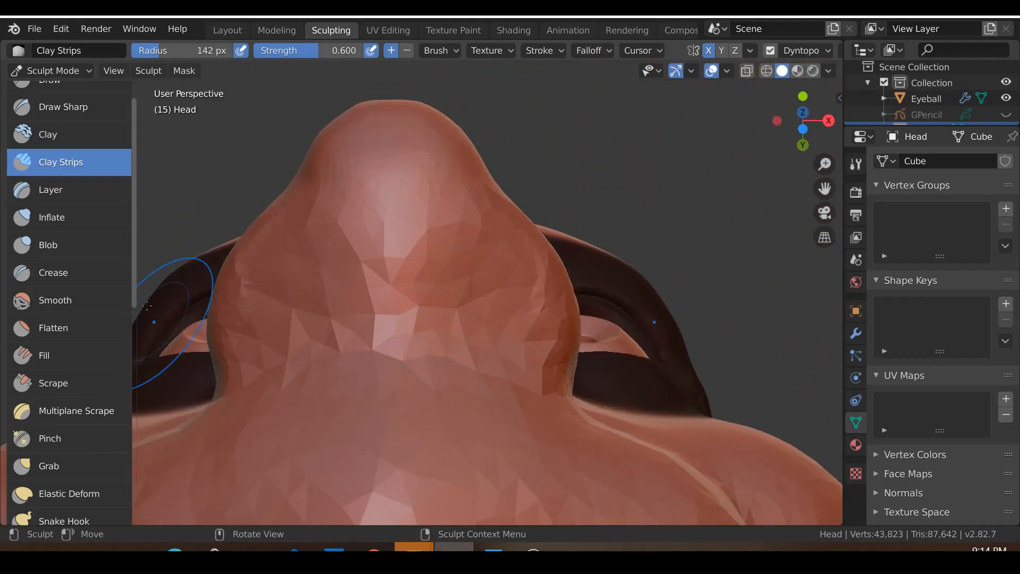
pyautogui.moveTo(48, 248)
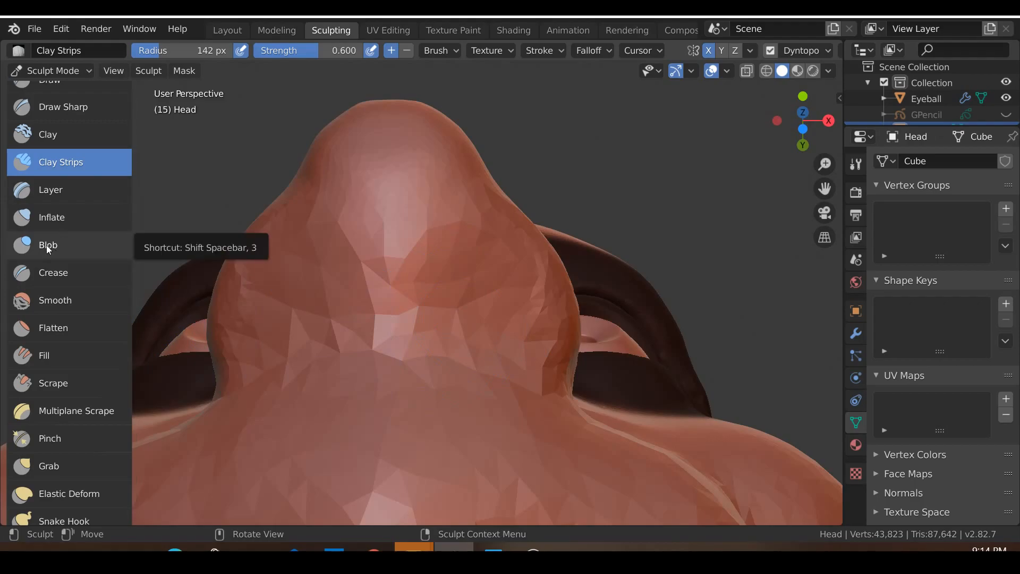
# Press two nostril openings into the nose underside with inward Blob strokes and refine their rims.
pyautogui.click(48, 245)
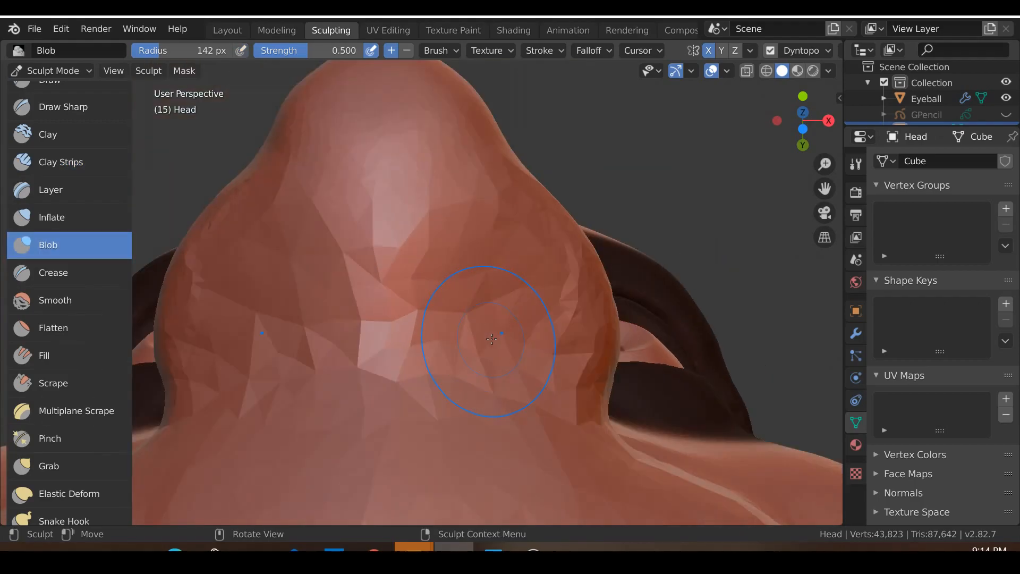
pyautogui.moveTo(491, 338); pyautogui.dragTo(498, 333)
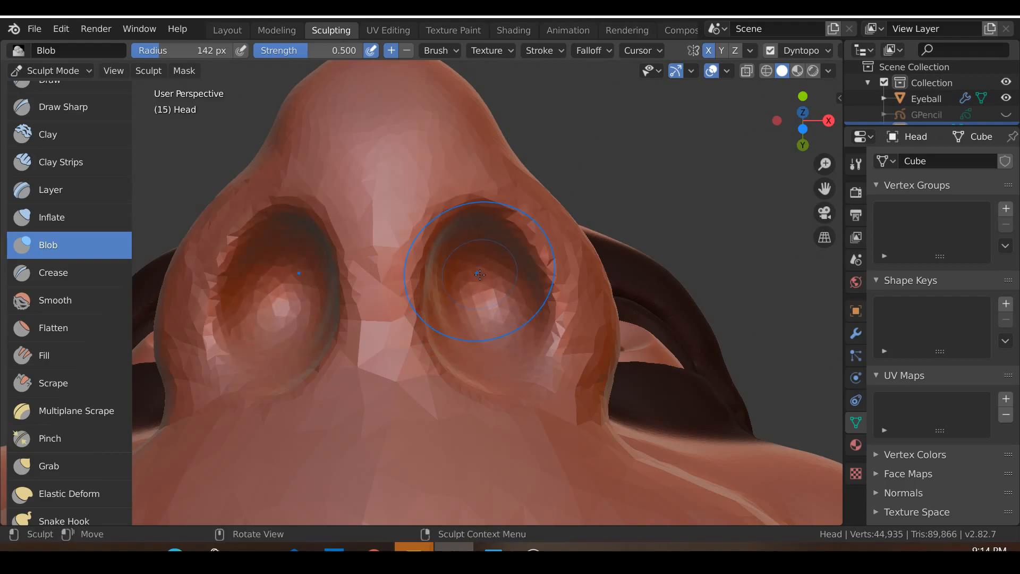
pyautogui.moveTo(481, 273); pyautogui.dragTo(482, 410)
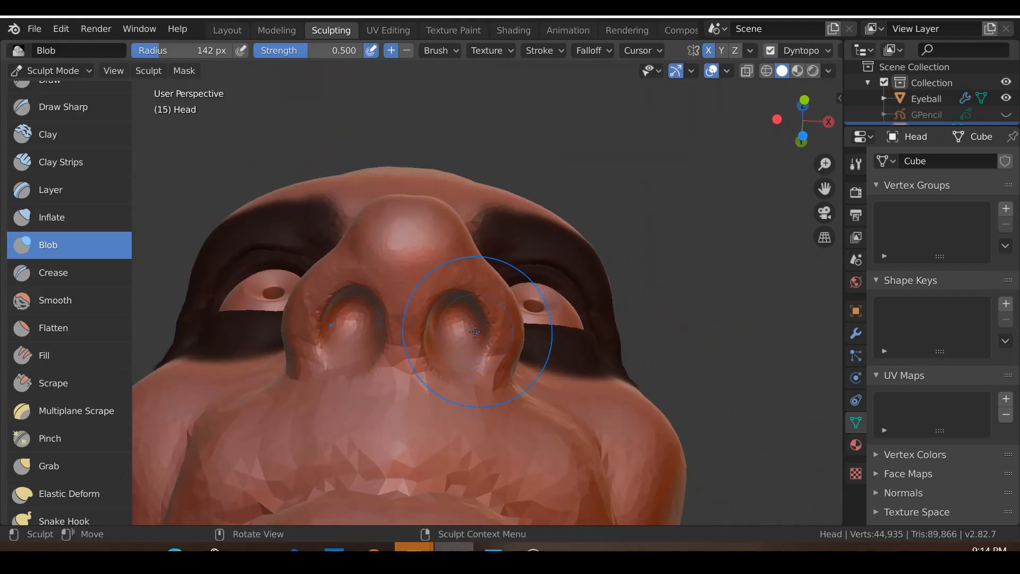
pyautogui.moveTo(475, 332); pyautogui.dragTo(468, 286)
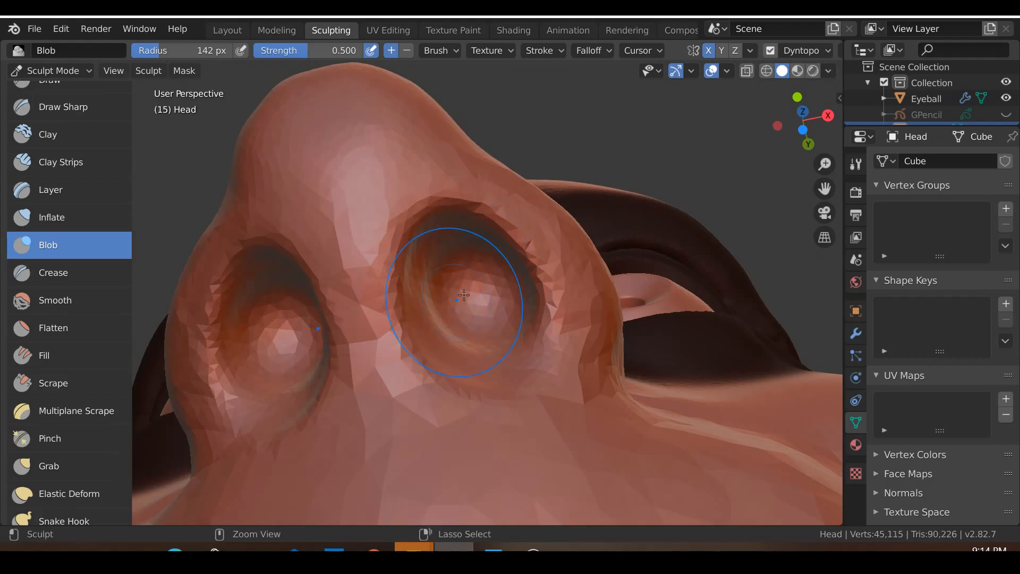
pyautogui.moveTo(463, 294); pyautogui.dragTo(517, 367)
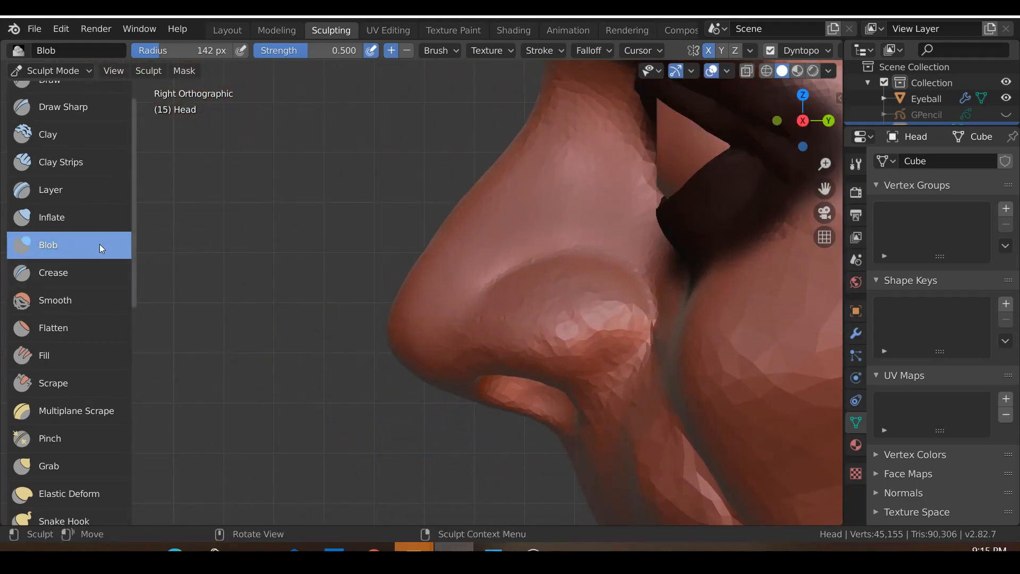
# Grab the nose tip underside and nostril wing edges into shape.
pyautogui.click(49, 466)
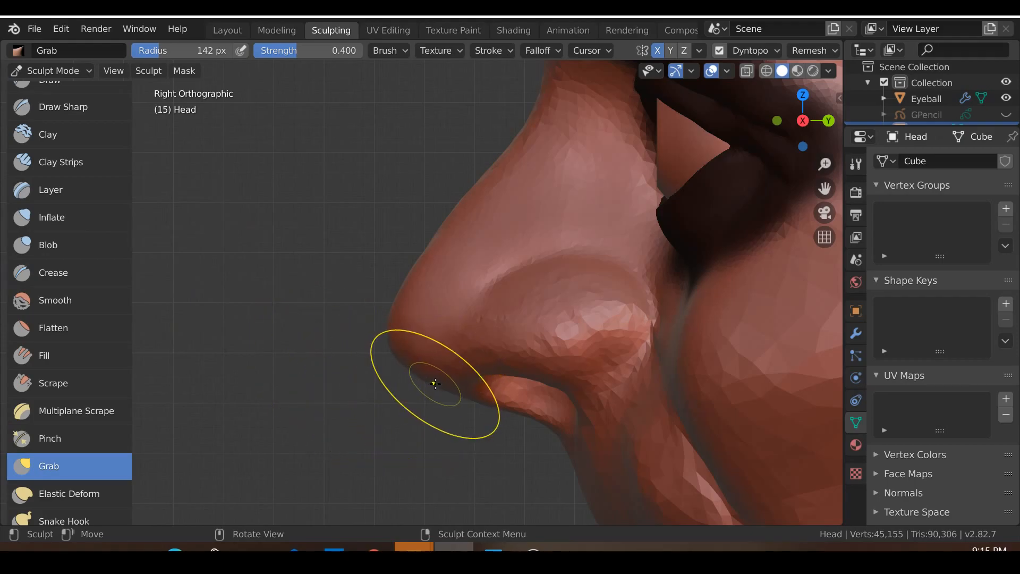
pyautogui.moveTo(435, 382); pyautogui.dragTo(489, 408)
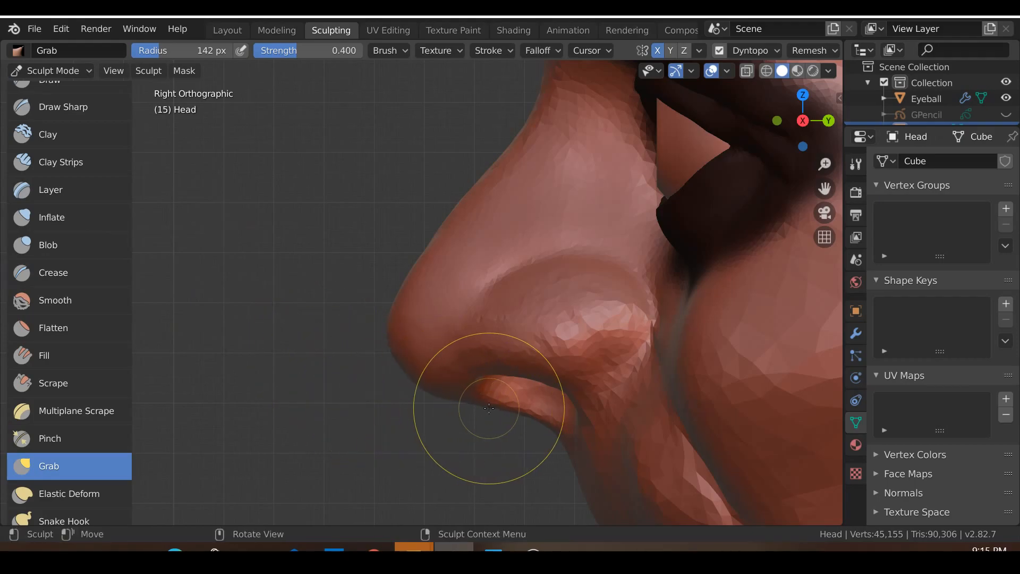
pyautogui.moveTo(489, 409); pyautogui.dragTo(500, 427)
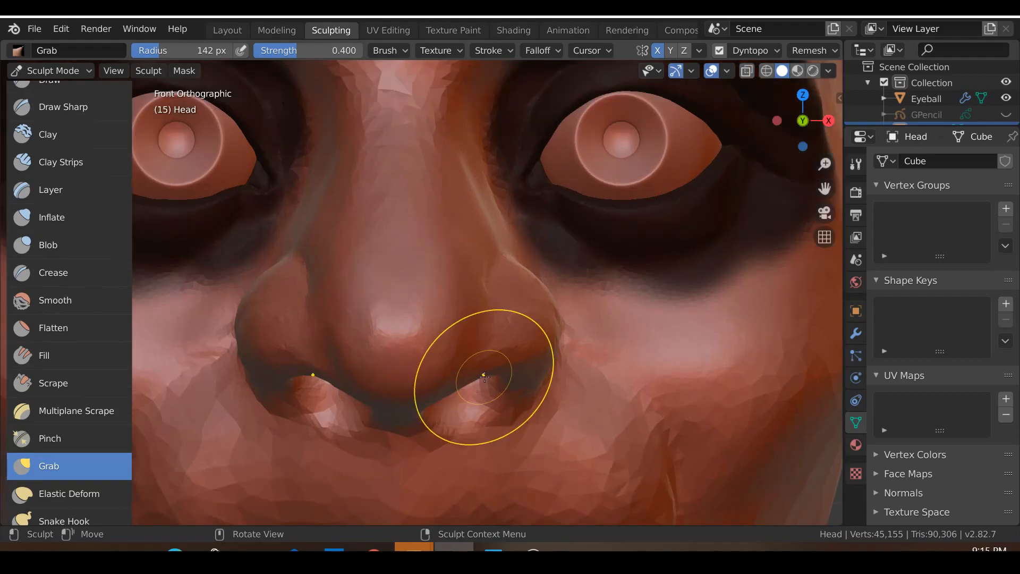
pyautogui.moveTo(485, 377); pyautogui.dragTo(512, 355)
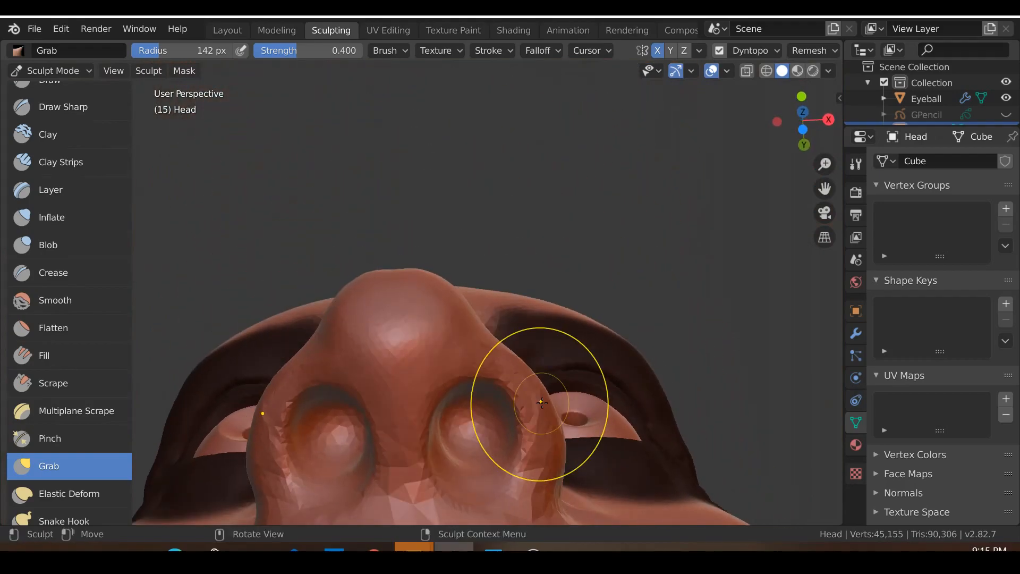
pyautogui.moveTo(540, 404); pyautogui.dragTo(417, 508)
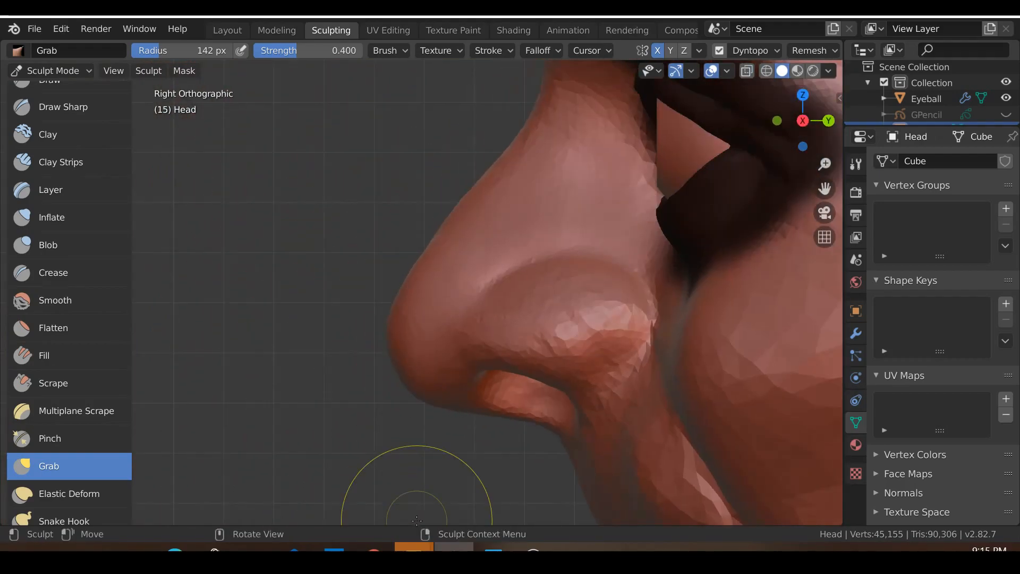
pyautogui.moveTo(416, 494); pyautogui.dragTo(591, 411)
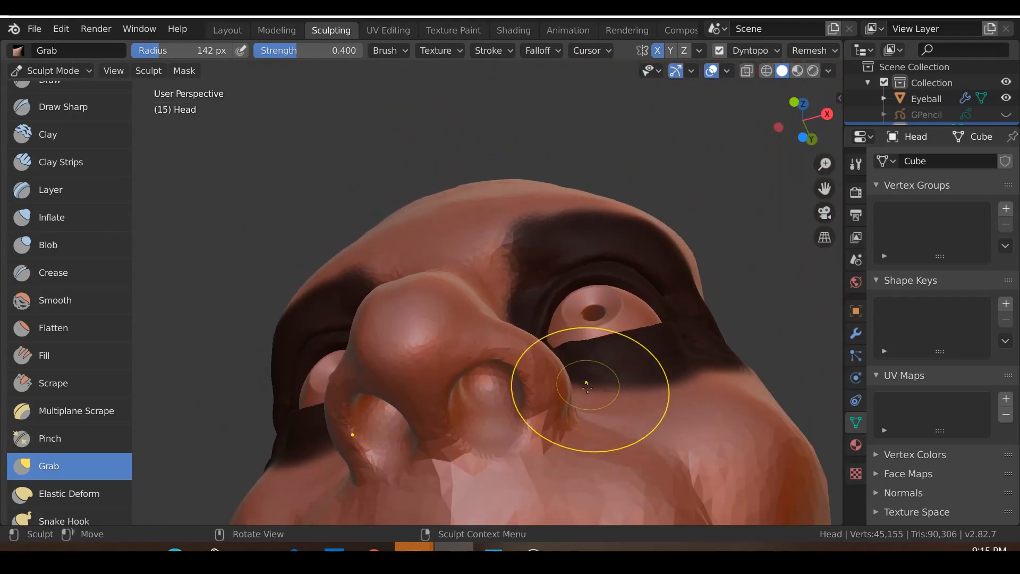
# Pull the nostril wing, its cheek crease and the cheek fold into a natural profile.
pyautogui.moveTo(586, 384); pyautogui.dragTo(549, 419)
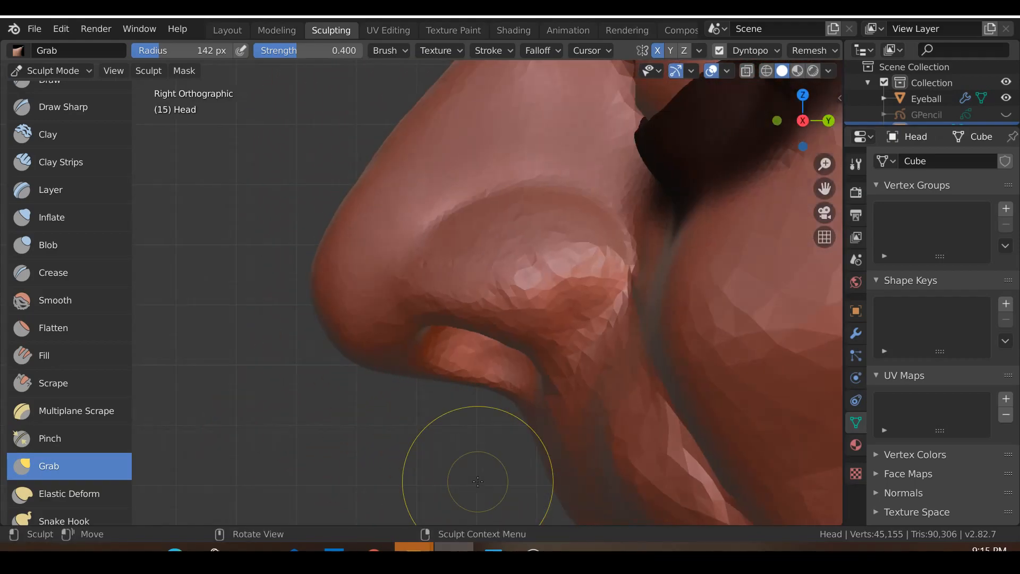
pyautogui.moveTo(479, 481); pyautogui.dragTo(566, 373)
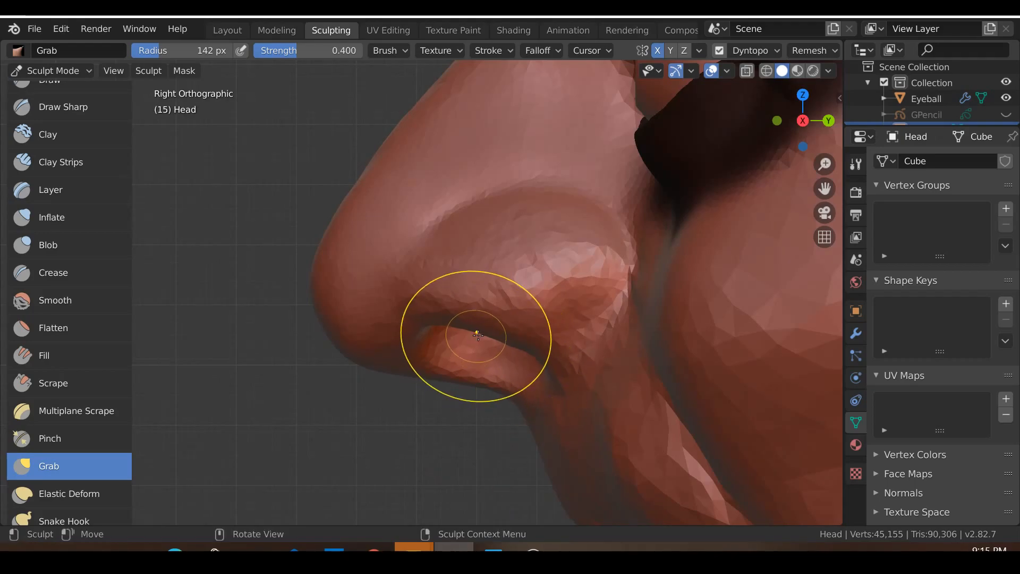
pyautogui.moveTo(478, 335); pyautogui.dragTo(504, 319)
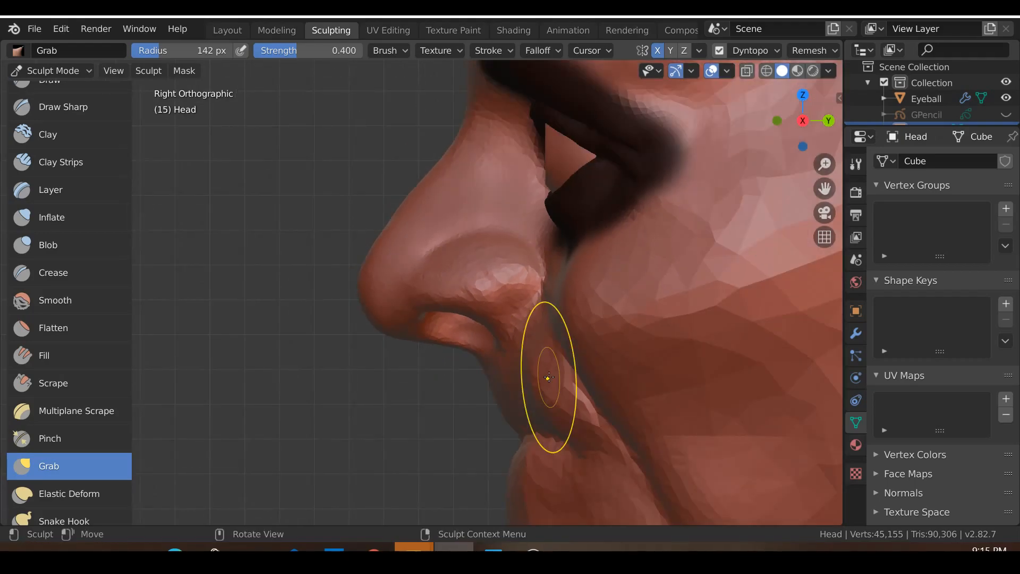
pyautogui.moveTo(546, 378); pyautogui.dragTo(429, 310)
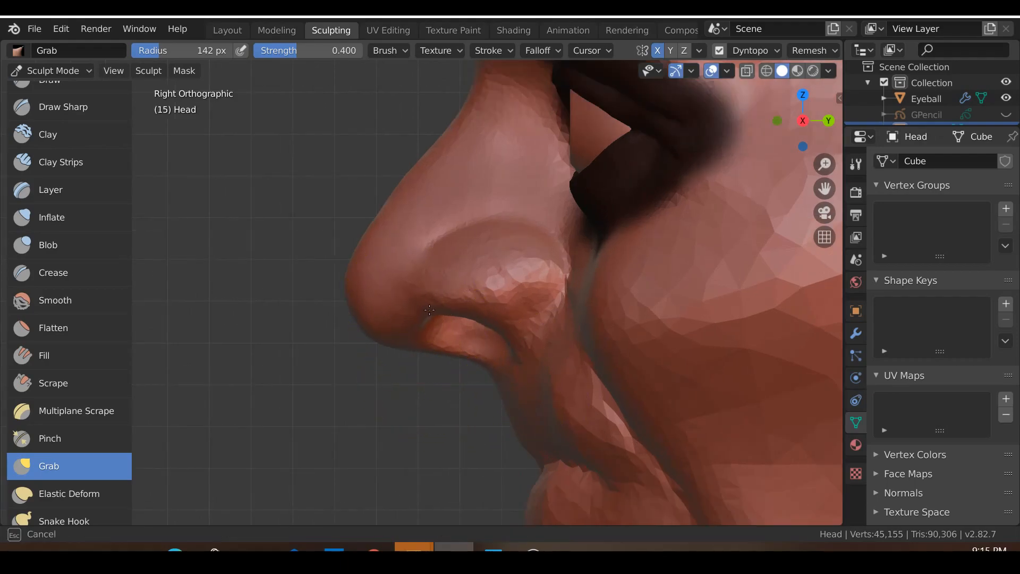
pyautogui.moveTo(429, 309); pyautogui.dragTo(432, 307)
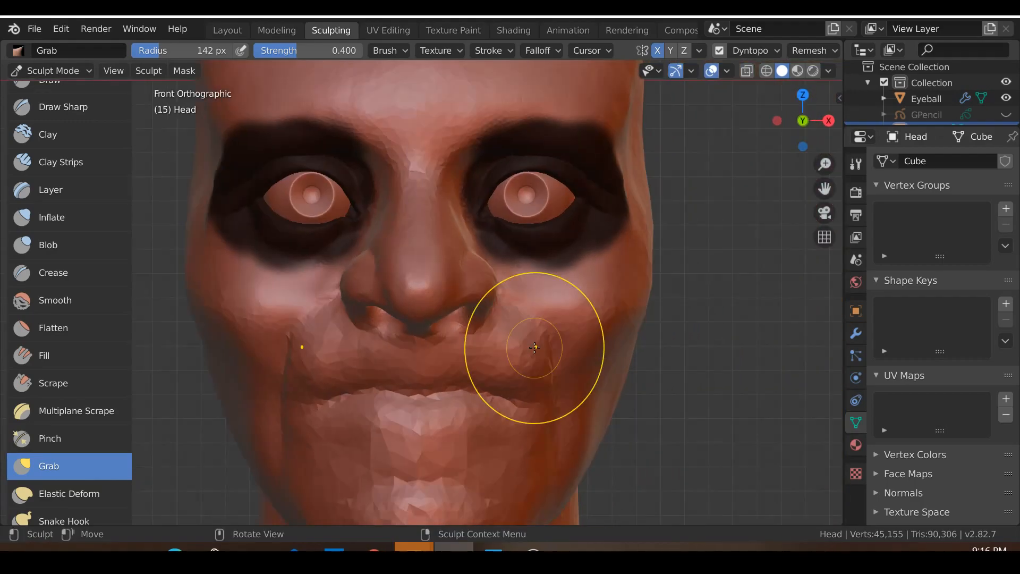
pyautogui.moveTo(533, 348); pyautogui.dragTo(580, 381)
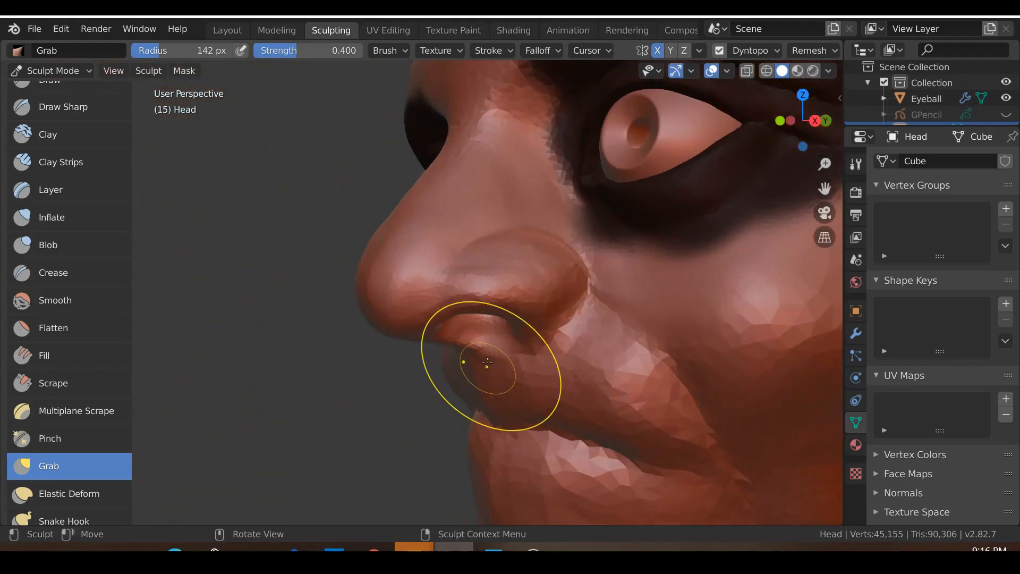
# Smooth the faceted nostril wings and the cheek beside the nose and mouth.
pyautogui.click(56, 300)
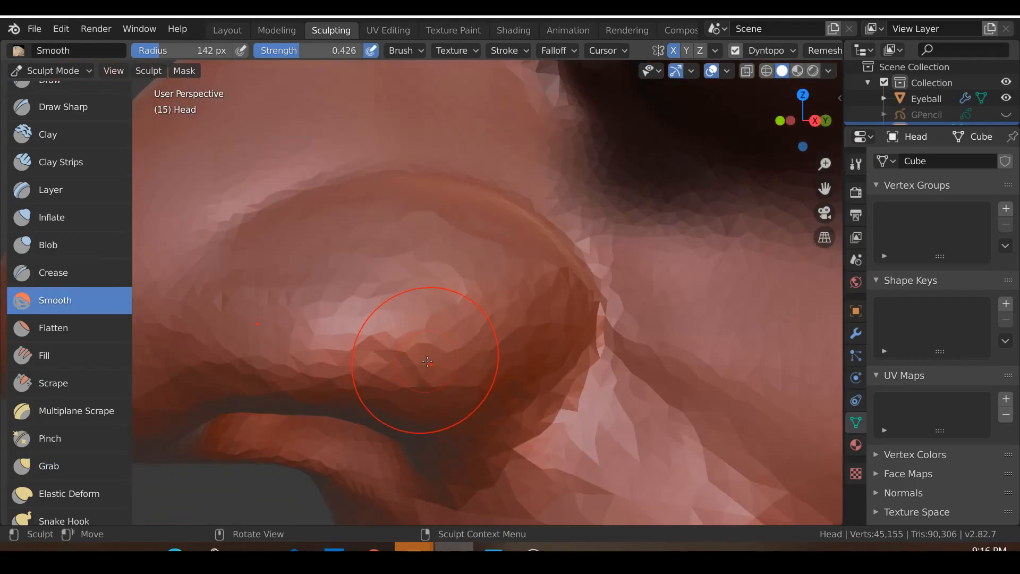
pyautogui.moveTo(428, 362); pyautogui.dragTo(420, 269)
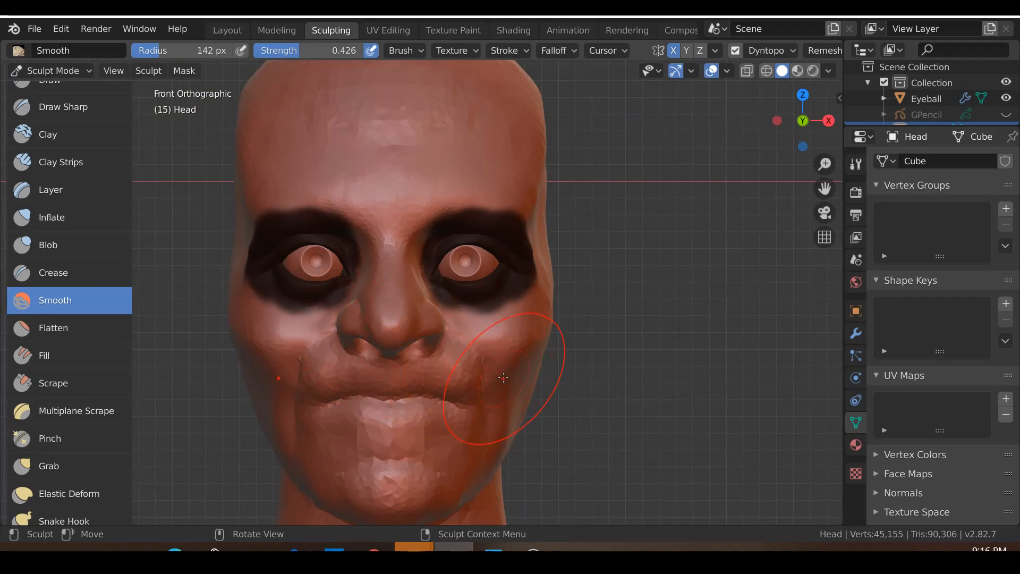
pyautogui.moveTo(503, 378); pyautogui.dragTo(465, 315)
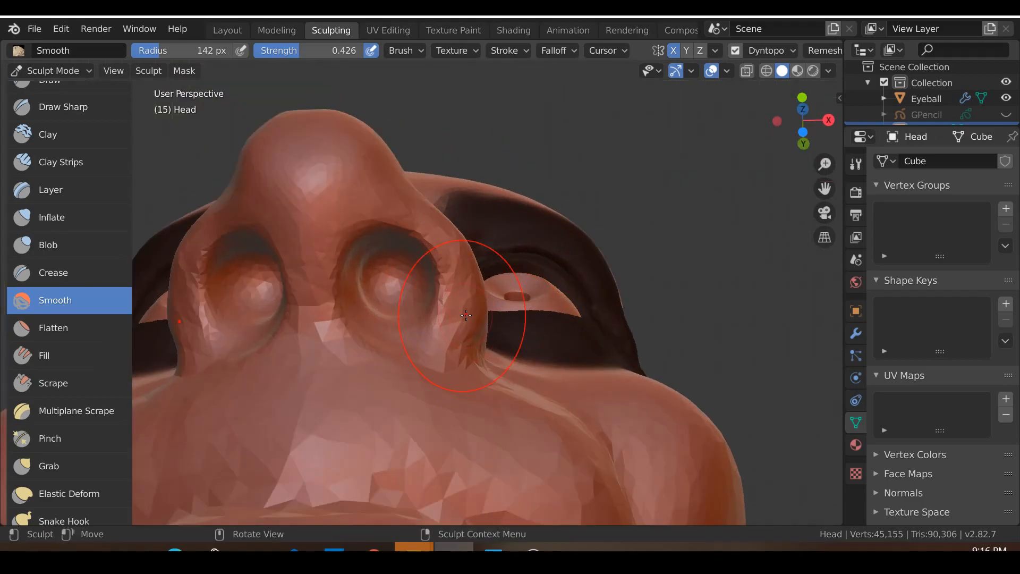
pyautogui.moveTo(465, 316); pyautogui.dragTo(465, 357)
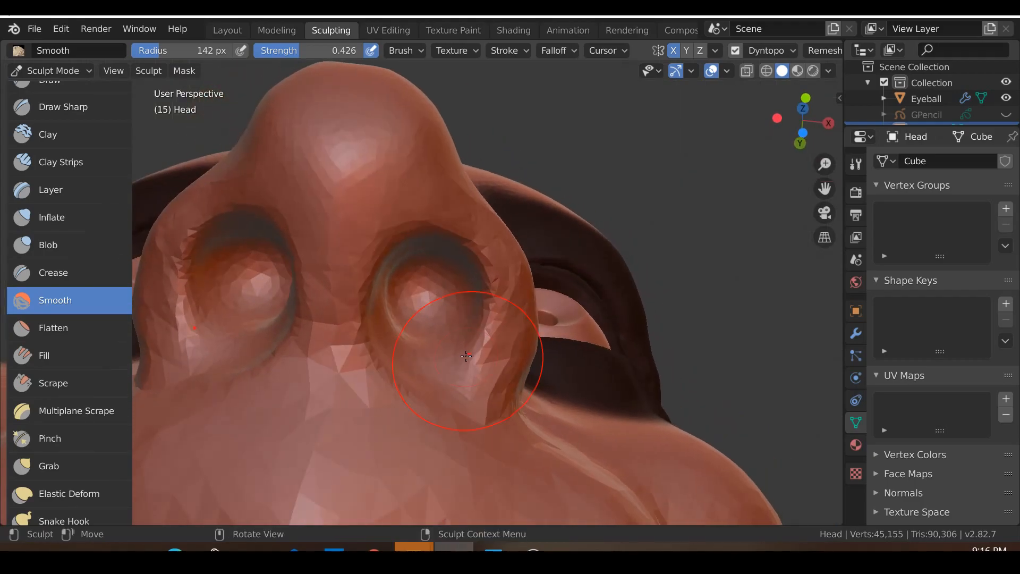
pyautogui.click(48, 245)
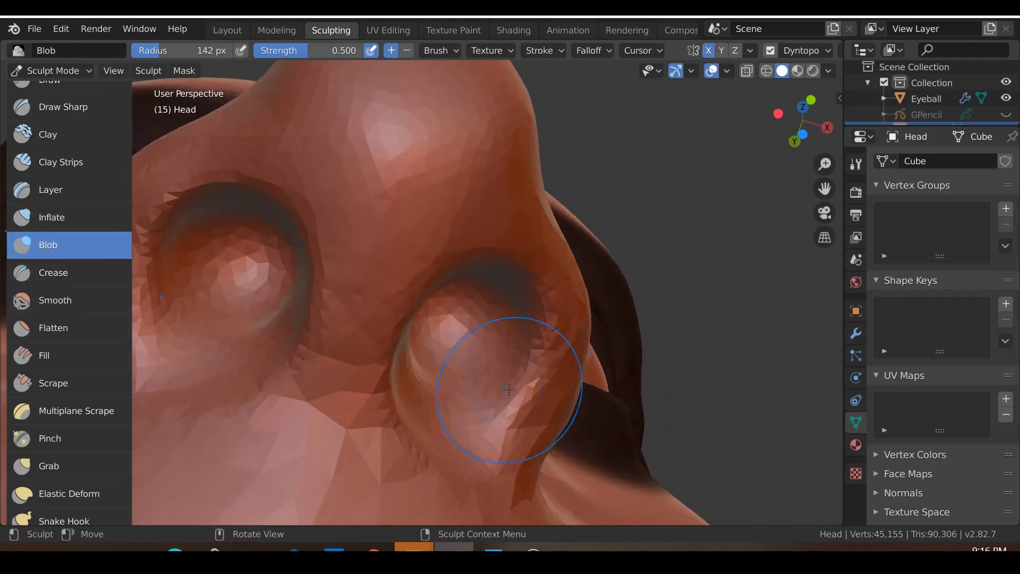
# Deepen the right nostril opening and build up its rim along the top and lower edge with the Blob brush.
pyautogui.moveTo(508, 389); pyautogui.dragTo(530, 269)
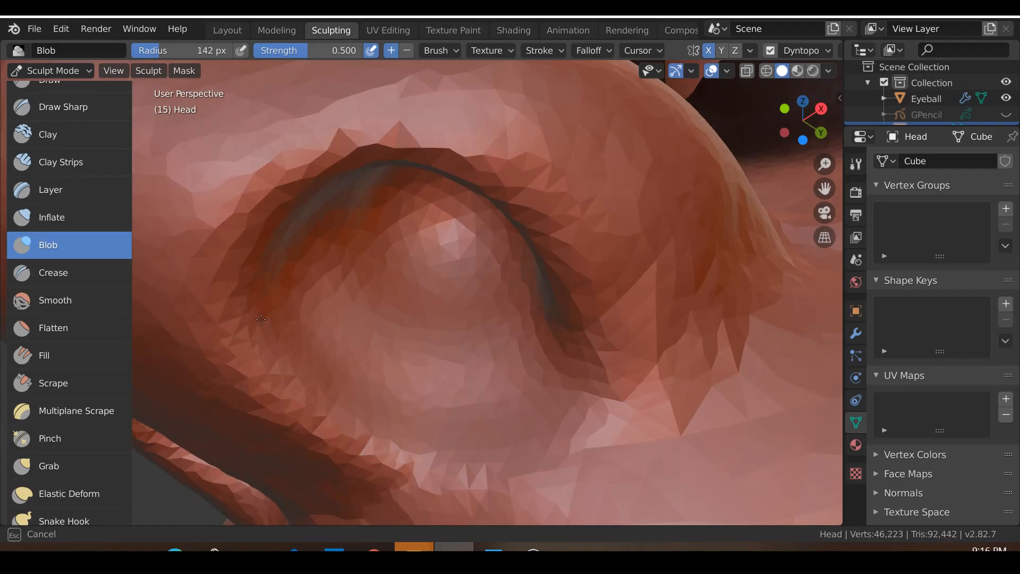
pyautogui.click(384, 151)
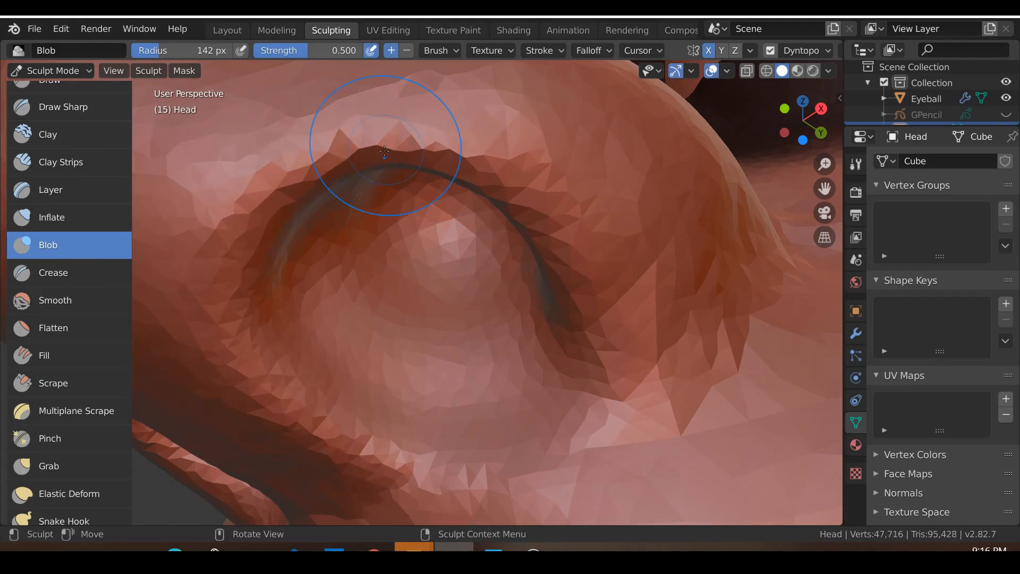
pyautogui.moveTo(384, 152); pyautogui.dragTo(553, 359)
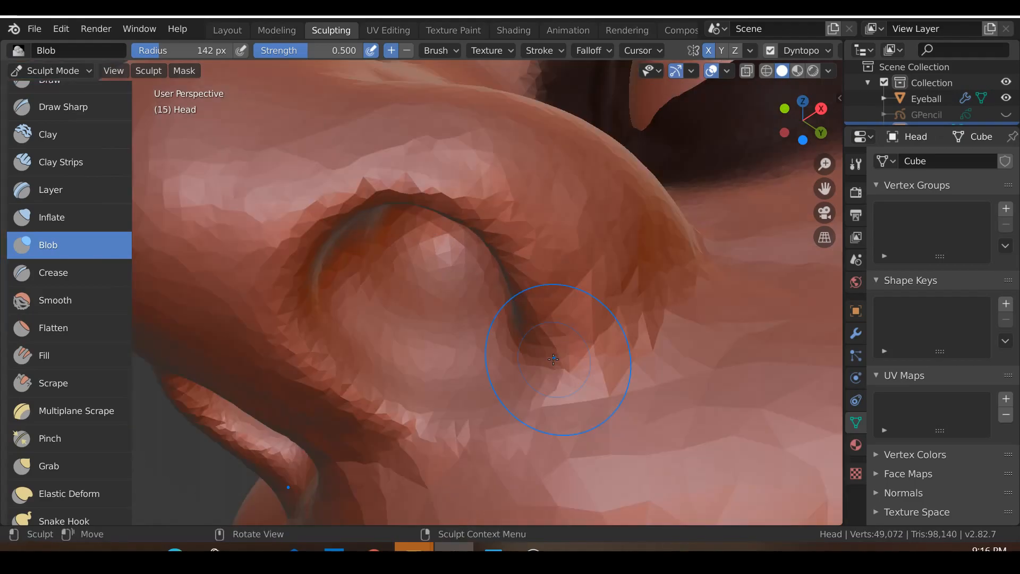
pyautogui.moveTo(553, 359); pyautogui.dragTo(495, 373)
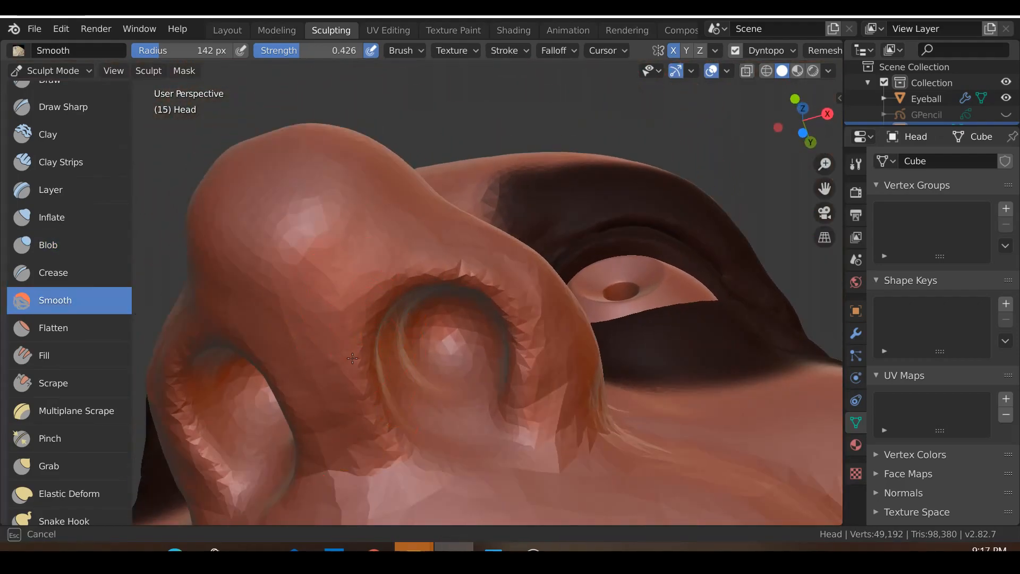
# Soften the nose wing, then Grab its outer edge, base and the crease where it meets the cheek.
pyautogui.moveTo(352, 358); pyautogui.dragTo(553, 404)
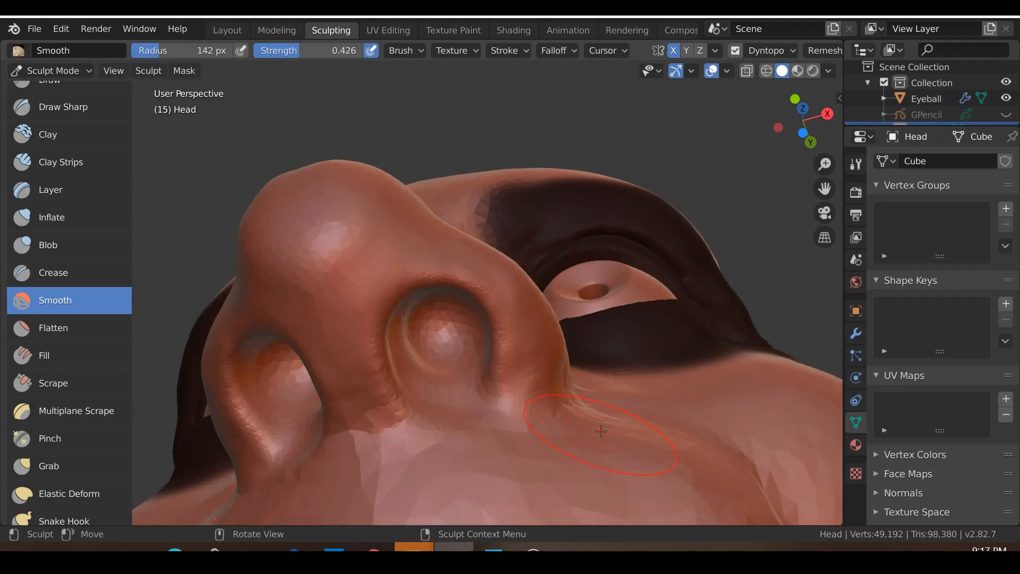
pyautogui.click(49, 466)
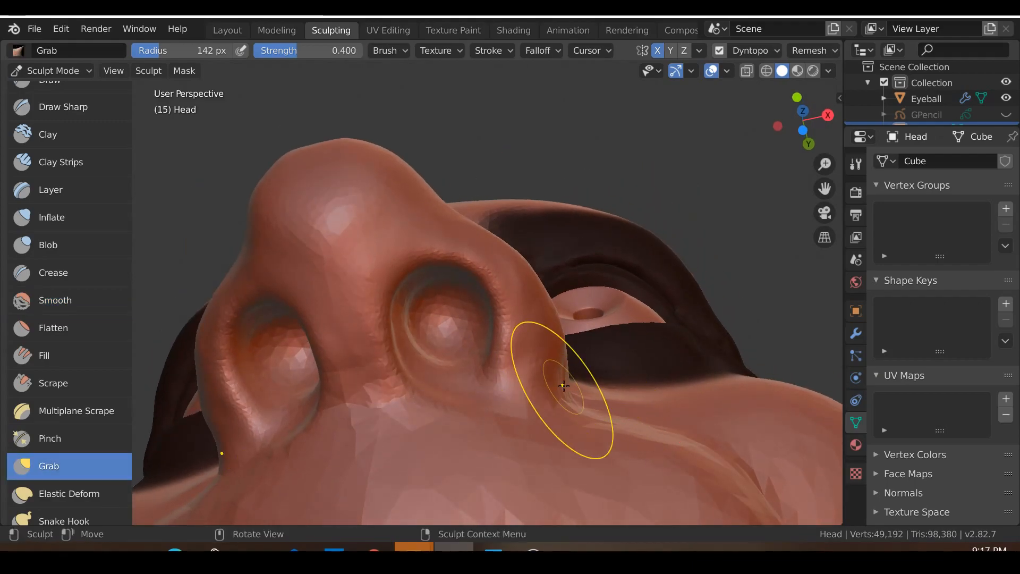
pyautogui.moveTo(564, 385); pyautogui.dragTo(524, 422)
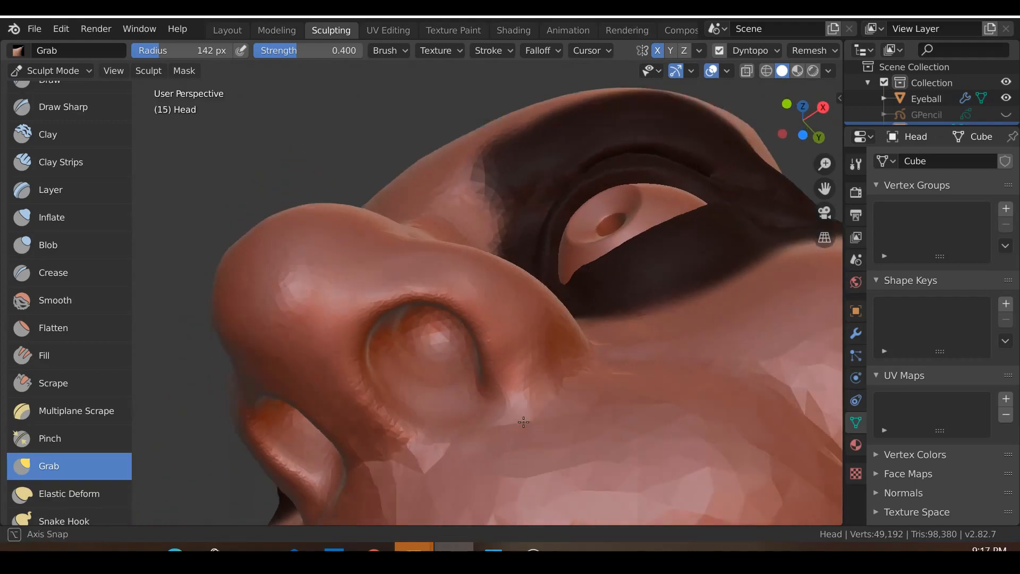
pyautogui.moveTo(521, 422); pyautogui.dragTo(500, 485)
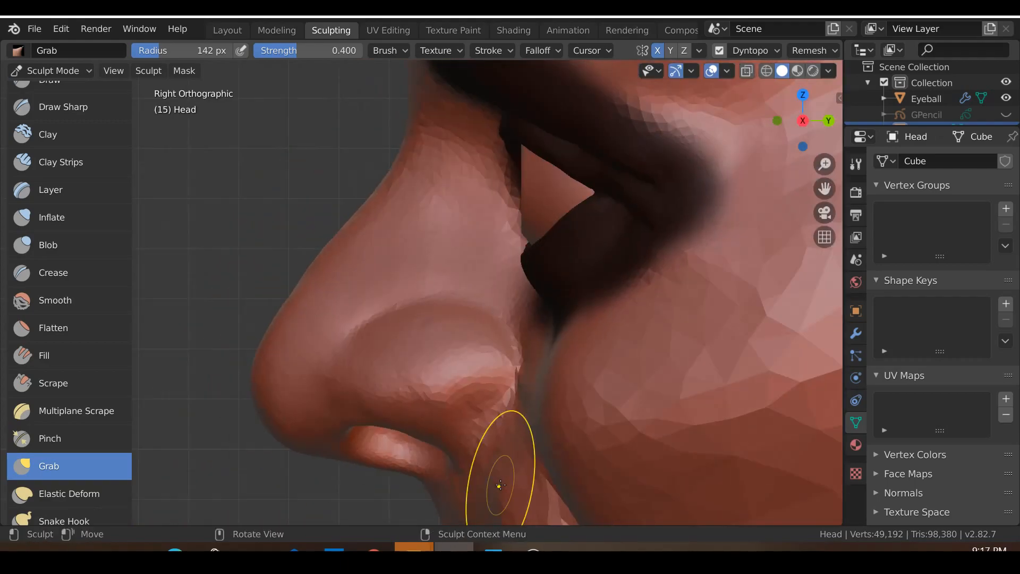
pyautogui.moveTo(501, 485); pyautogui.dragTo(485, 428)
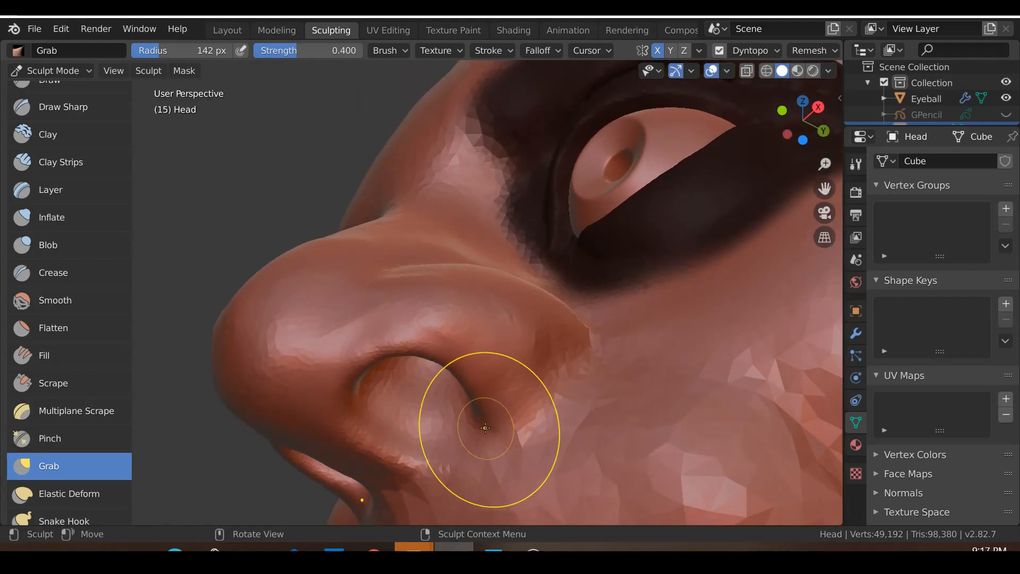
pyautogui.moveTo(484, 428); pyautogui.dragTo(465, 353)
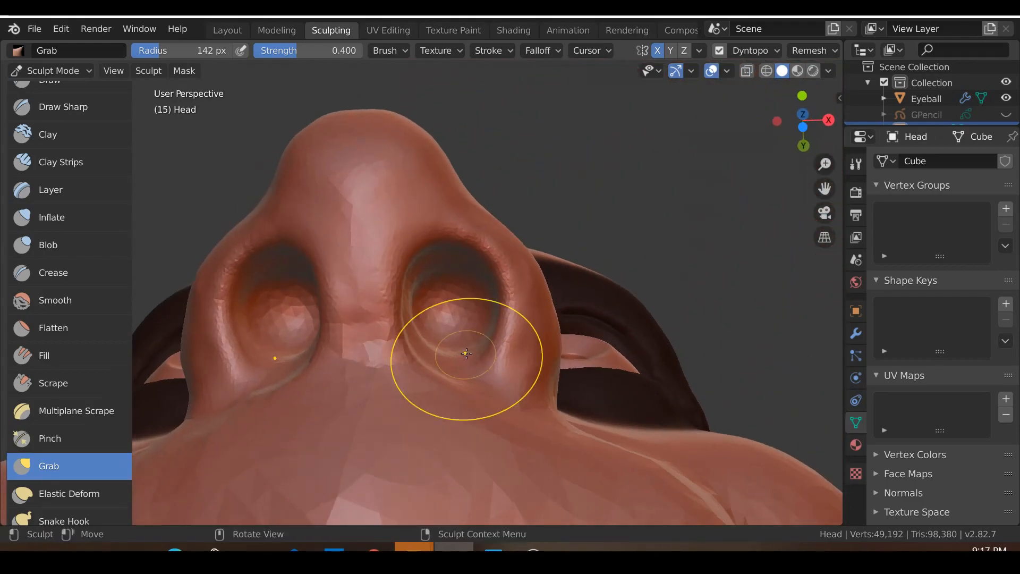
# Widen the right nostril, pull its outer rim, tuck in the wing base and refine the wing curve in side profile.
pyautogui.moveTo(465, 353); pyautogui.dragTo(494, 328)
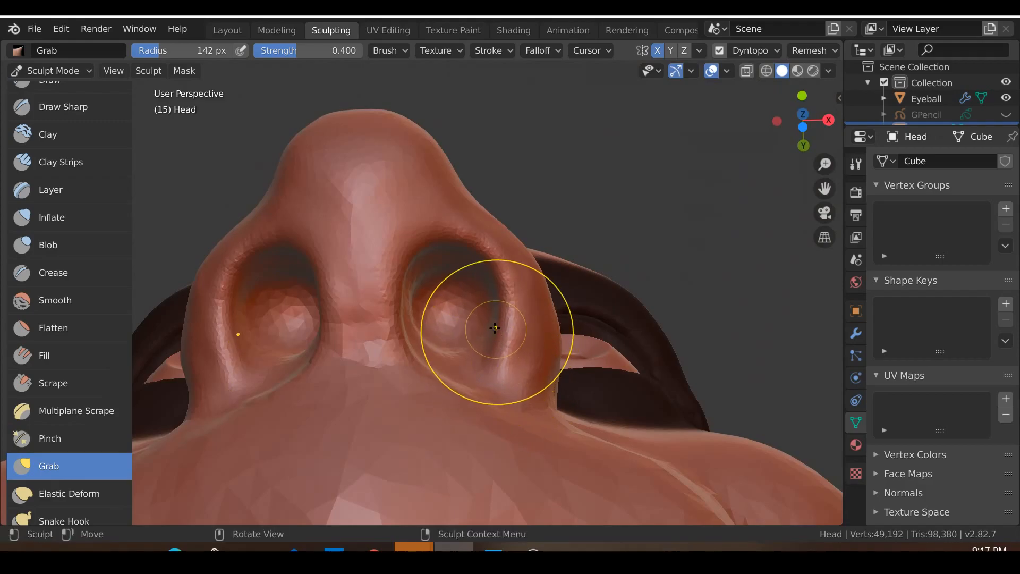
pyautogui.moveTo(494, 328); pyautogui.dragTo(517, 352)
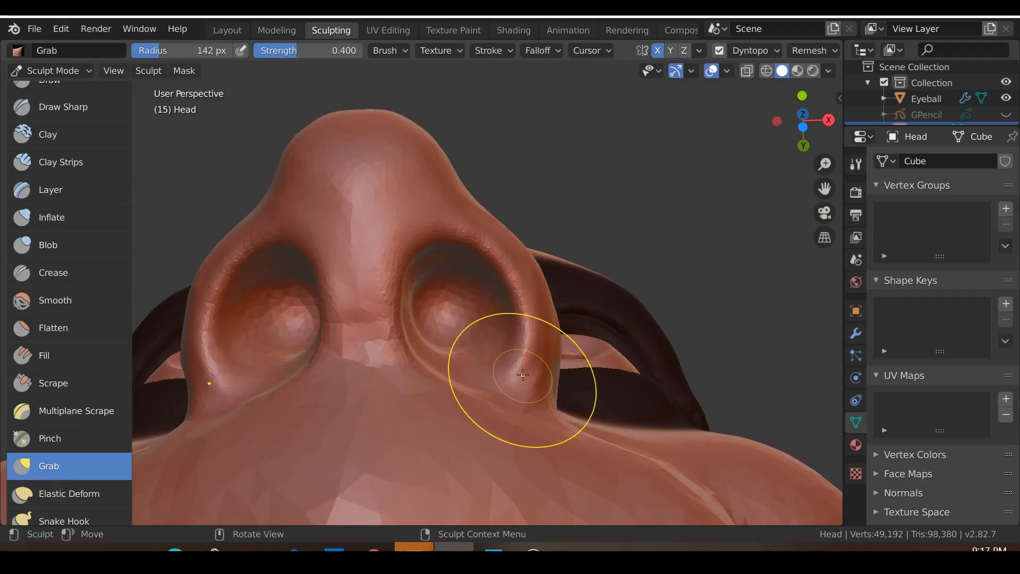
pyautogui.moveTo(523, 374); pyautogui.dragTo(407, 384)
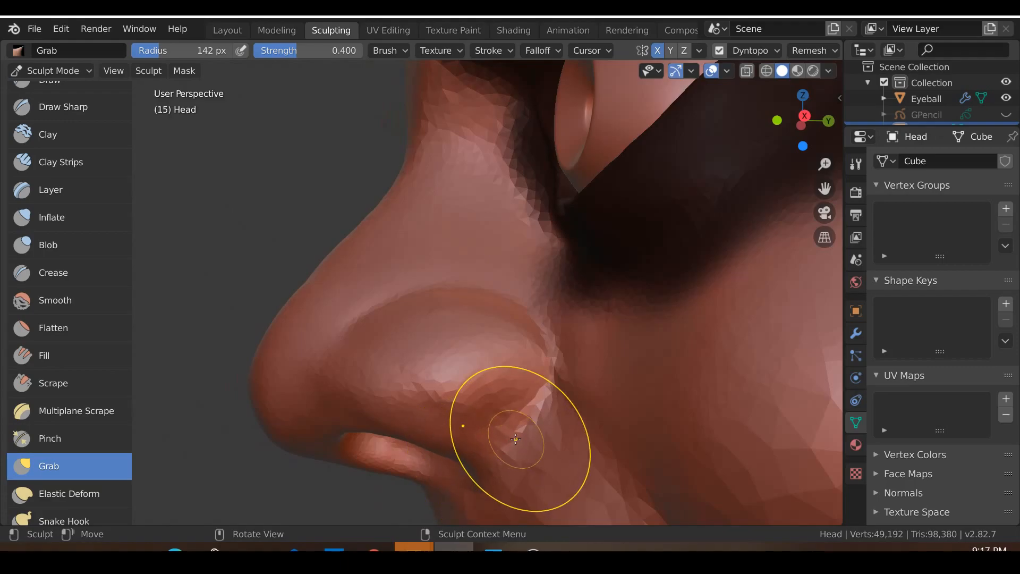
pyautogui.moveTo(514, 439); pyautogui.dragTo(579, 439)
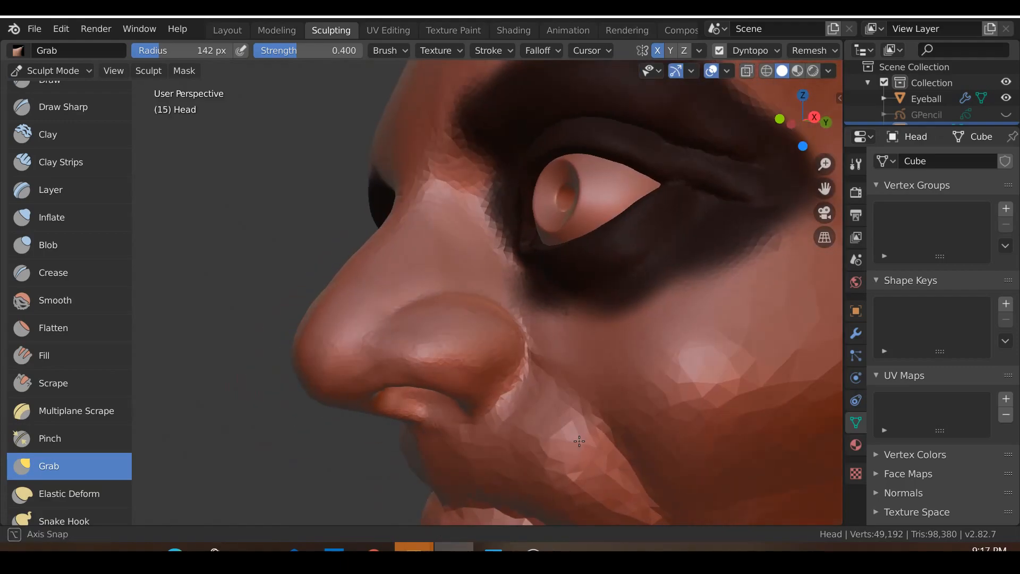
pyautogui.moveTo(578, 440); pyautogui.dragTo(492, 413)
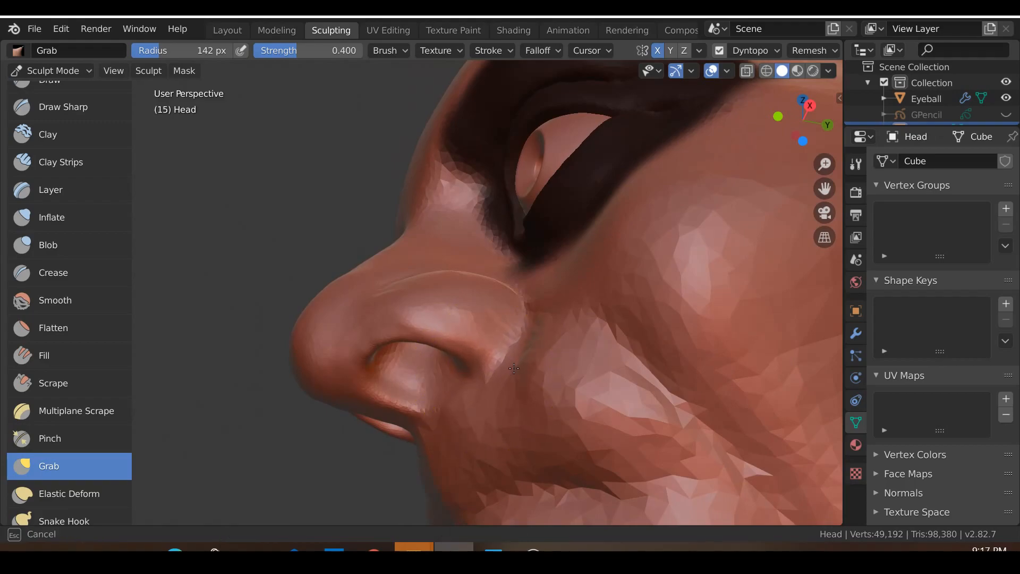
pyautogui.moveTo(514, 368); pyautogui.dragTo(508, 423)
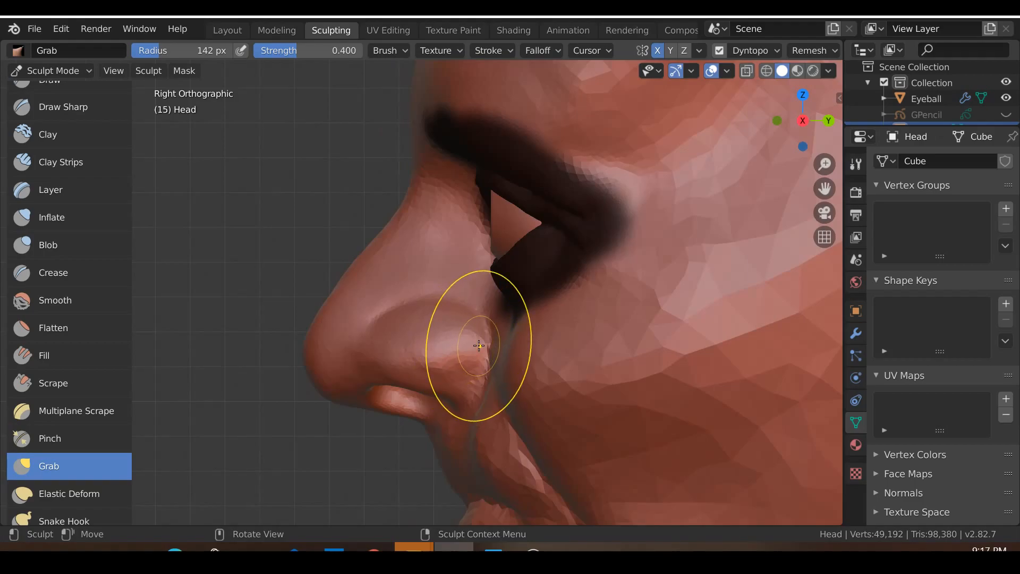
pyautogui.moveTo(482, 344); pyautogui.dragTo(460, 349)
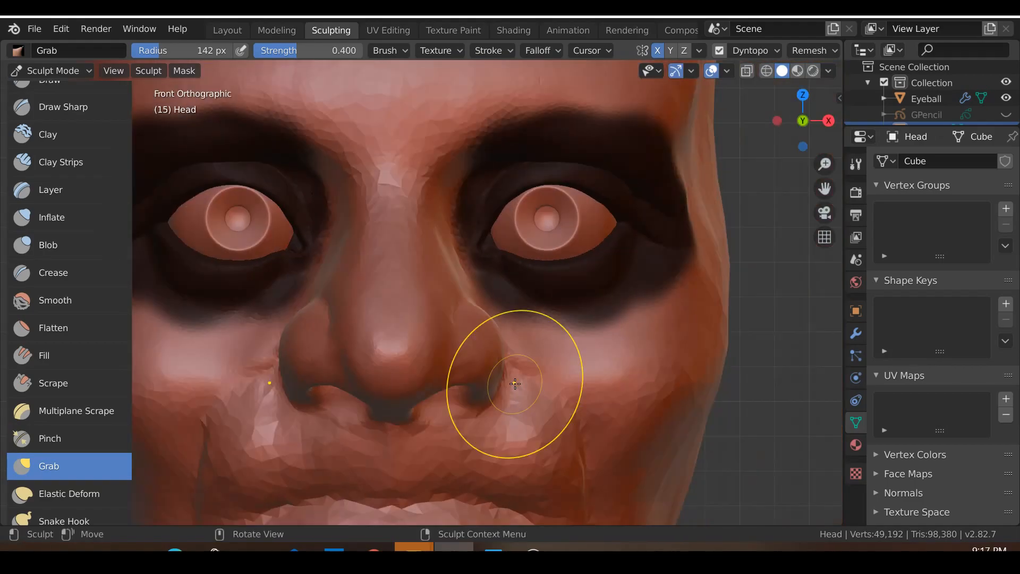
# Smooth the cheek beside the nose, the wing edge and the underside of the nose wing.
pyautogui.click(55, 299)
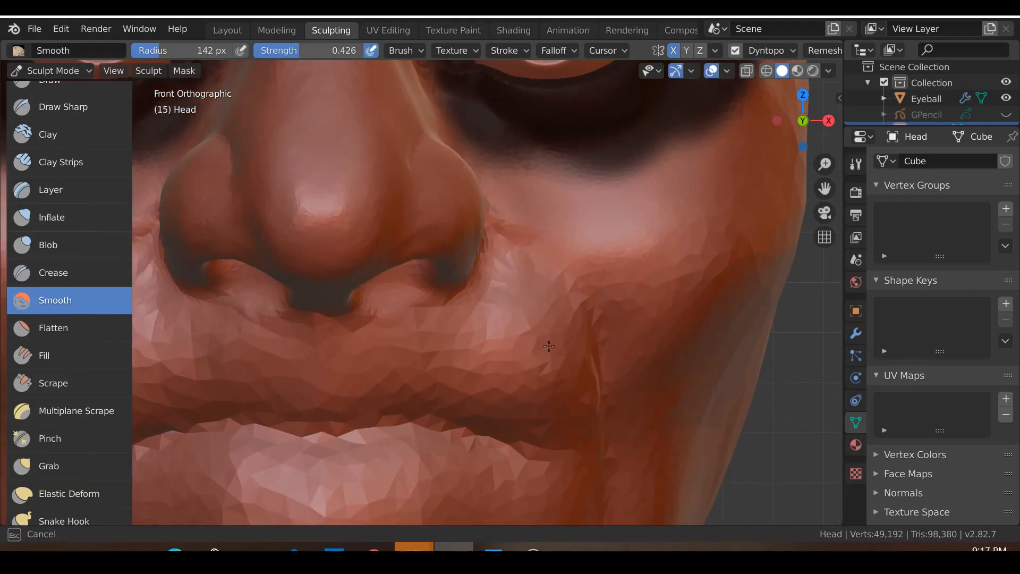
pyautogui.moveTo(548, 345); pyautogui.dragTo(450, 318)
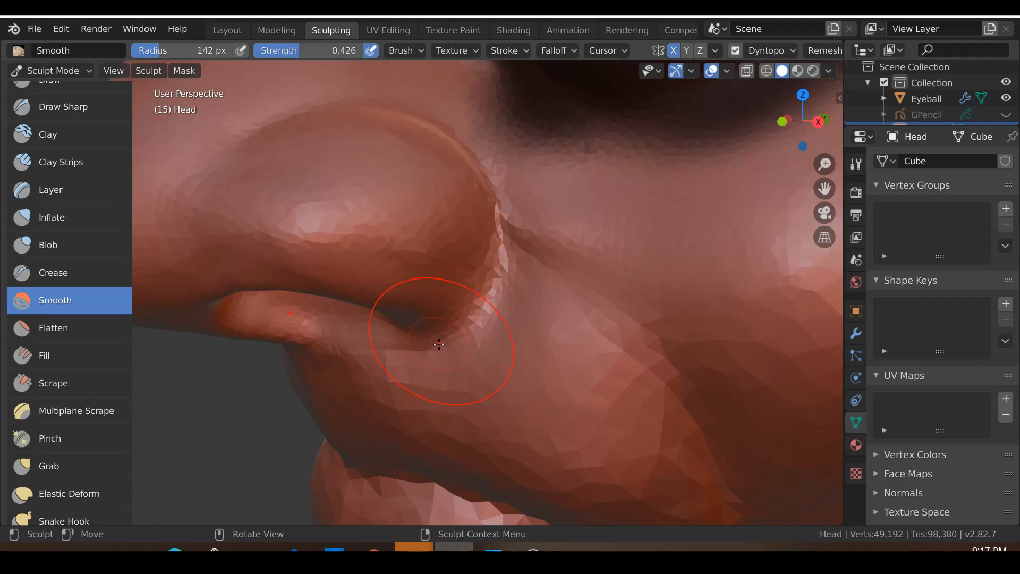
pyautogui.moveTo(439, 345); pyautogui.dragTo(598, 312)
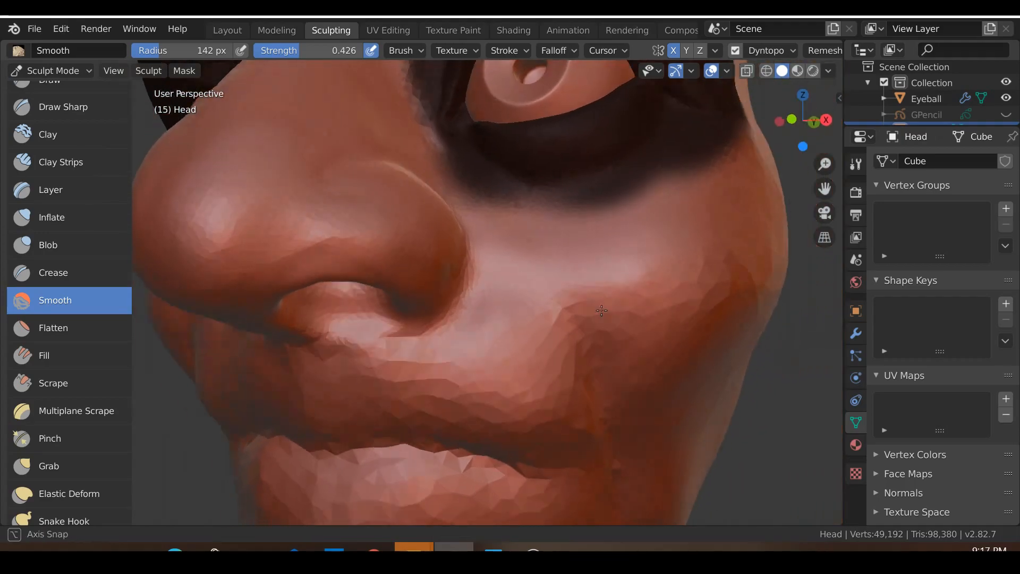
pyautogui.moveTo(600, 310); pyautogui.dragTo(585, 353)
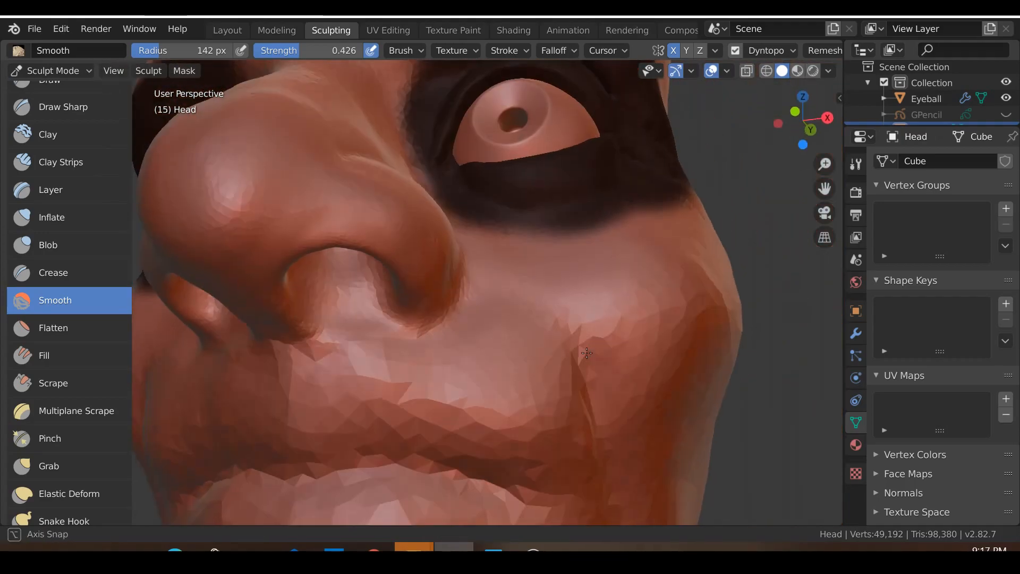
pyautogui.moveTo(586, 353); pyautogui.dragTo(515, 323)
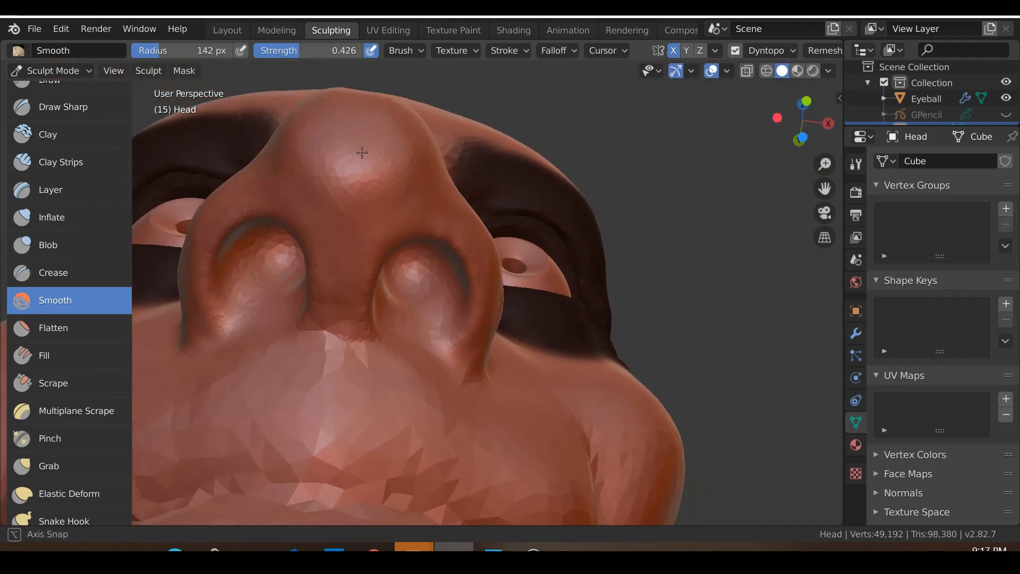
pyautogui.moveTo(361, 153); pyautogui.dragTo(412, 293)
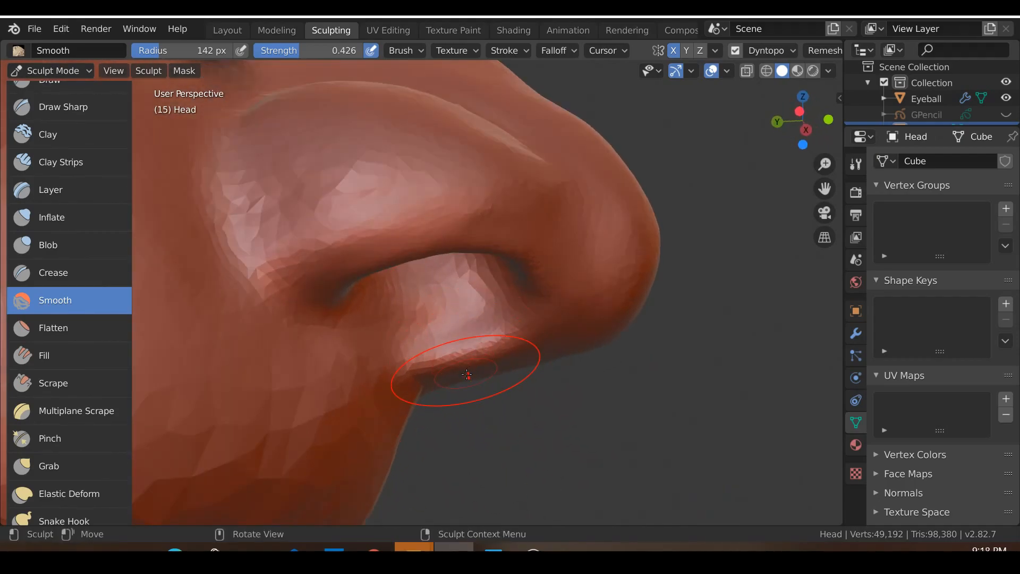
# Grab the bottom edge of the nose wing upward and adjust the nostril shape from the side.
pyautogui.click(49, 466)
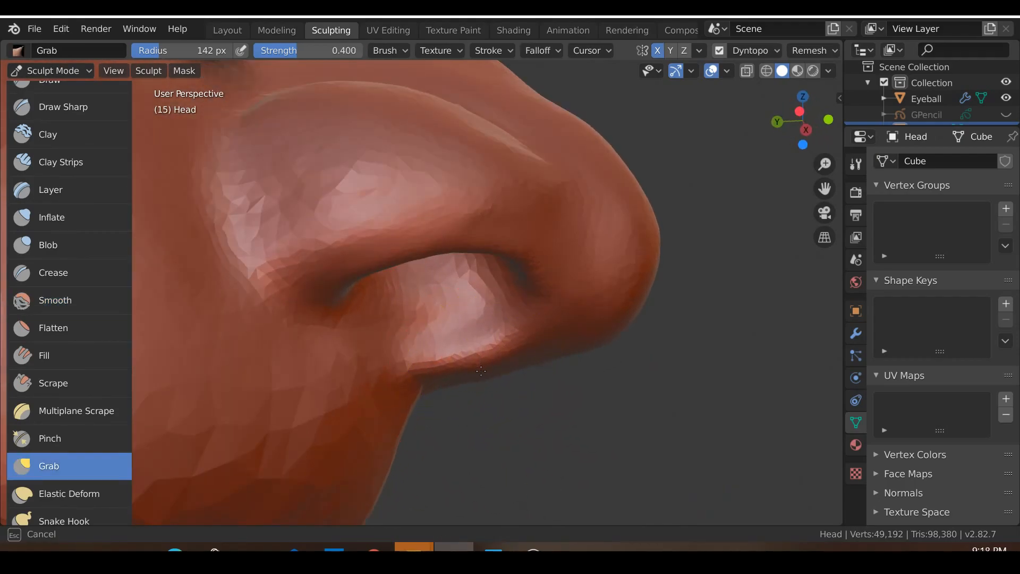
pyautogui.moveTo(481, 371); pyautogui.dragTo(512, 398)
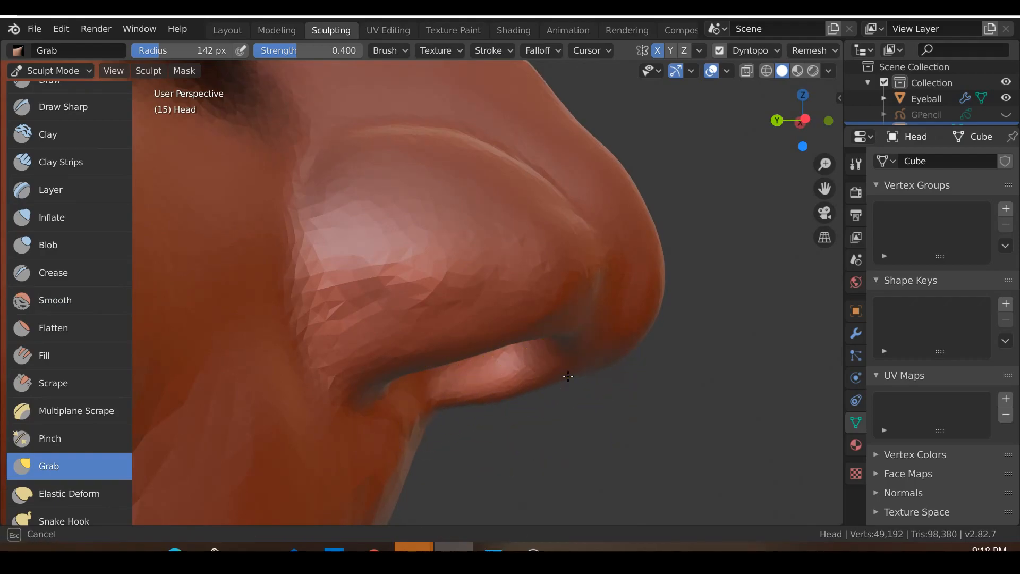
pyautogui.moveTo(566, 376); pyautogui.dragTo(319, 417)
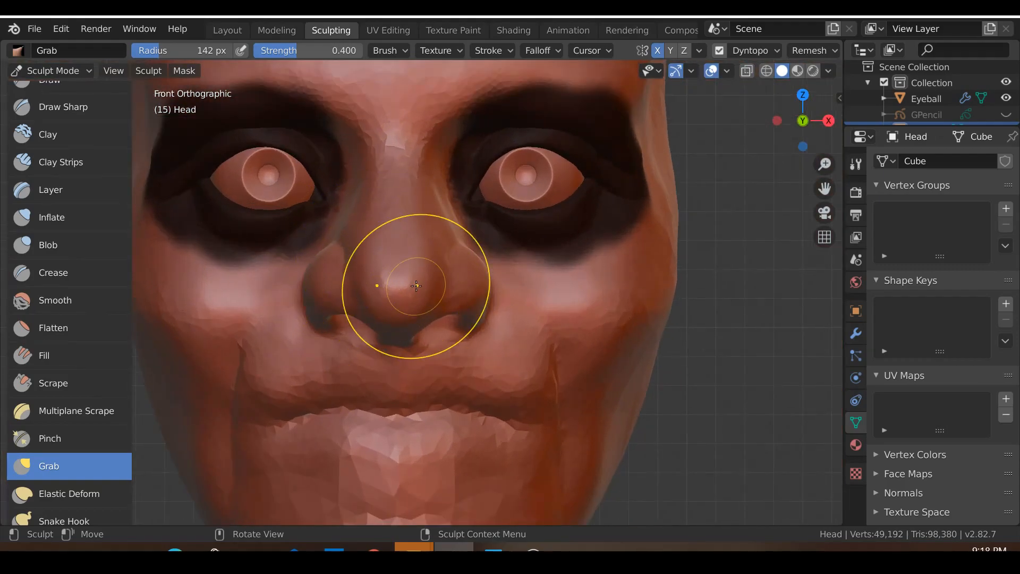
# With Grab, push in the nose bridge side, pull the adjacent cheek and draw the nose side outward into a rounded ala.
pyautogui.click(60, 161)
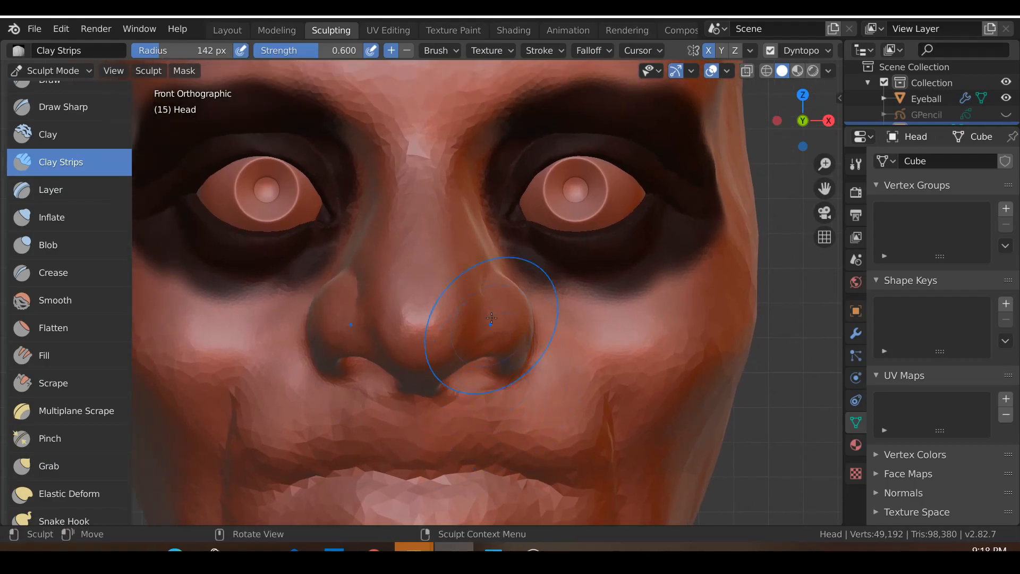
pyautogui.scroll(-3)
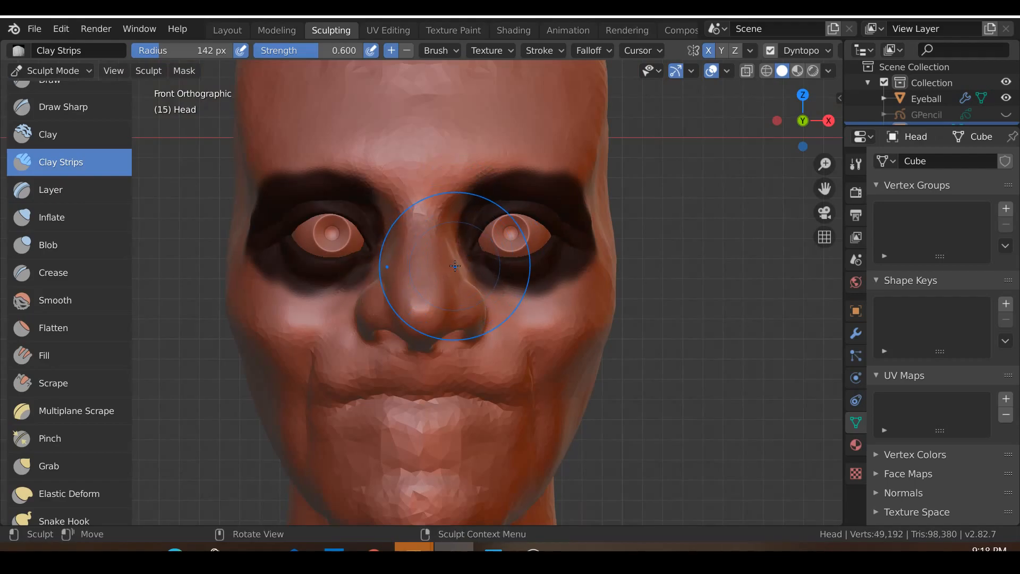
pyautogui.click(49, 465)
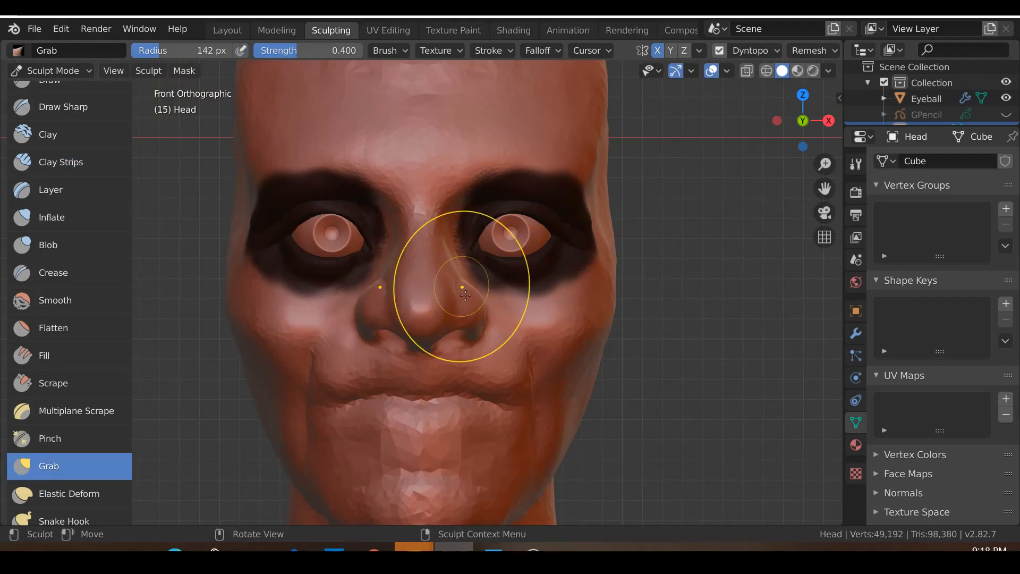
pyautogui.moveTo(463, 294); pyautogui.dragTo(439, 309)
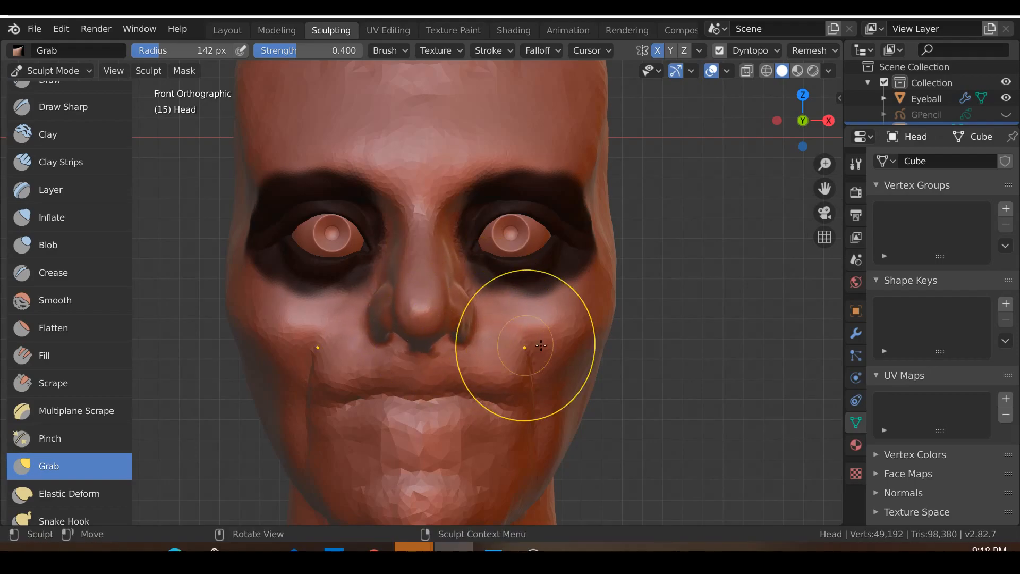
pyautogui.moveTo(540, 345); pyautogui.dragTo(501, 312)
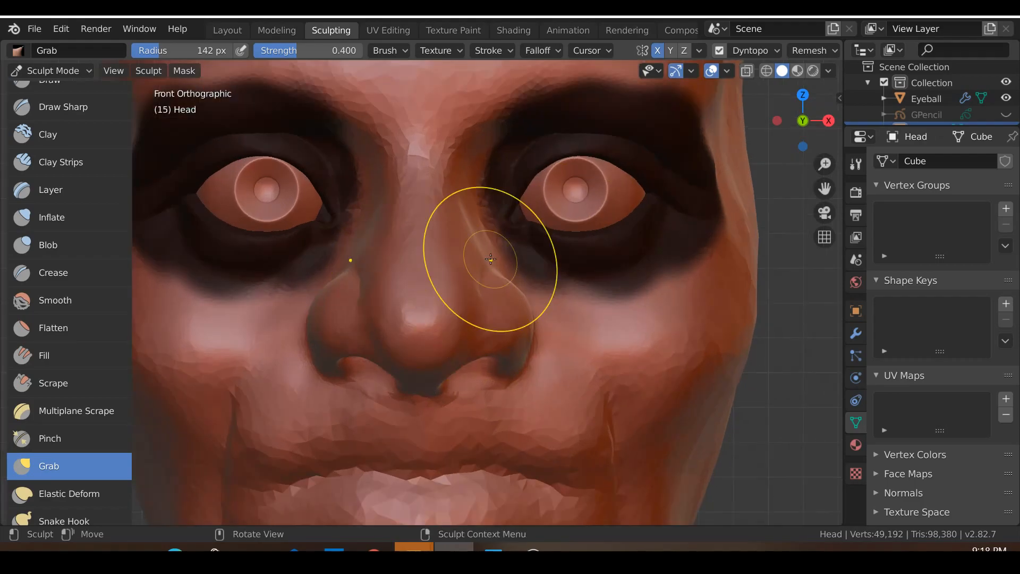
pyautogui.moveTo(491, 259); pyautogui.dragTo(491, 266)
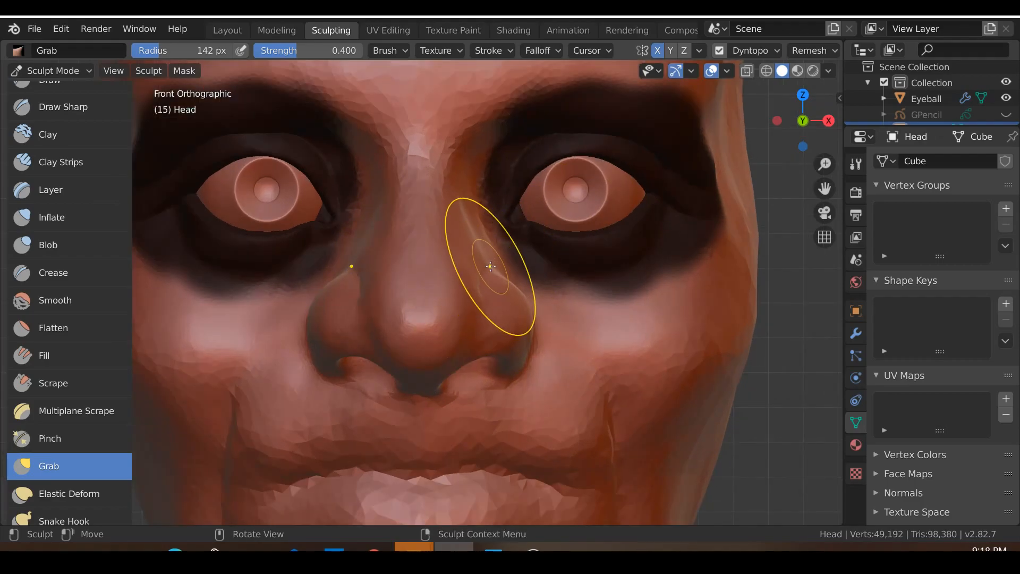
pyautogui.moveTo(491, 266); pyautogui.dragTo(462, 263)
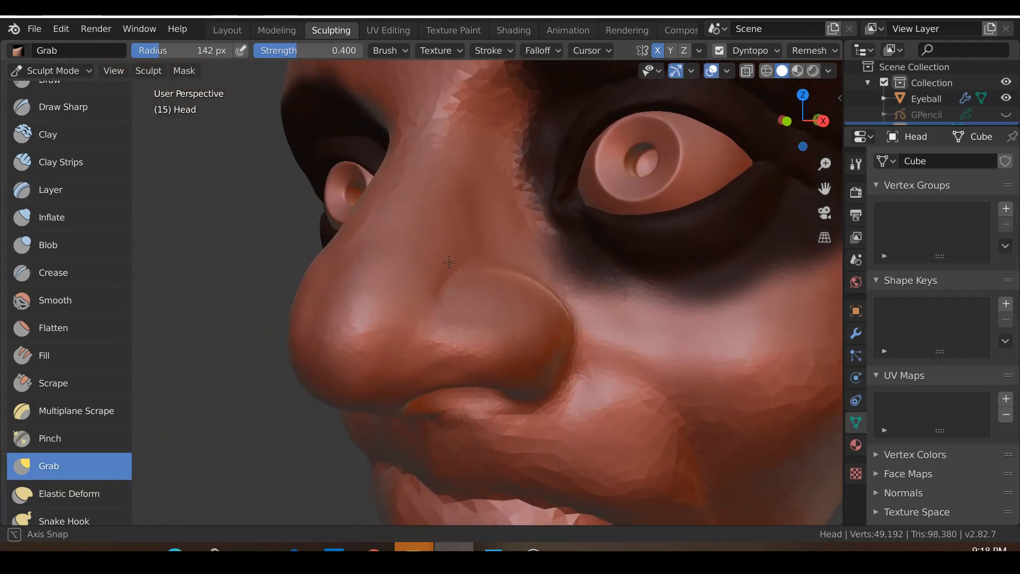
# From side and underneath views, Grab the nostril wing into shape and tuck its rear edge toward the cheek.
pyautogui.moveTo(447, 262); pyautogui.dragTo(439, 357)
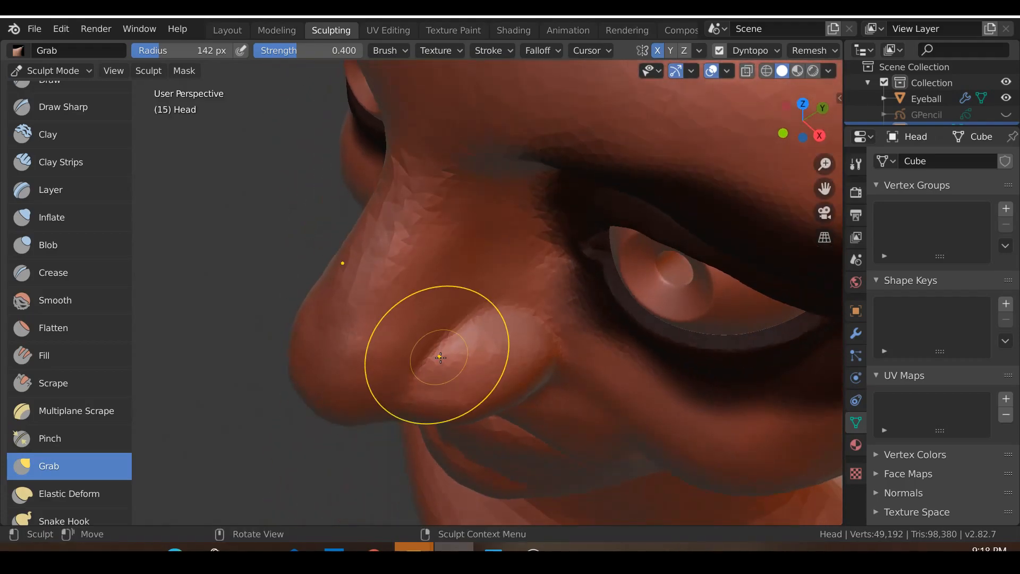
pyautogui.moveTo(439, 356); pyautogui.dragTo(556, 309)
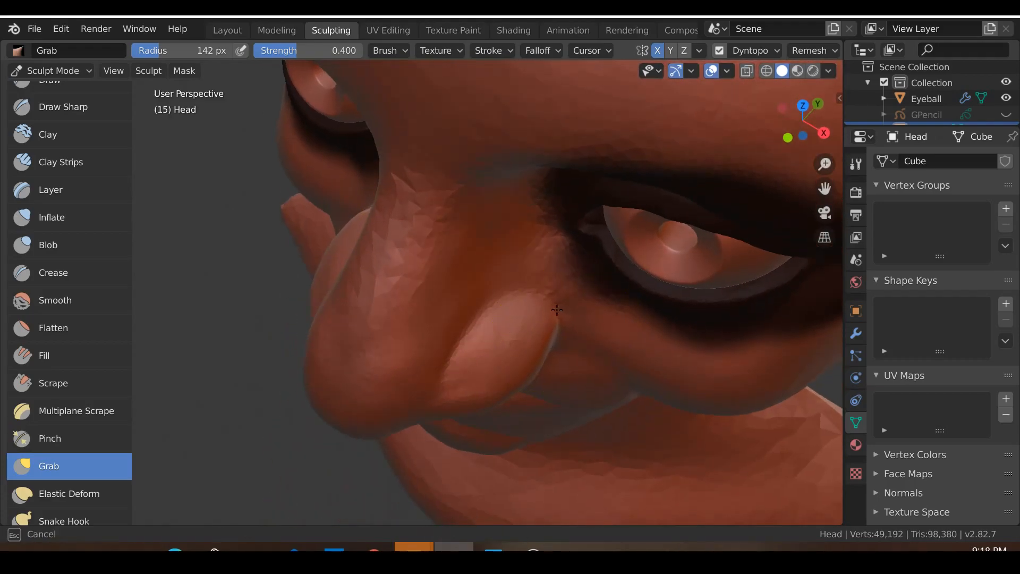
pyautogui.moveTo(556, 309); pyautogui.dragTo(566, 310)
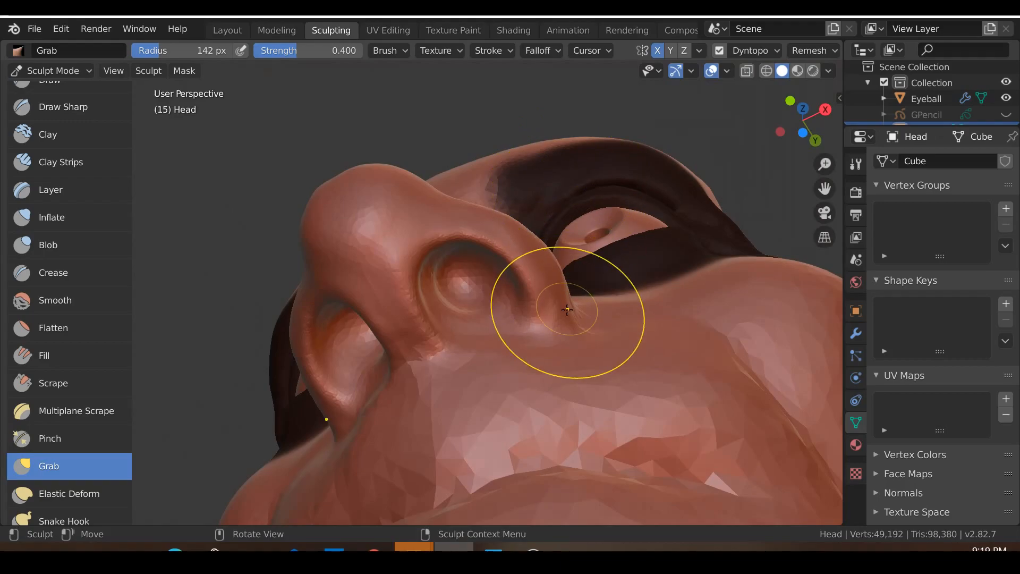
pyautogui.moveTo(567, 309); pyautogui.dragTo(575, 315)
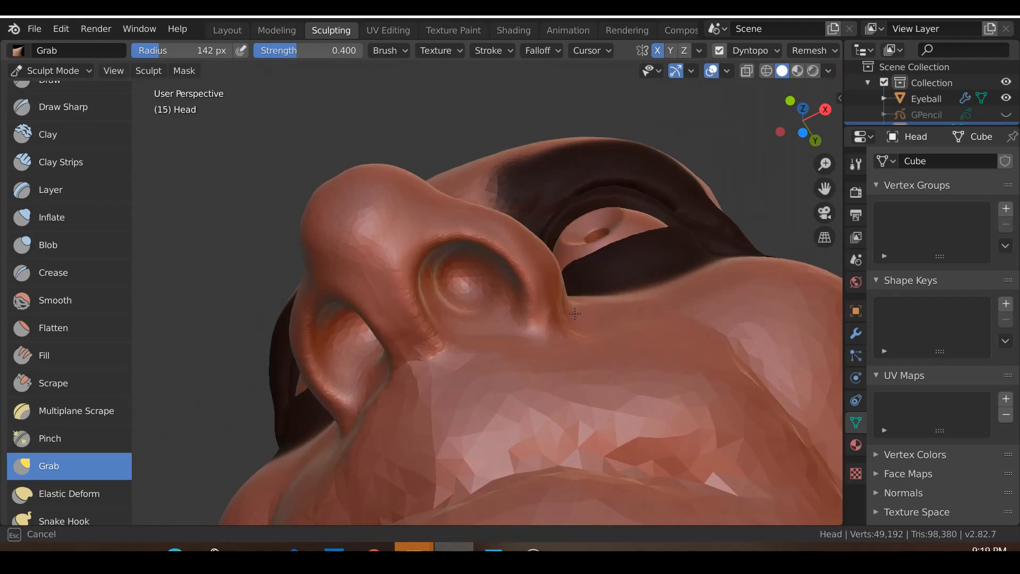
pyautogui.moveTo(573, 315); pyautogui.dragTo(501, 396)
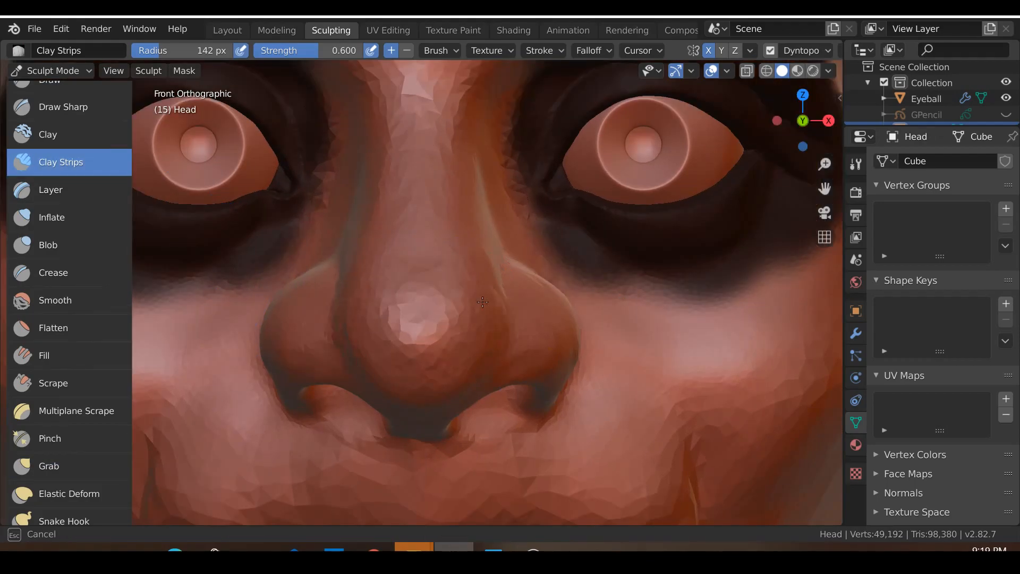
# Build up volume on the nose tip and its lower part with Clay Strips.
pyautogui.moveTo(482, 301); pyautogui.dragTo(442, 382)
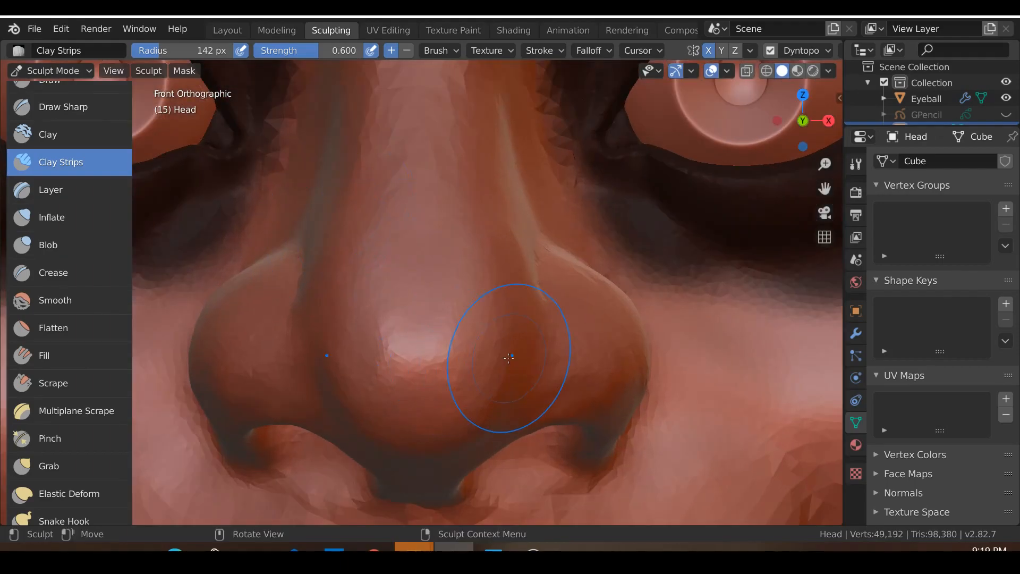
pyautogui.moveTo(508, 358); pyautogui.dragTo(491, 401)
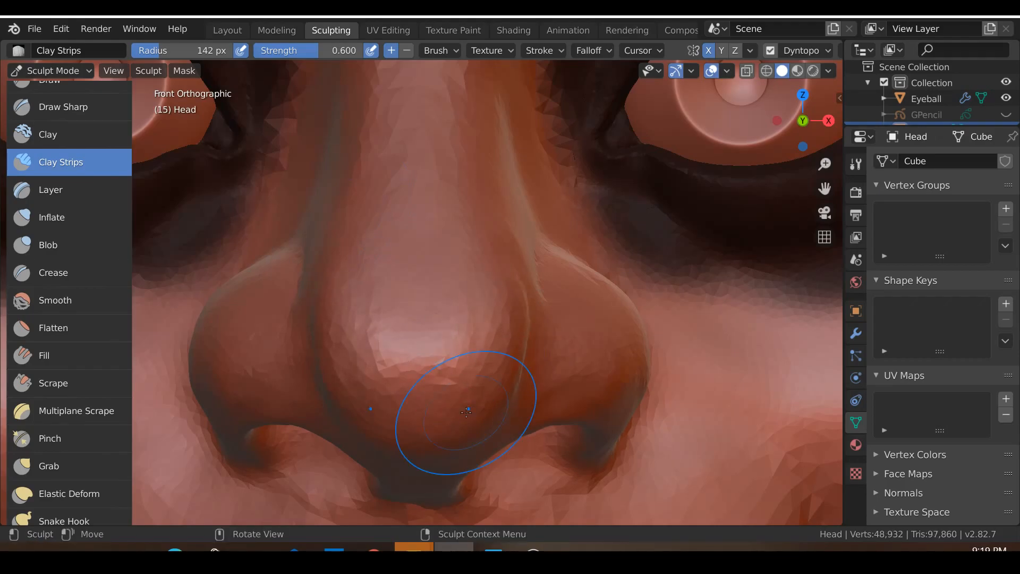
# Smooth the skin beneath the nostril wing and the forehead between the brows.
pyautogui.click(54, 300)
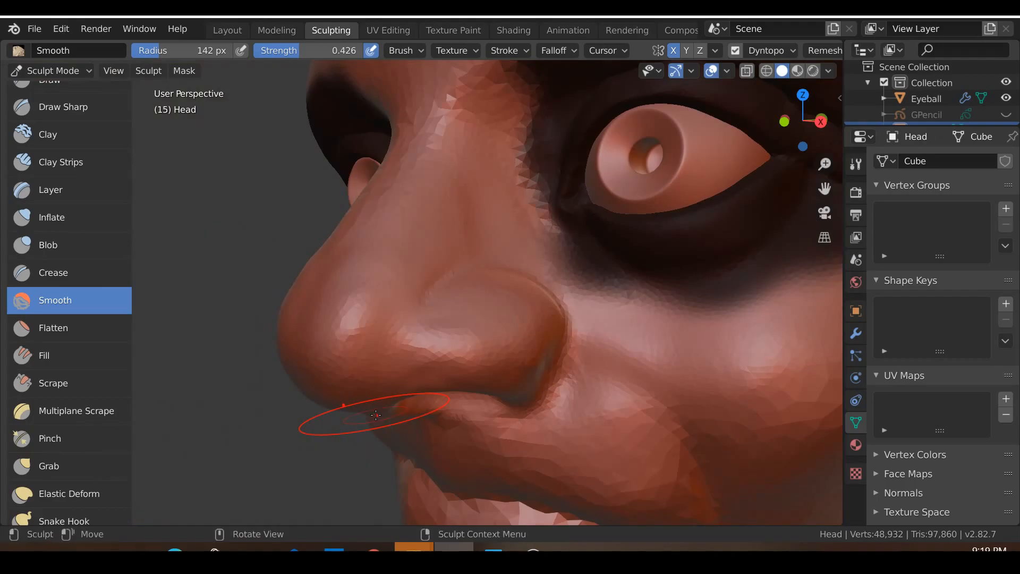
pyautogui.moveTo(375, 415); pyautogui.dragTo(510, 369)
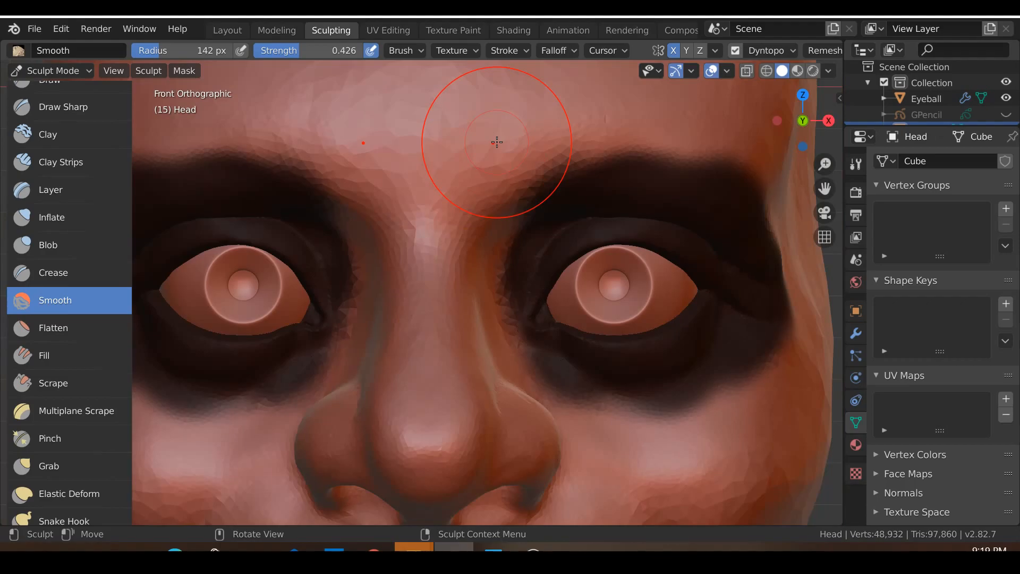
pyautogui.moveTo(494, 144); pyautogui.dragTo(527, 222)
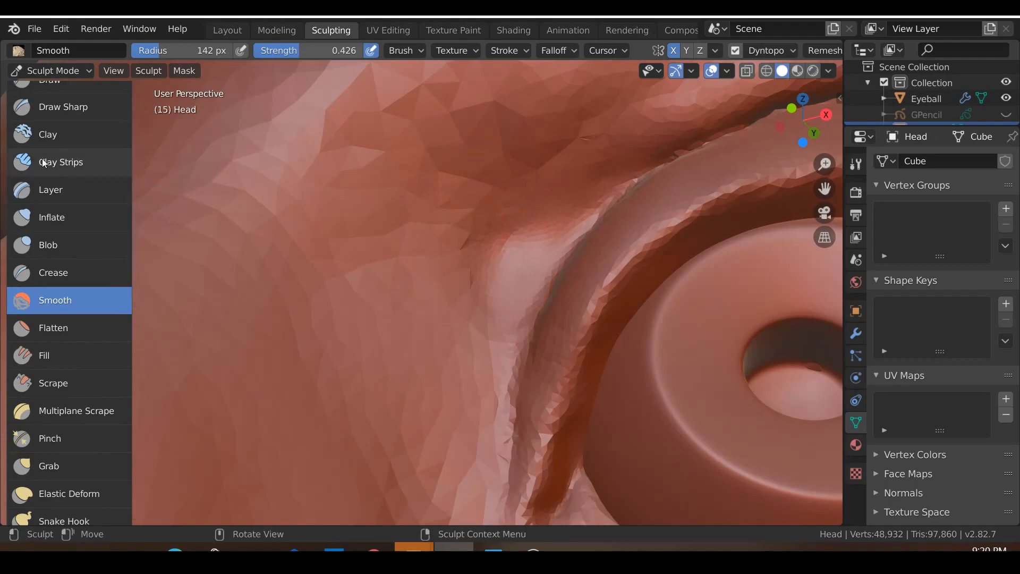
# Alternate Clay Strips and Smooth over the eye area, smoothing the upper eyelid and inner eye corner.
pyautogui.click(61, 162)
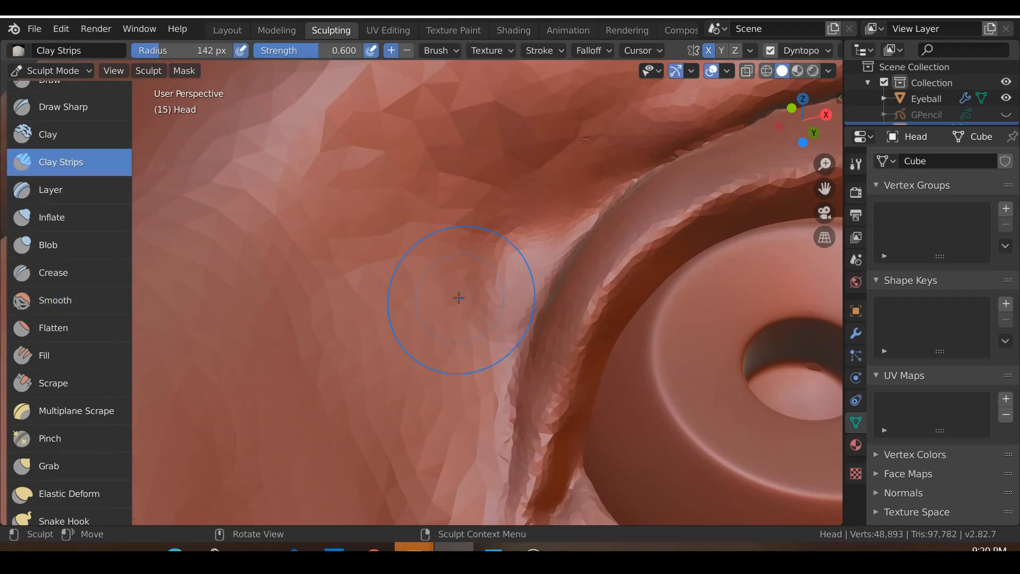
pyautogui.click(54, 300)
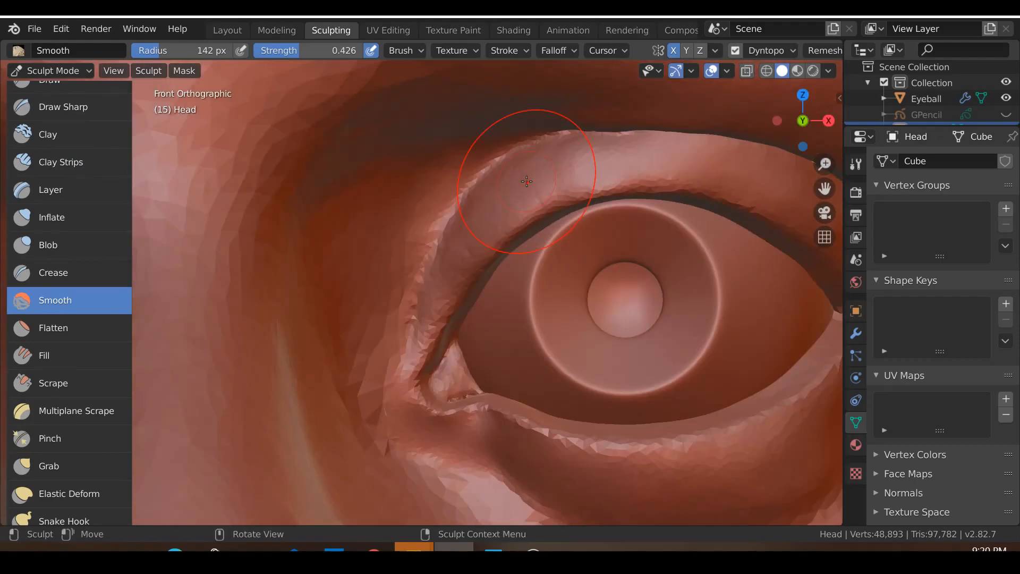
pyautogui.moveTo(527, 181); pyautogui.dragTo(520, 335)
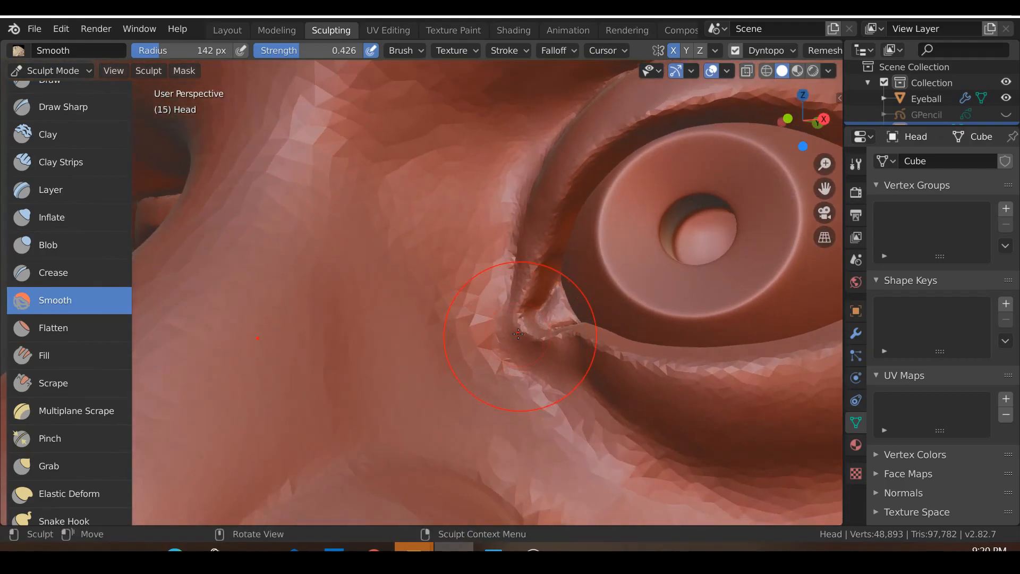
pyautogui.click(60, 162)
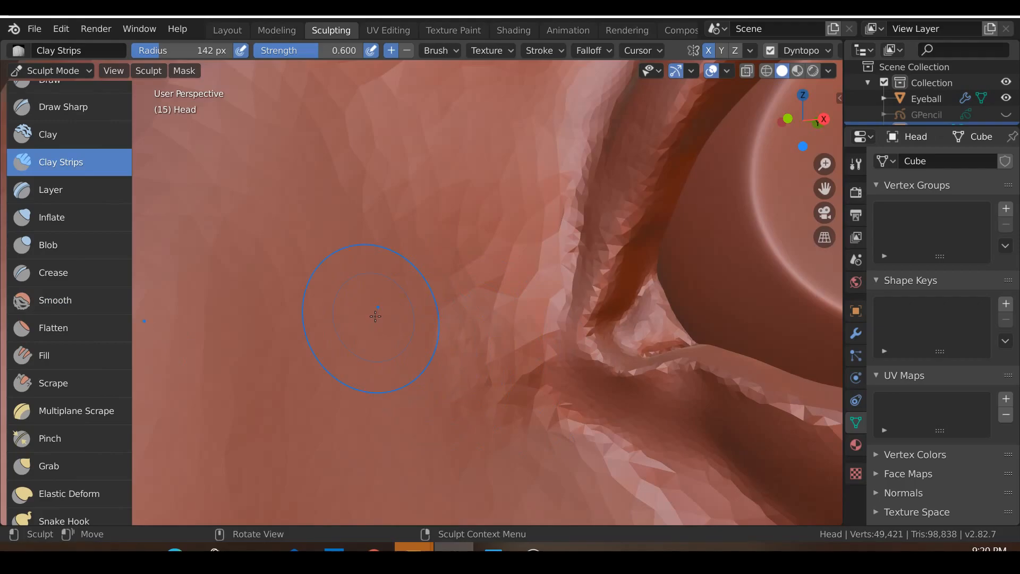
pyautogui.click(55, 300)
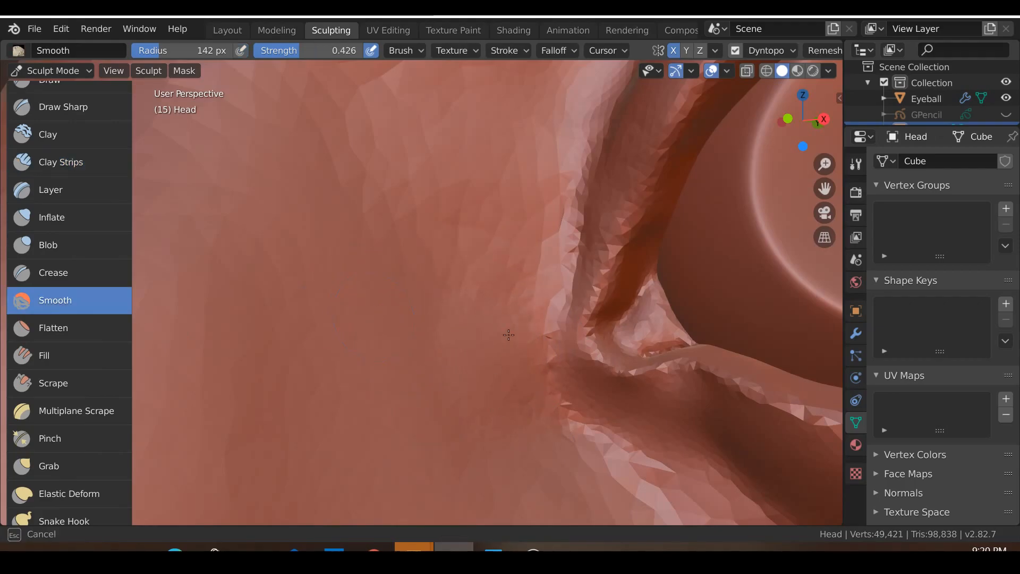
pyautogui.click(49, 466)
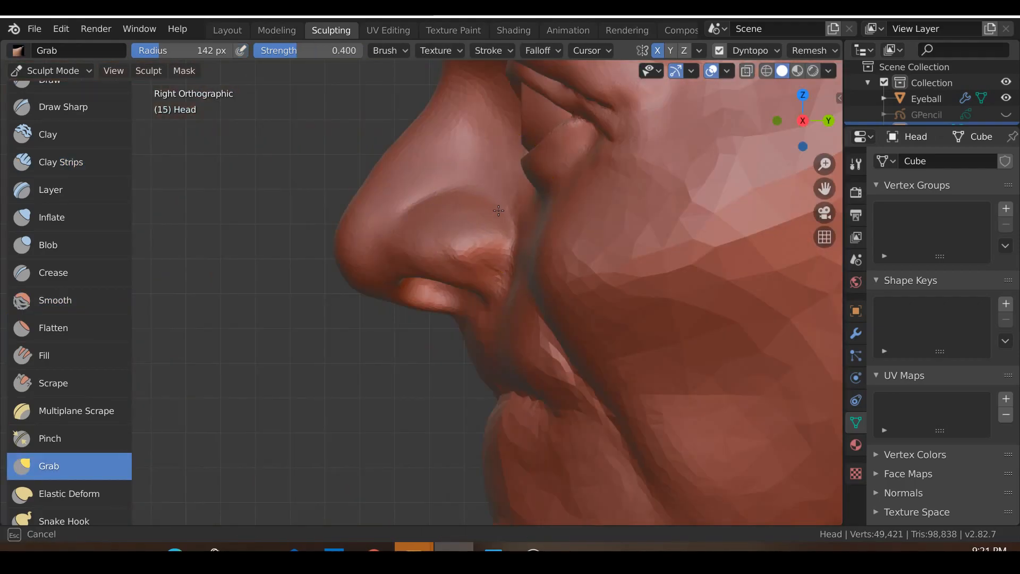
# Grab the nose profile in side view and pull the cheek beside the nose into shape.
pyautogui.moveTo(497, 211); pyautogui.dragTo(466, 195)
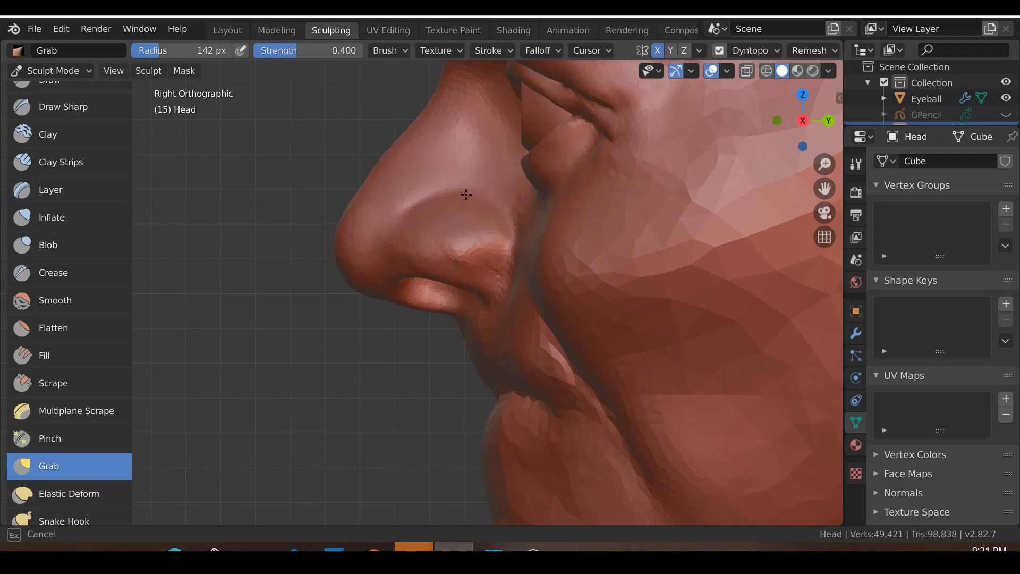
pyautogui.moveTo(466, 195); pyautogui.dragTo(575, 227)
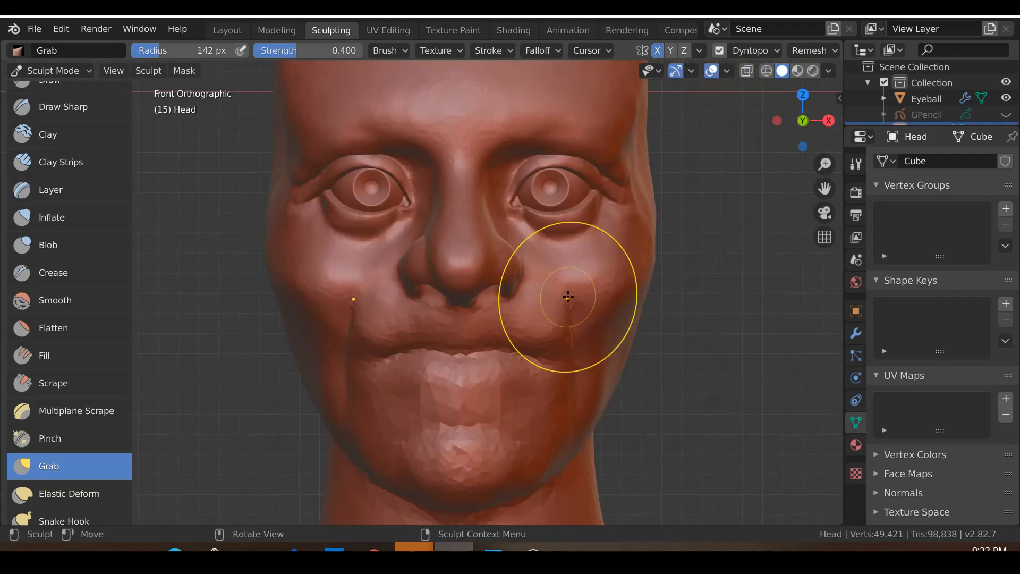
pyautogui.moveTo(568, 297); pyautogui.dragTo(532, 250)
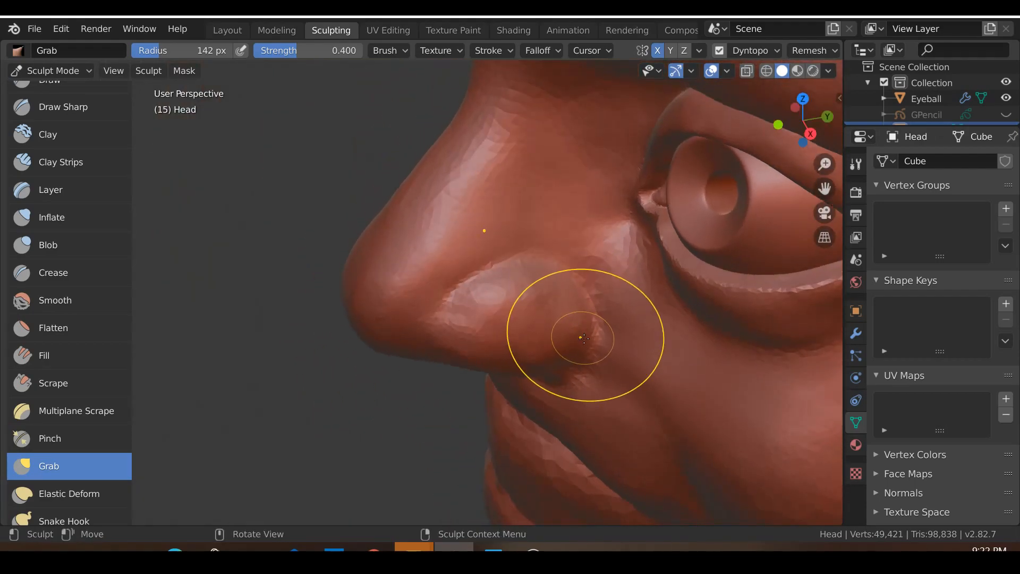
# Smooth the surface of the nostril wing into a rounder lobe beside the tip.
pyautogui.click(55, 300)
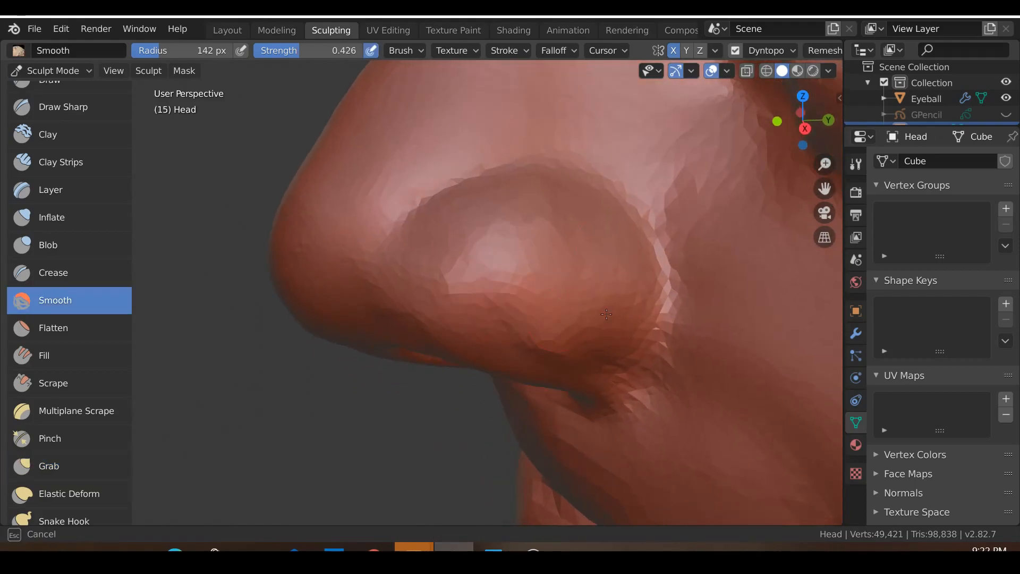
pyautogui.moveTo(605, 314); pyautogui.dragTo(465, 173)
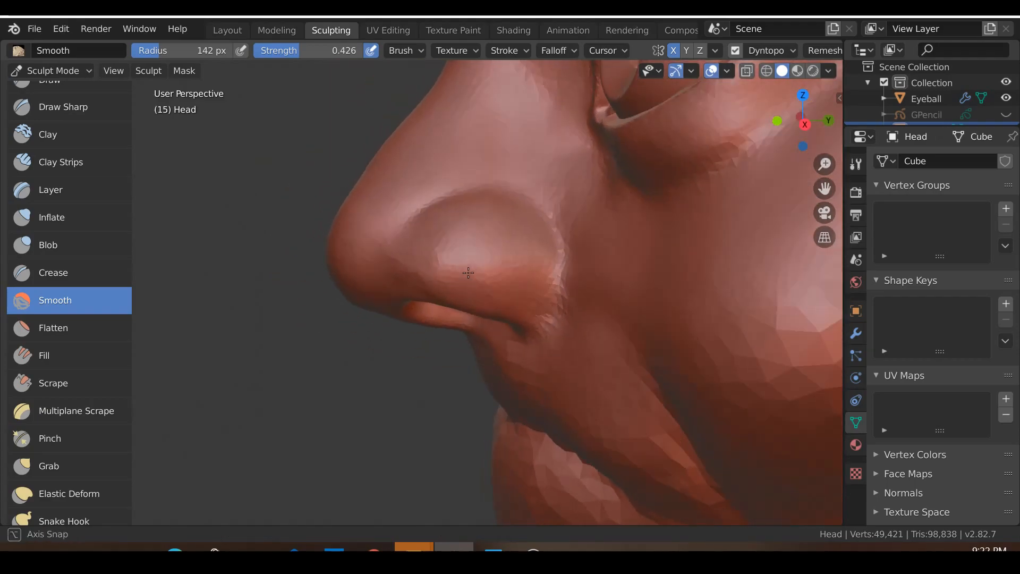
pyautogui.click(53, 273)
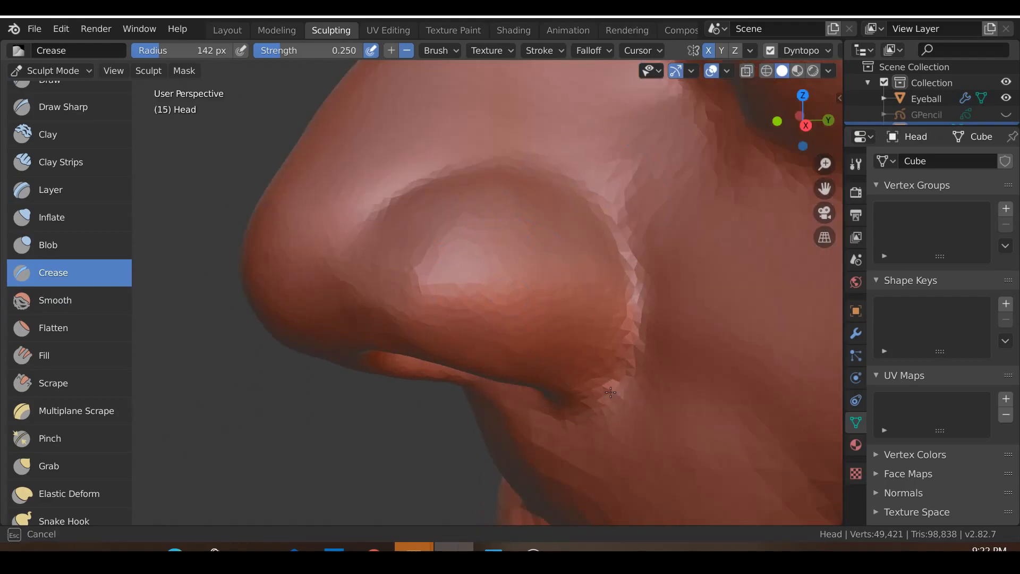
# Crease where the nostril wing meets the cheek and the line between the lips in front view.
pyautogui.moveTo(610, 392); pyautogui.dragTo(602, 487)
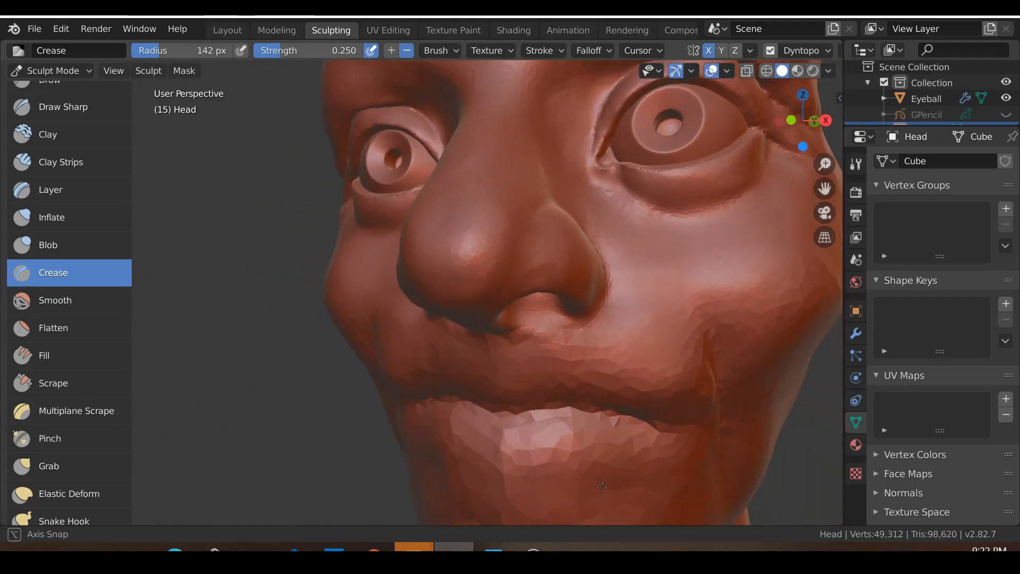
pyautogui.press('KP_1')
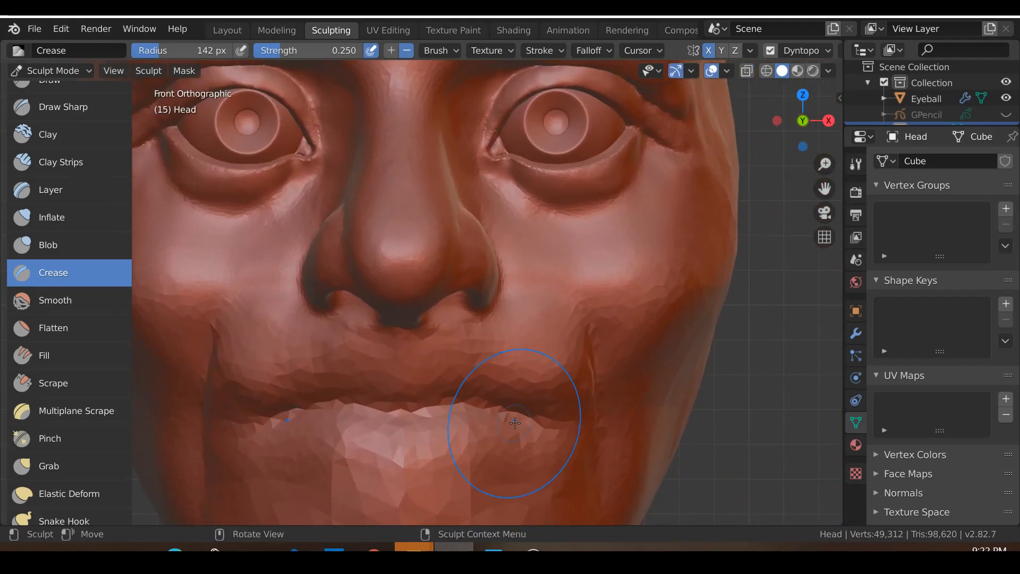
pyautogui.moveTo(514, 423); pyautogui.dragTo(453, 410)
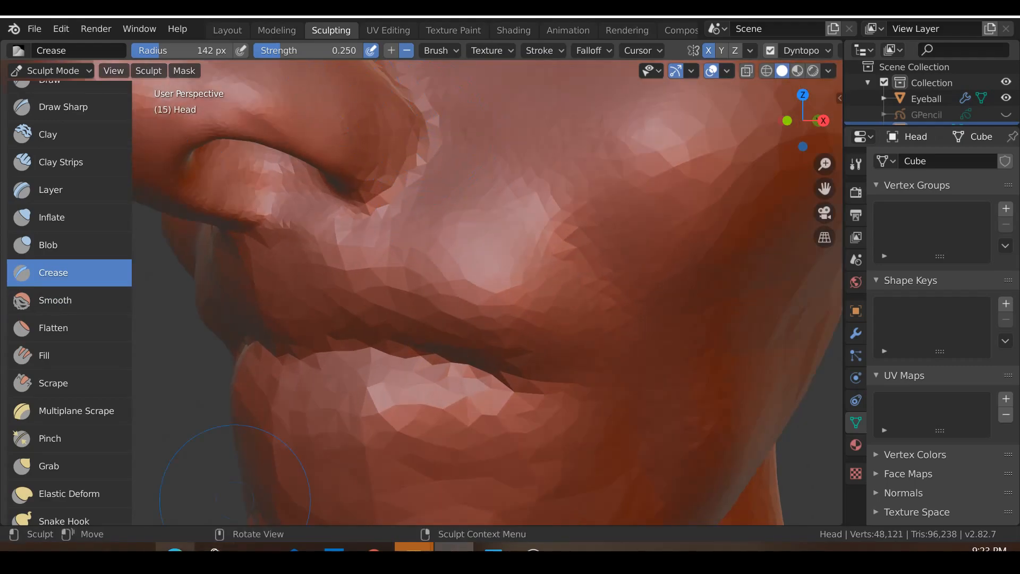
pyautogui.click(480, 158)
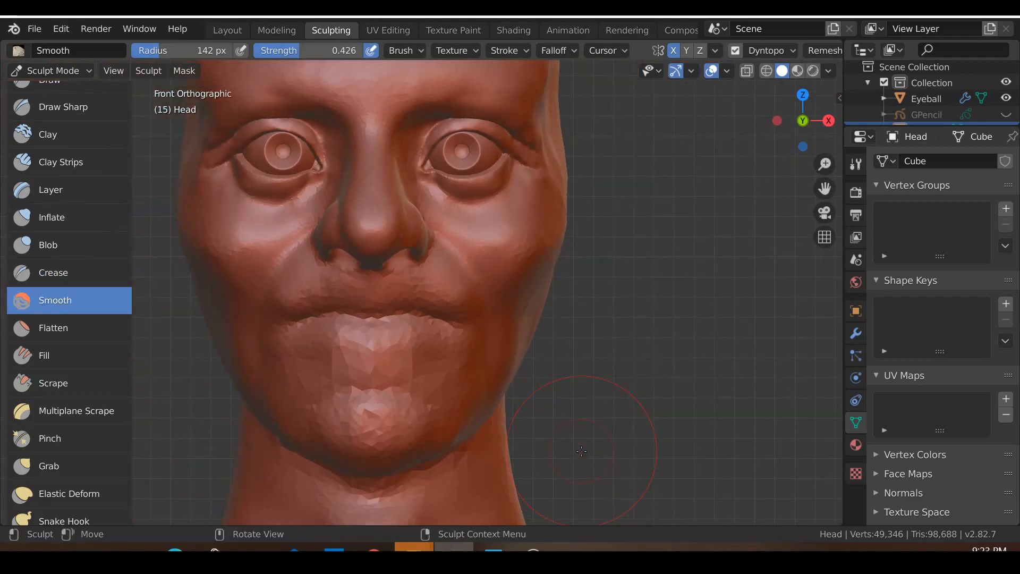
pyautogui.click(49, 466)
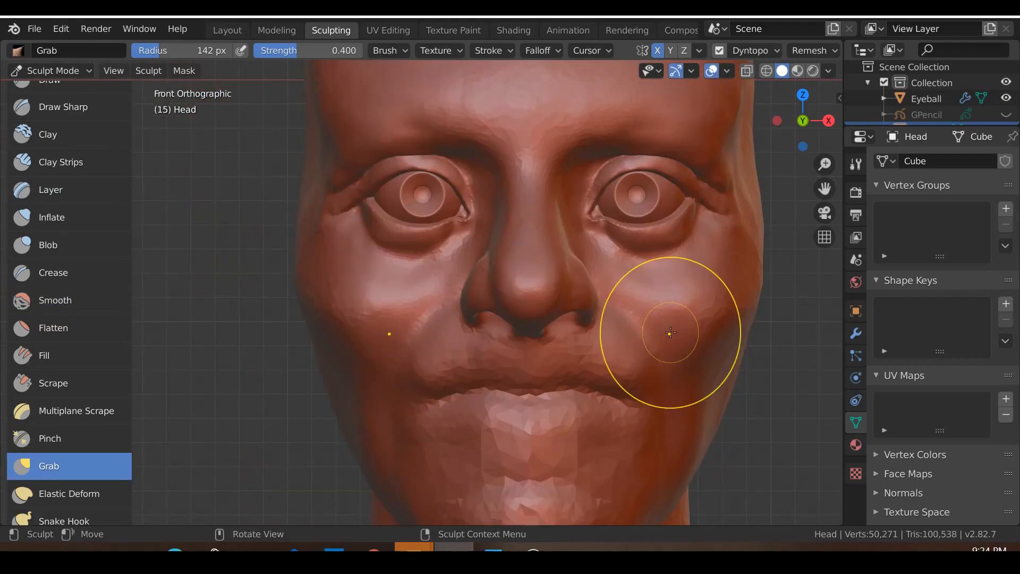